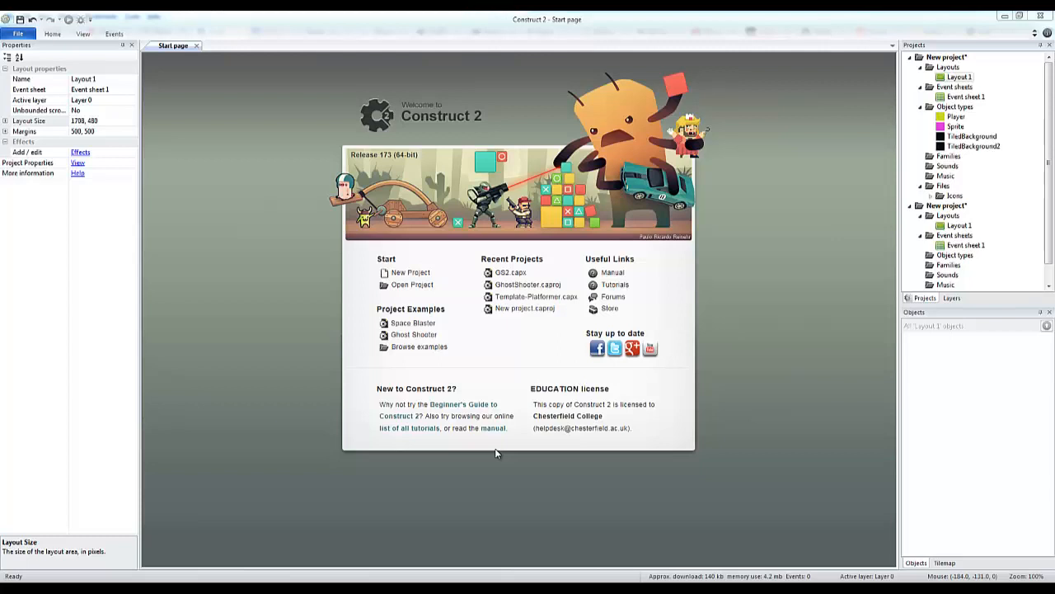
{"action": "mouse_move", "coordinate": [174, 175]}
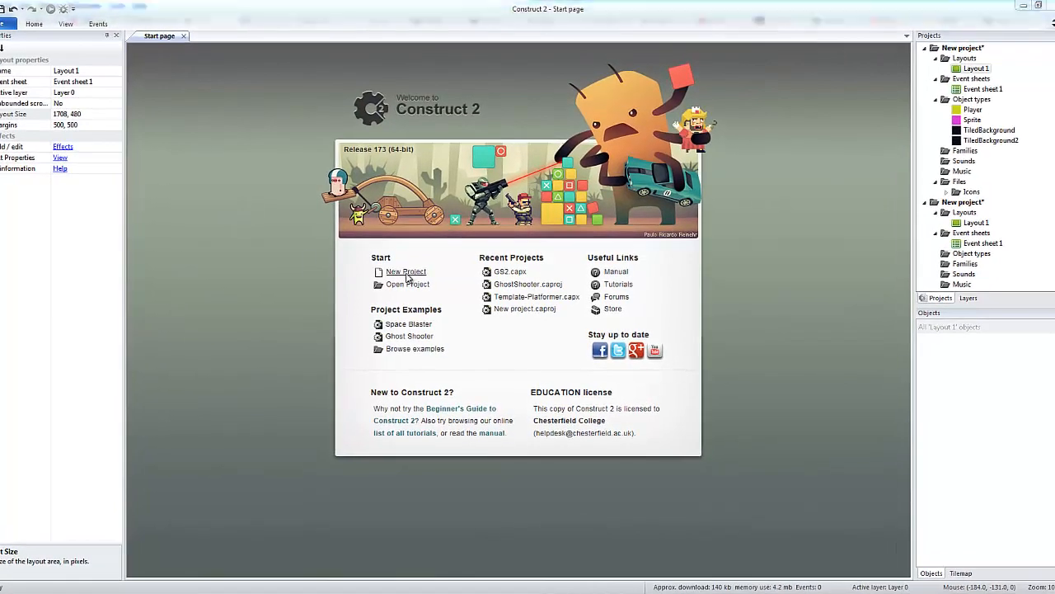
Step: Create a new empty Construct 2 project from the Start page with default settings
{"action": "left_click", "coordinate": [406, 270]}
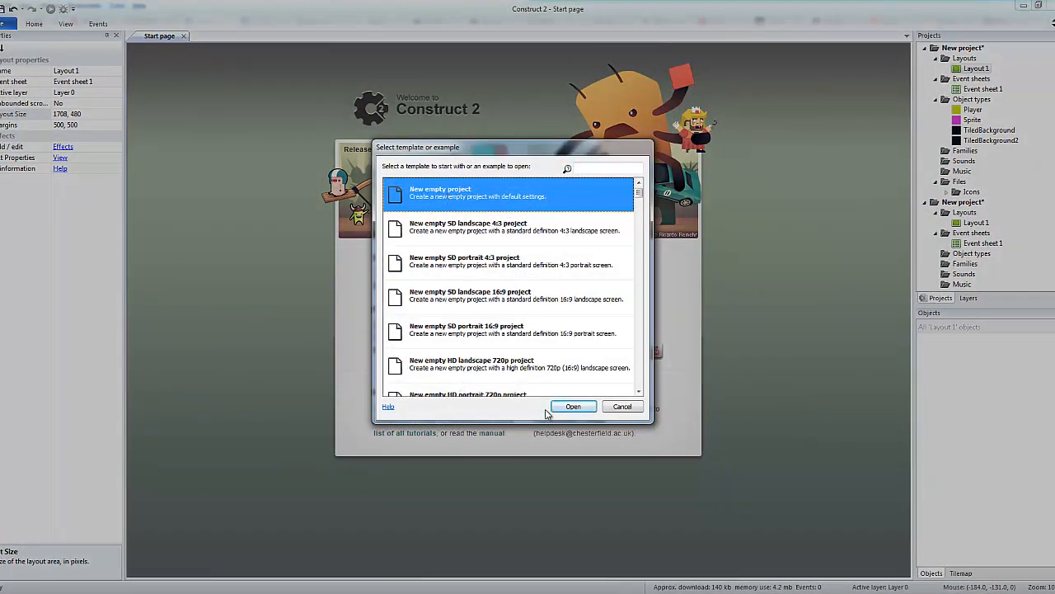
{"action": "left_click", "coordinate": [574, 405]}
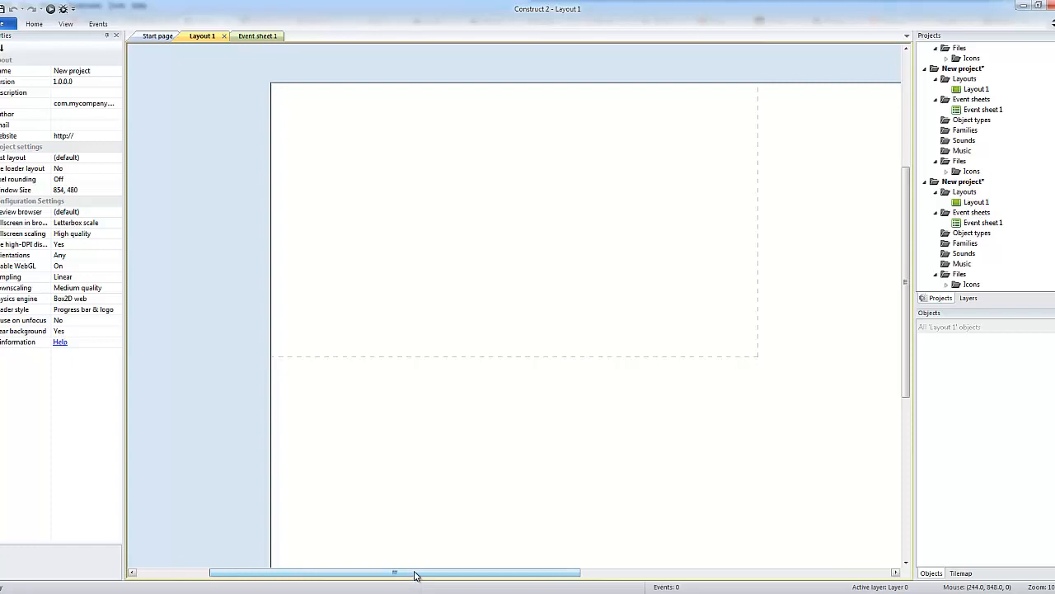
{"action": "mouse_move", "coordinate": [761, 150]}
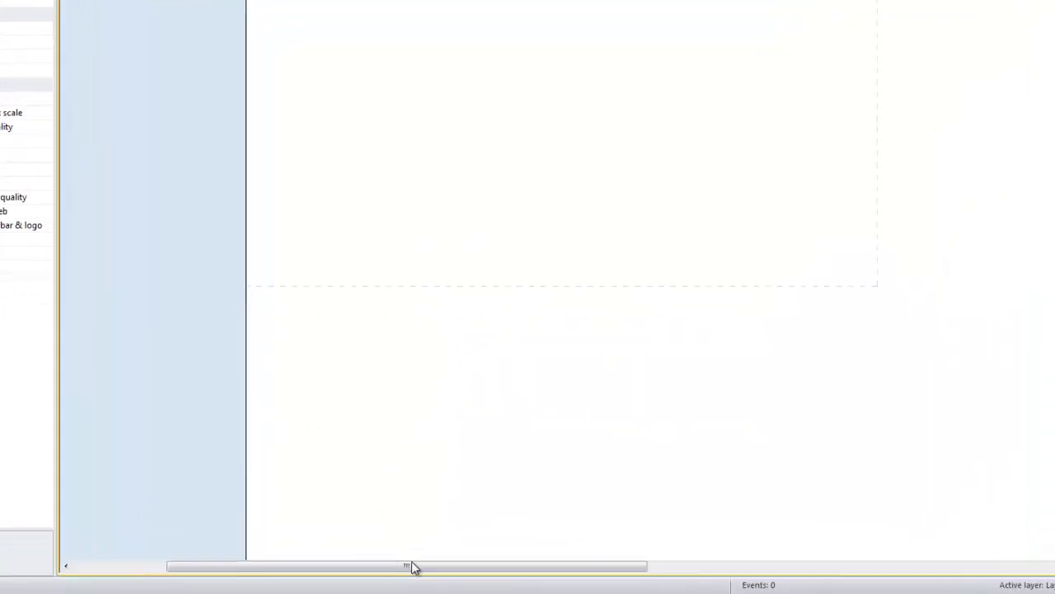
{"action": "left_click_drag", "start_coordinate": [409, 566], "coordinate": [783, 566]}
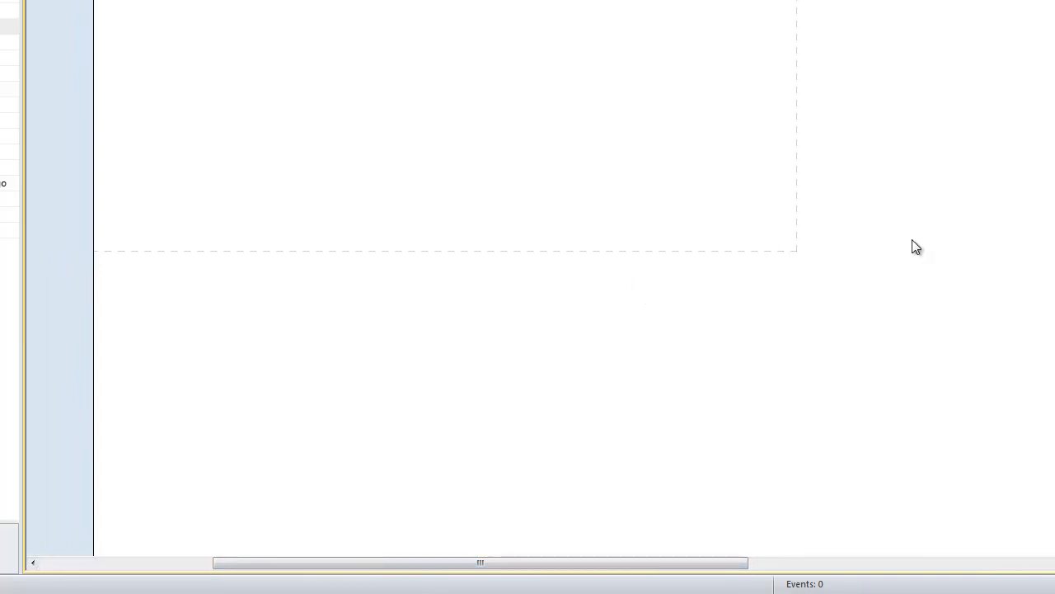
{"action": "mouse_move", "coordinate": [347, 424]}
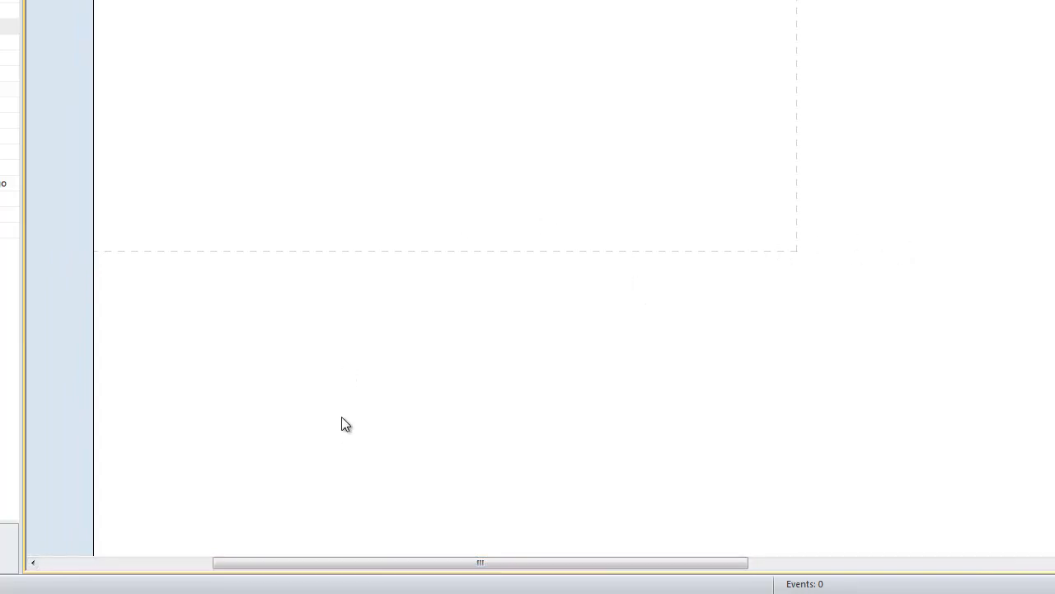
{"action": "mouse_move", "coordinate": [346, 178]}
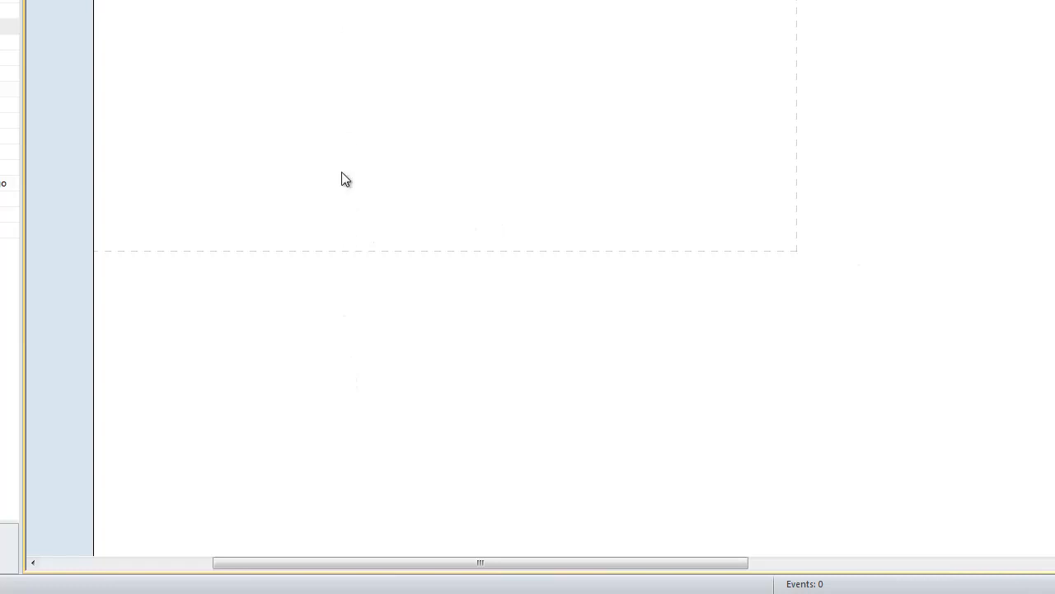
{"action": "mouse_move", "coordinate": [344, 178]}
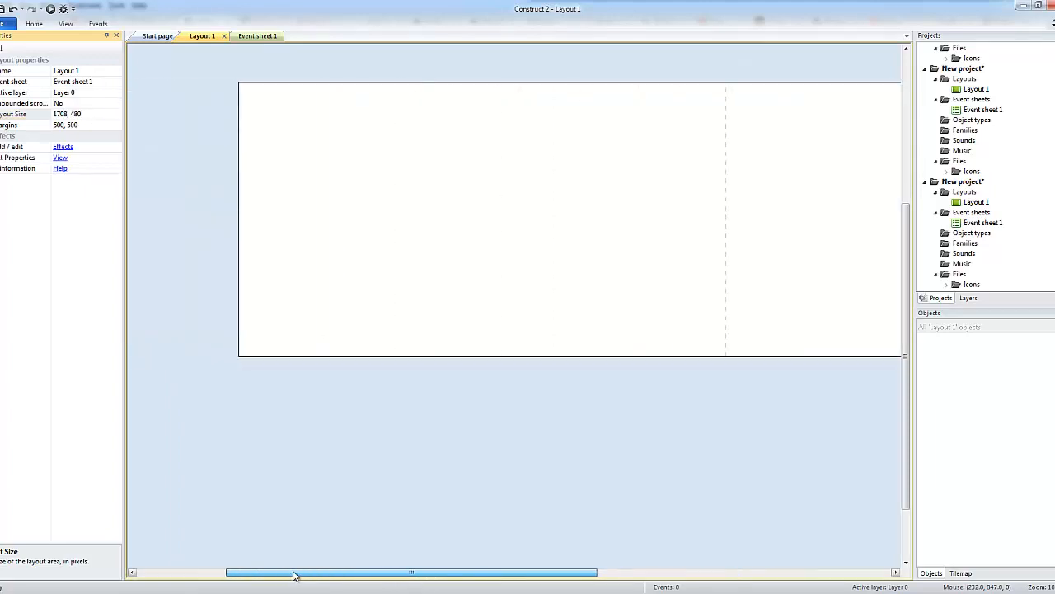
{"action": "left_click_drag", "start_coordinate": [293, 573], "coordinate": [421, 572]}
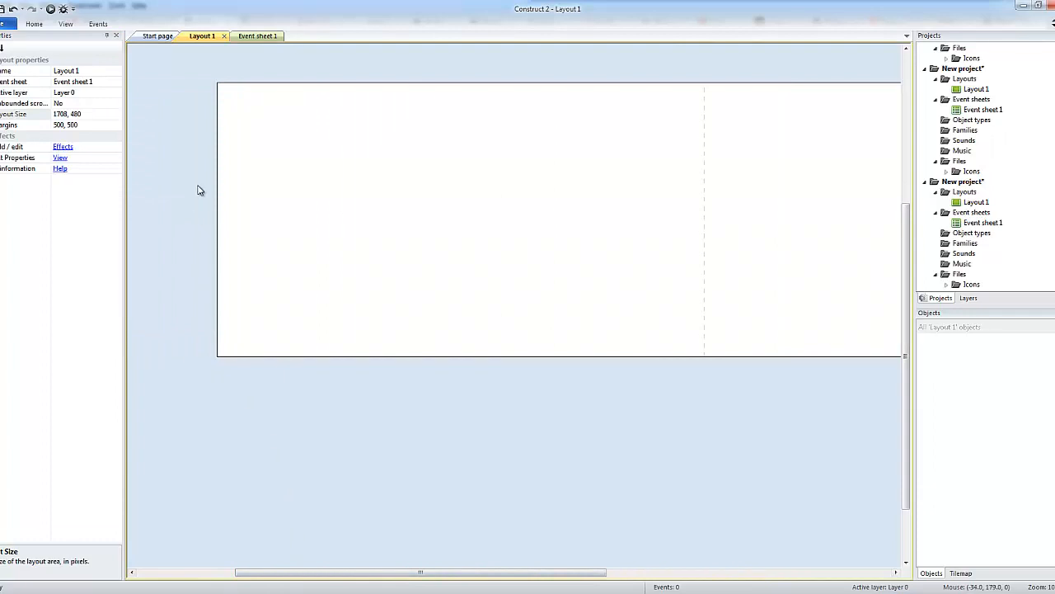
{"action": "mouse_move", "coordinate": [371, 188]}
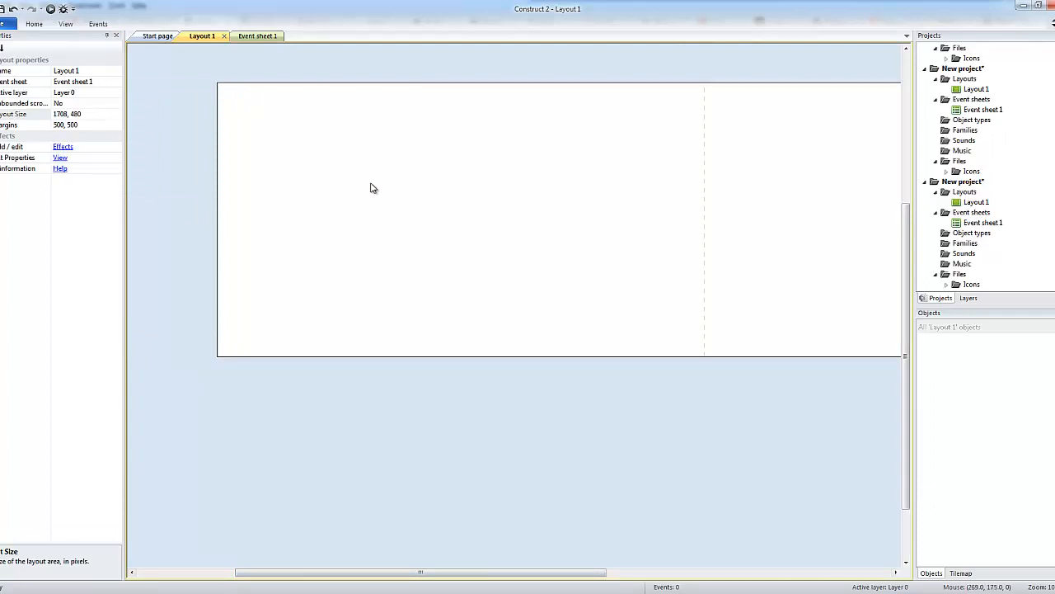
Step: Insert a Sprite object and fill its image solid blue to make the player square
{"action": "double_click", "coordinate": [369, 188]}
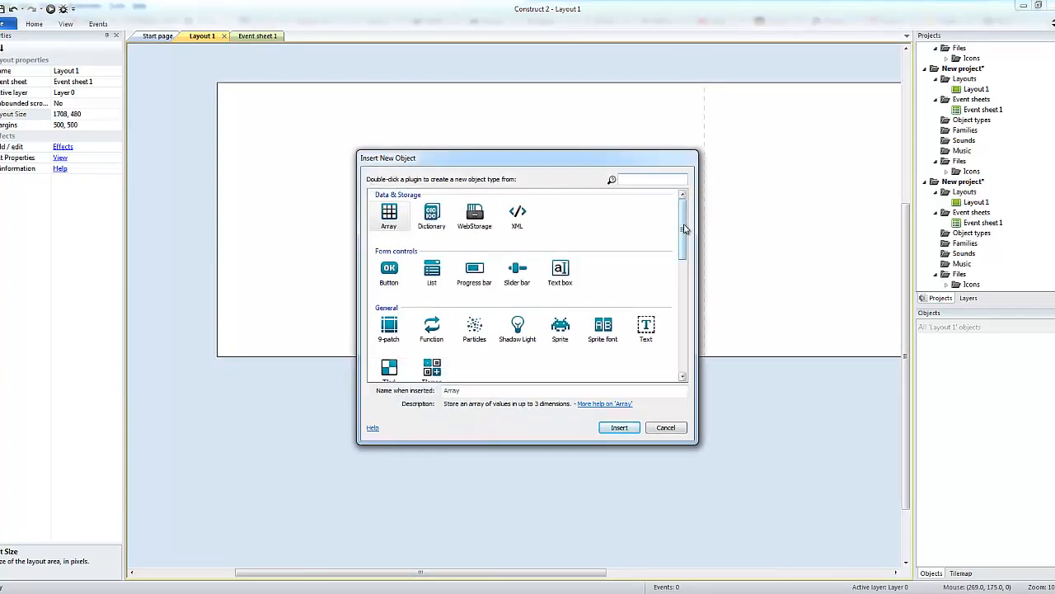
{"action": "scroll", "scroll_direction": "down", "scroll_amount": 3}
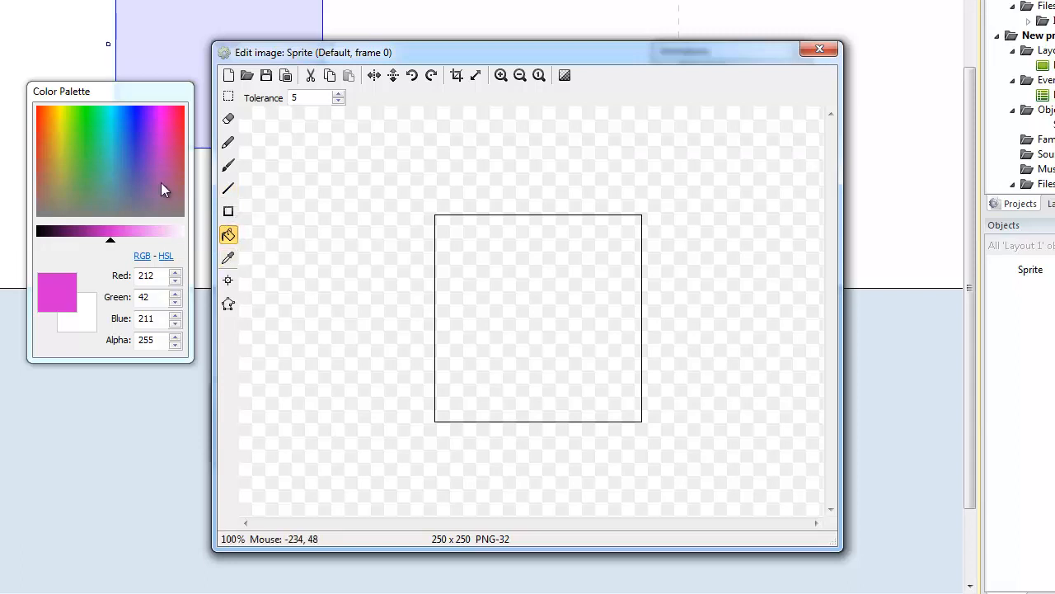
{"action": "mouse_move", "coordinate": [63, 139]}
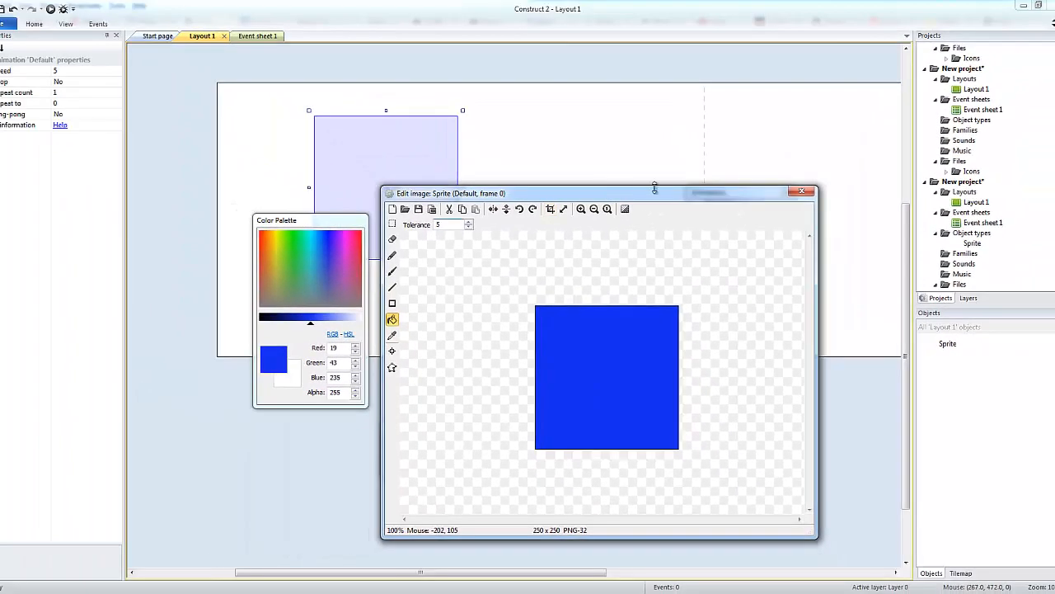
{"action": "left_click", "coordinate": [801, 191]}
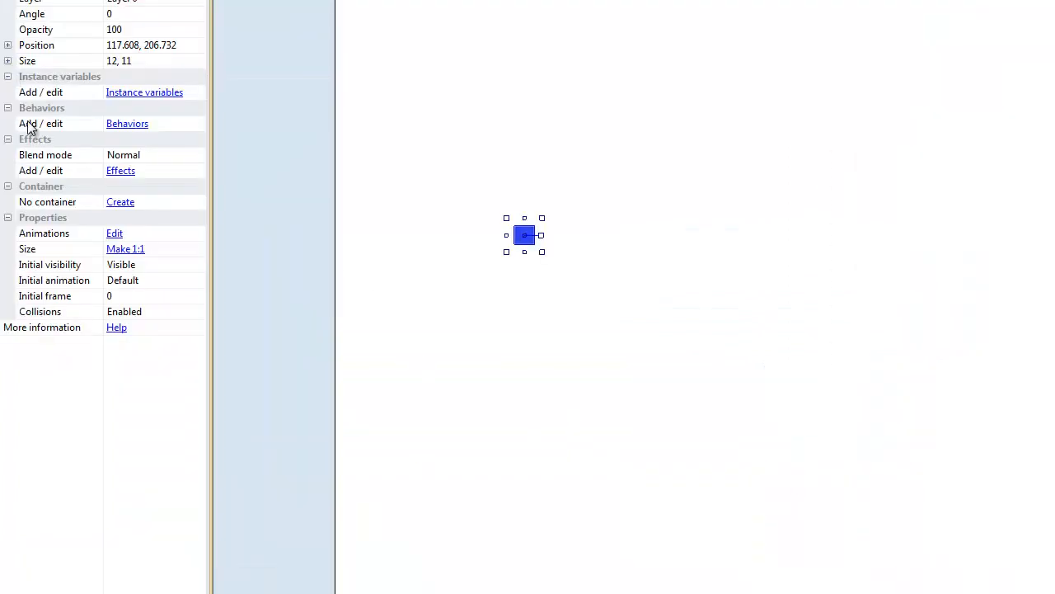
Step: Add the Platform movement behavior to the blue sprite
{"action": "left_click", "coordinate": [127, 122]}
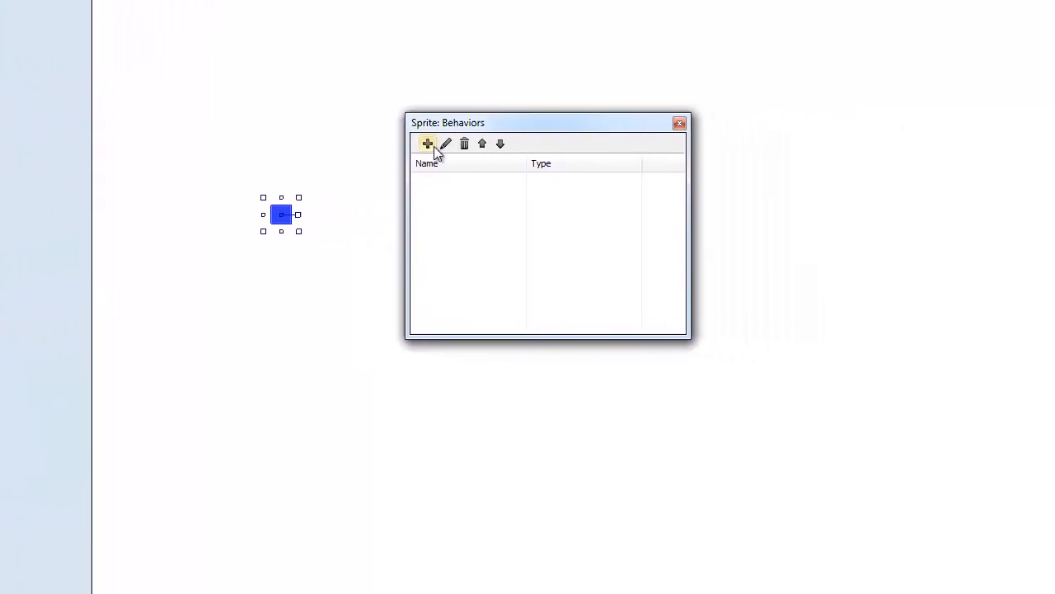
{"action": "left_click", "coordinate": [427, 144]}
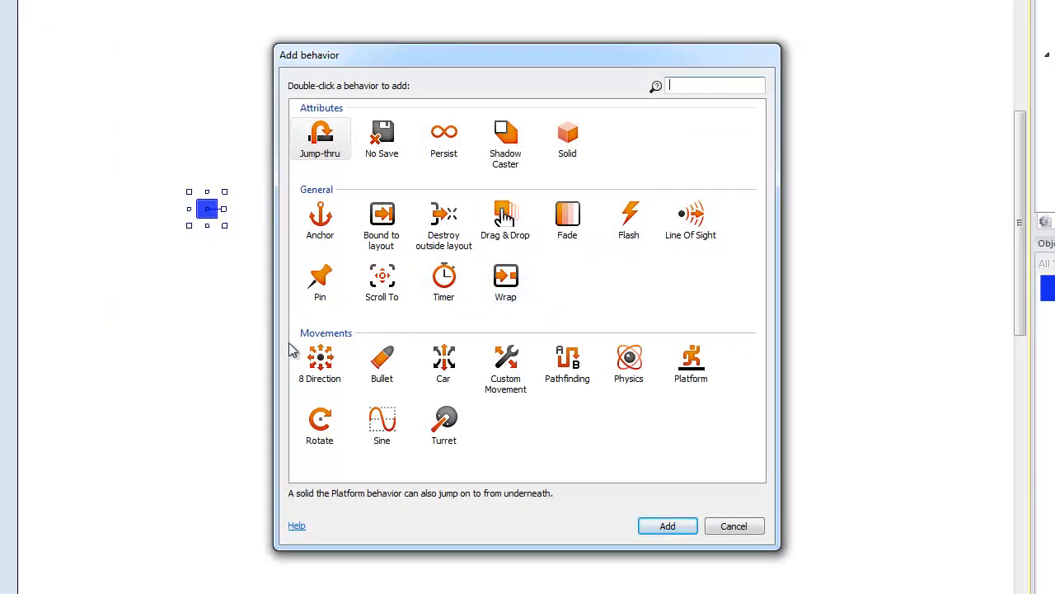
{"action": "left_click", "coordinate": [320, 364]}
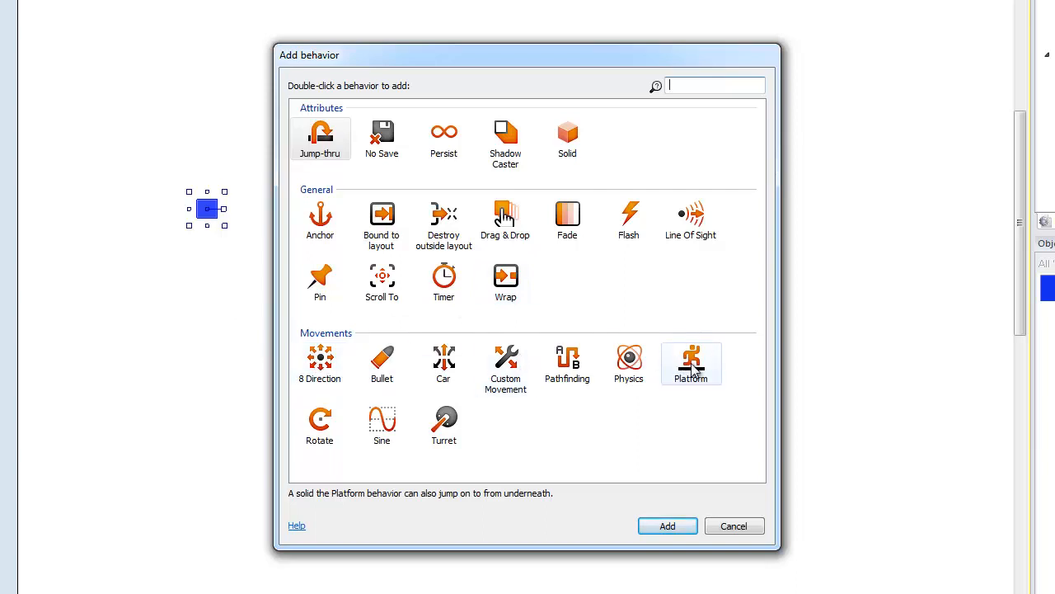
{"action": "left_click", "coordinate": [691, 365]}
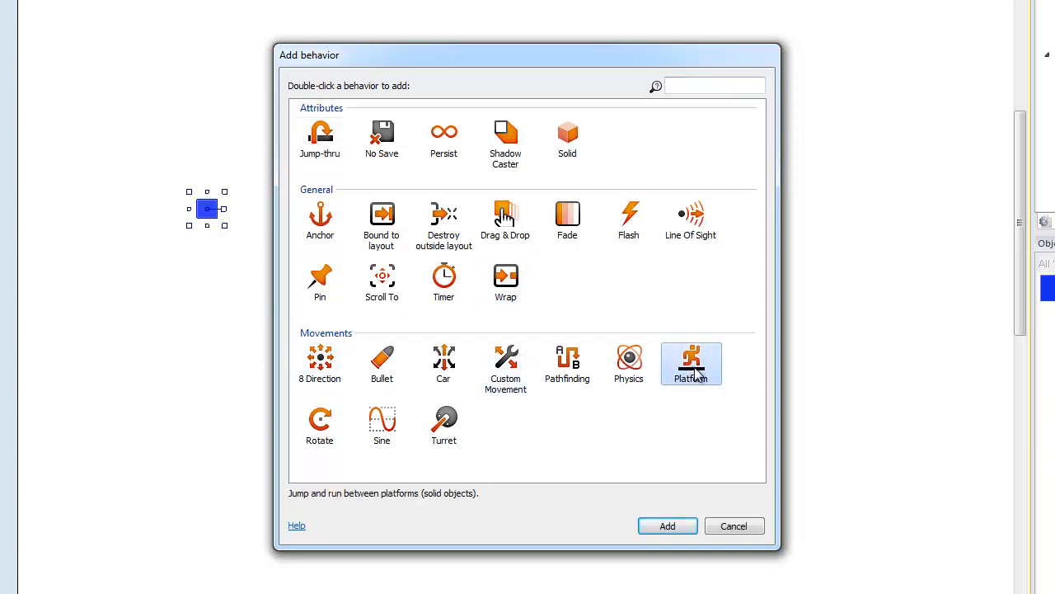
{"action": "mouse_move", "coordinate": [470, 505]}
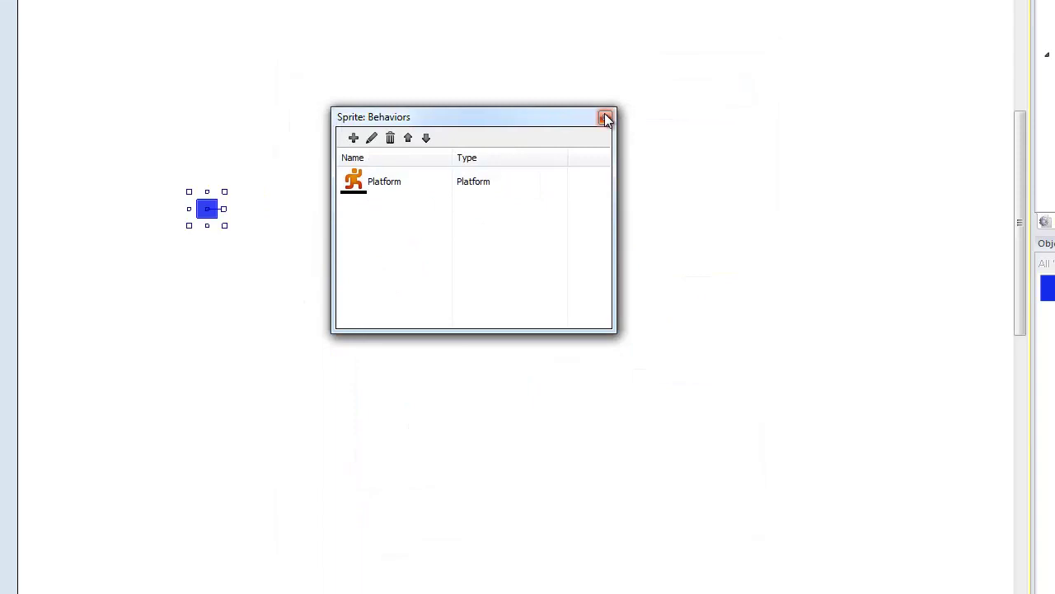
Step: Add the Scroll To behavior to the blue sprite as well
{"action": "left_click", "coordinate": [353, 139]}
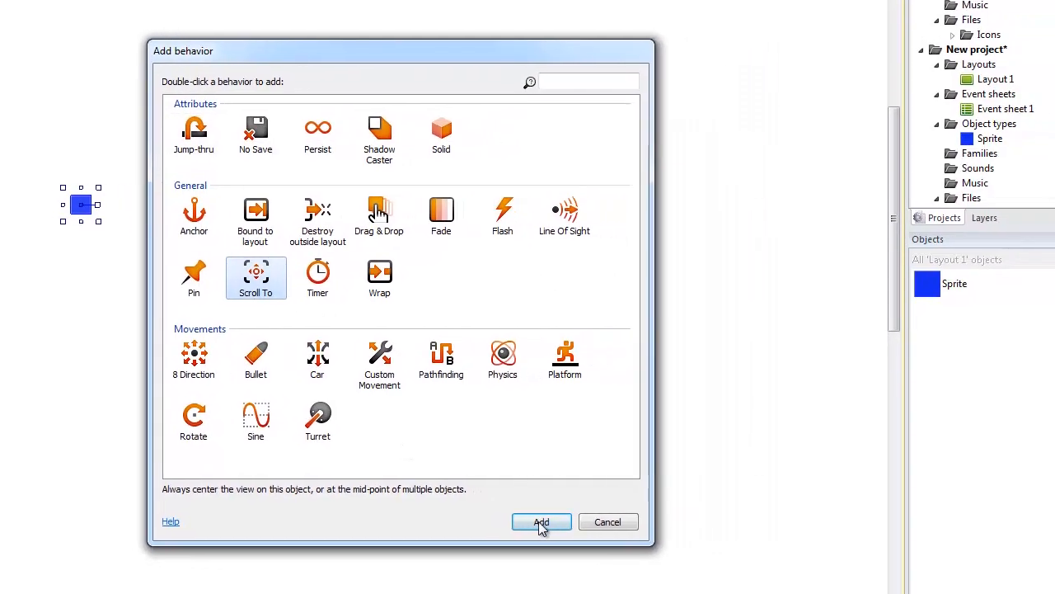
{"action": "left_click", "coordinate": [541, 521]}
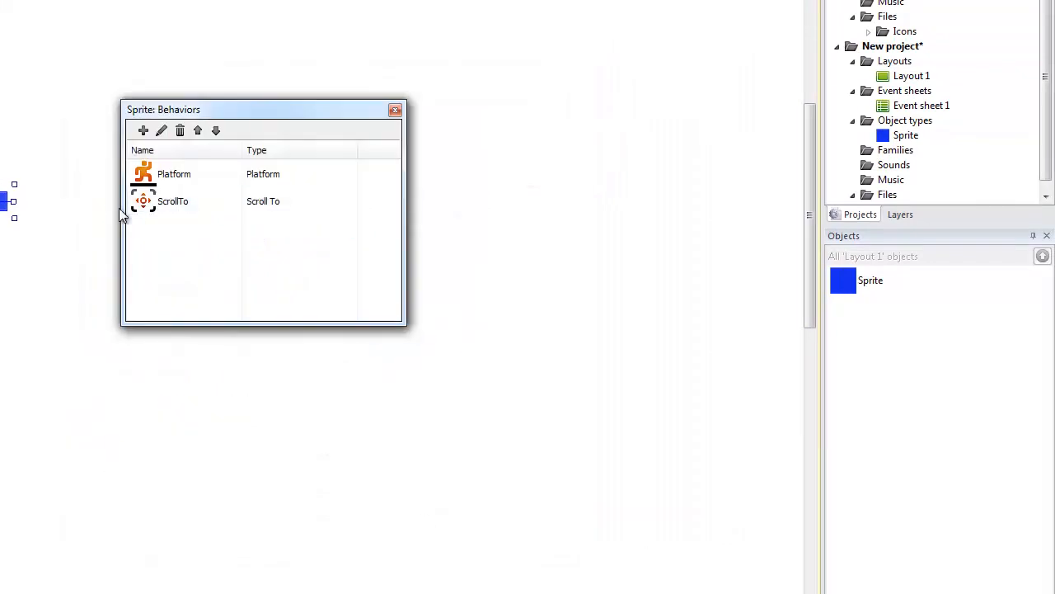
{"action": "left_click", "coordinate": [396, 109]}
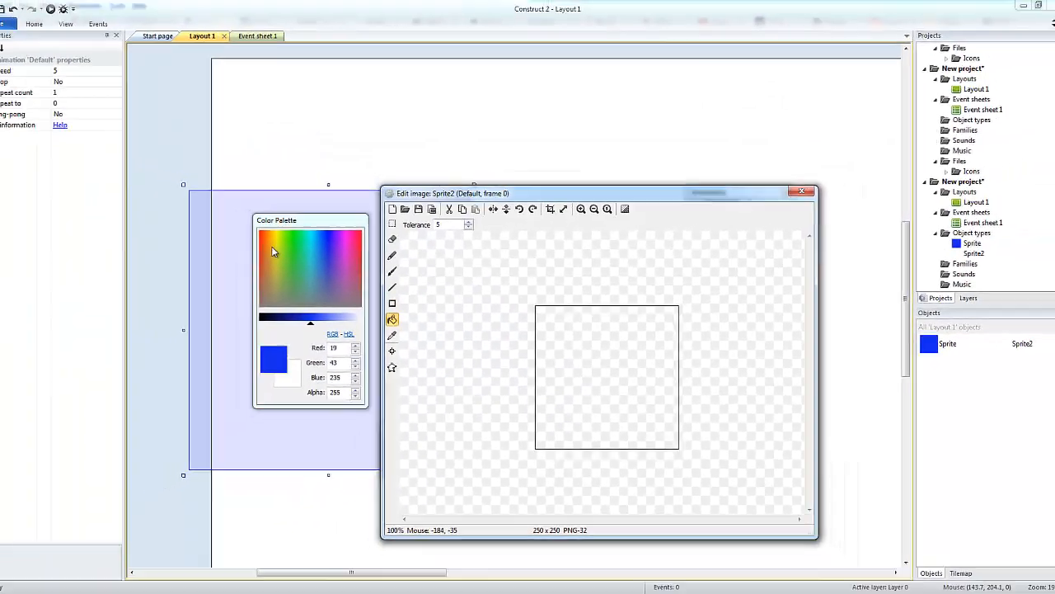
Step: Fill the second sprite orange, shorten it into a thin bar and place it below the blue square
{"action": "left_click", "coordinate": [606, 376]}
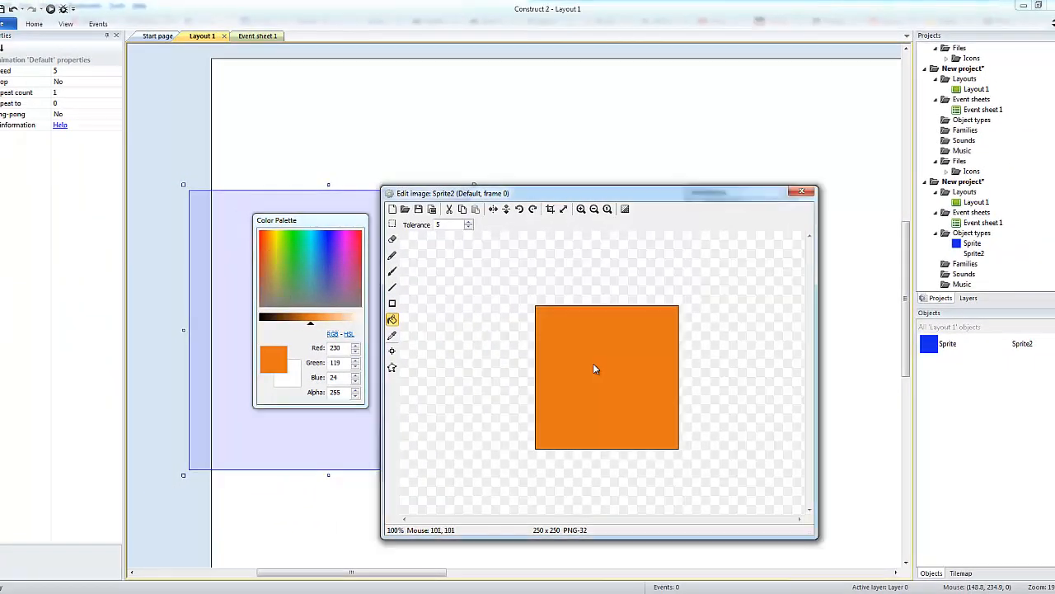
{"action": "mouse_move", "coordinate": [564, 377]}
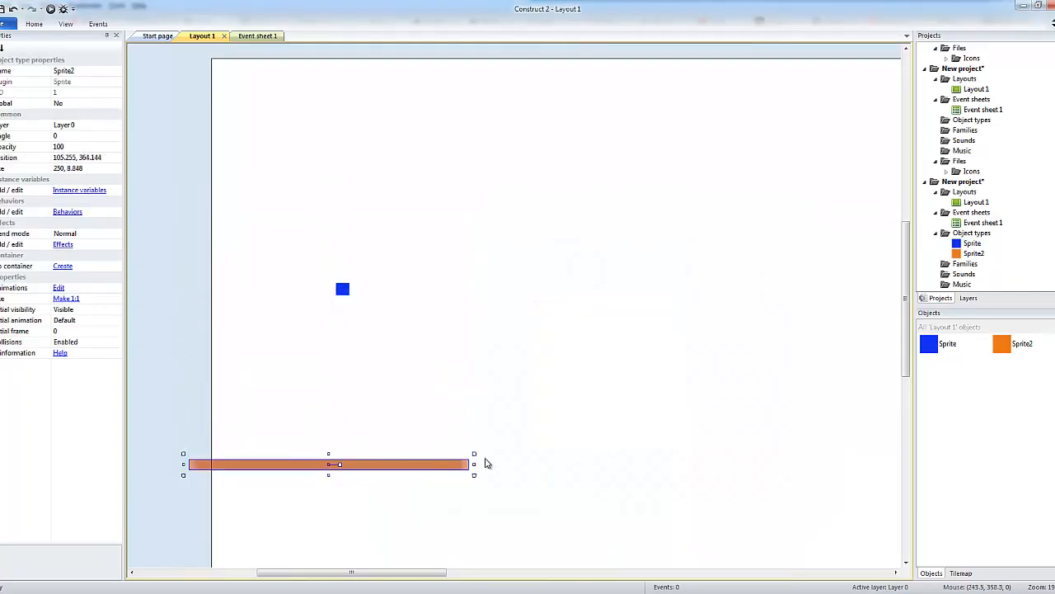
{"action": "left_click_drag", "start_coordinate": [474, 463], "coordinate": [302, 463]}
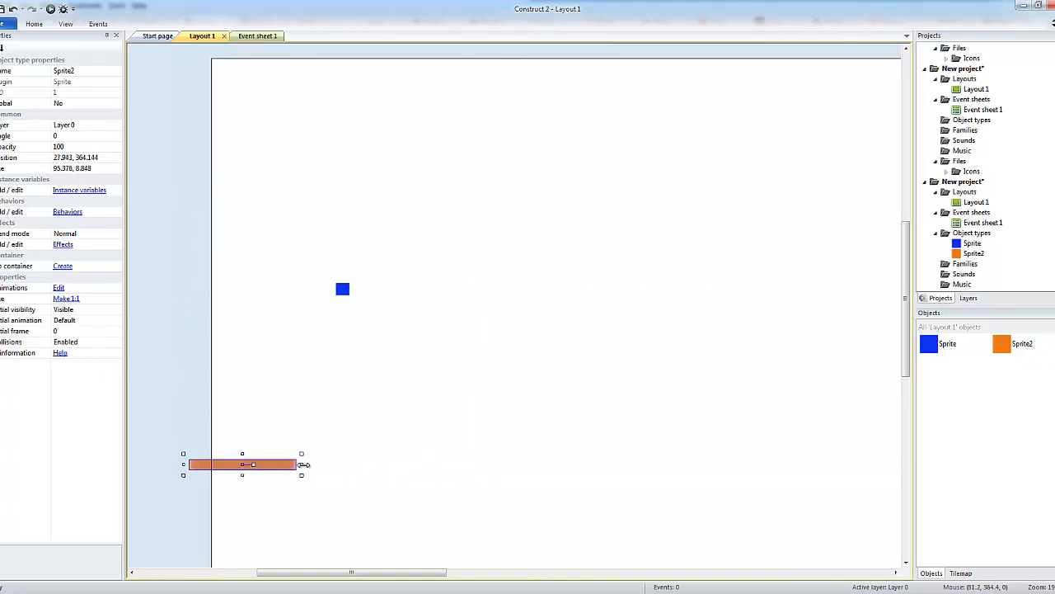
{"action": "left_click_drag", "start_coordinate": [241, 465], "coordinate": [376, 332]}
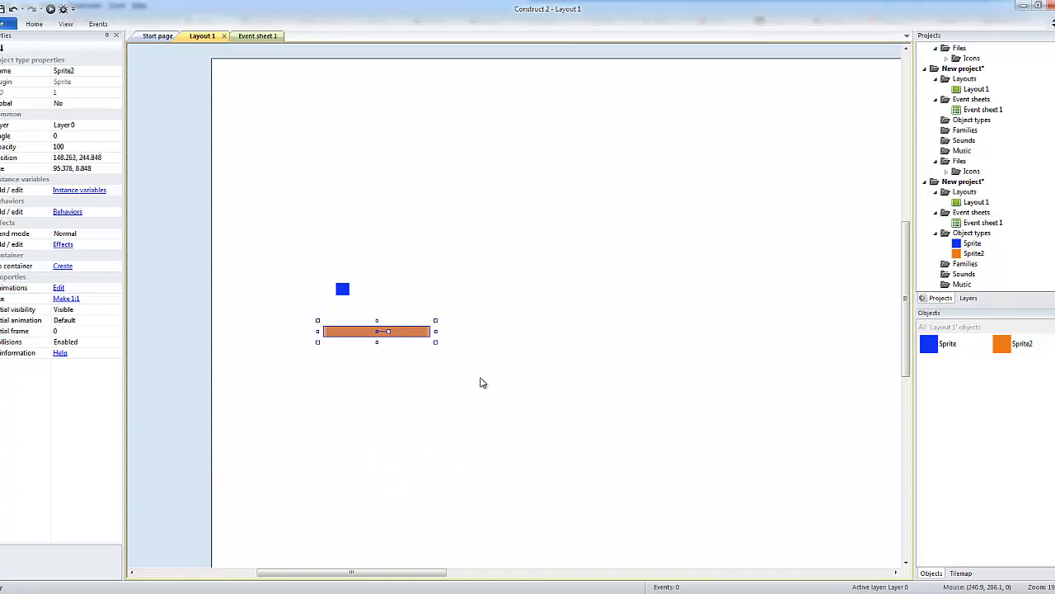
Step: Add the Jump-thru behavior to the orange bar so the player can jump up through it
{"action": "left_click", "coordinate": [66, 211]}
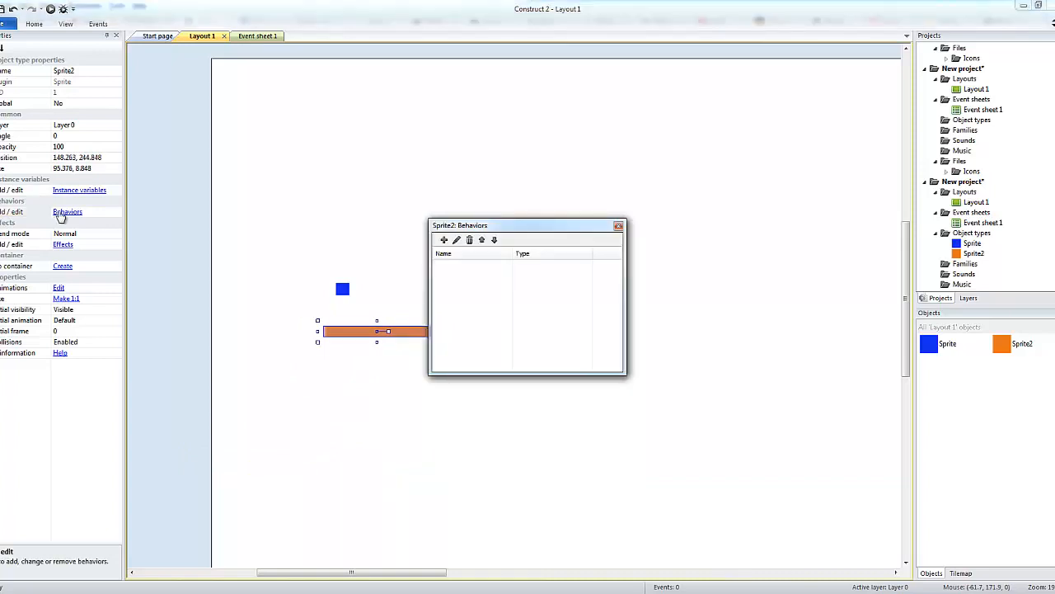
{"action": "left_click", "coordinate": [443, 240]}
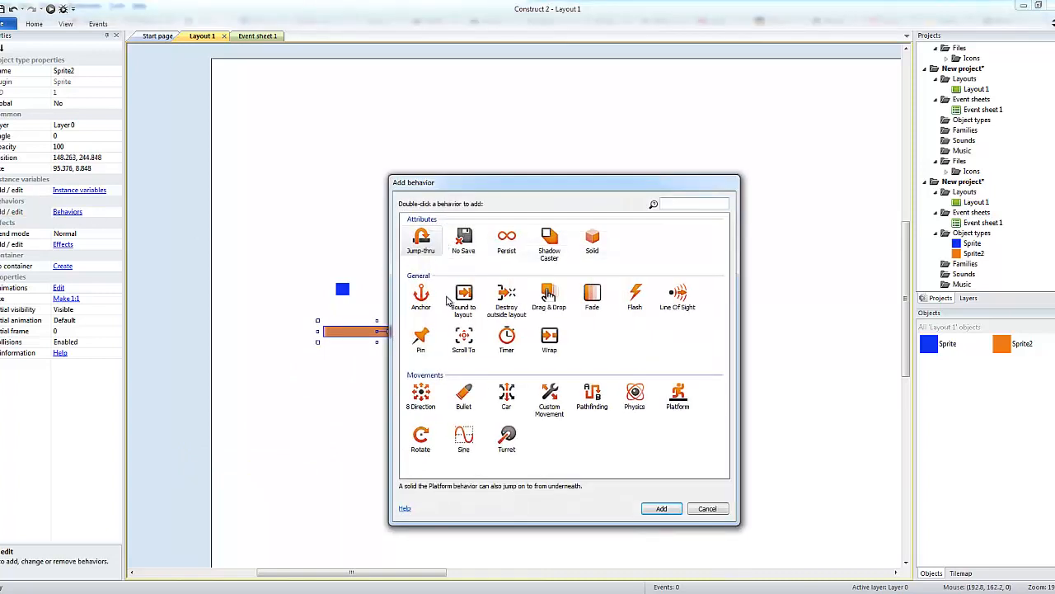
{"action": "mouse_move", "coordinate": [647, 345]}
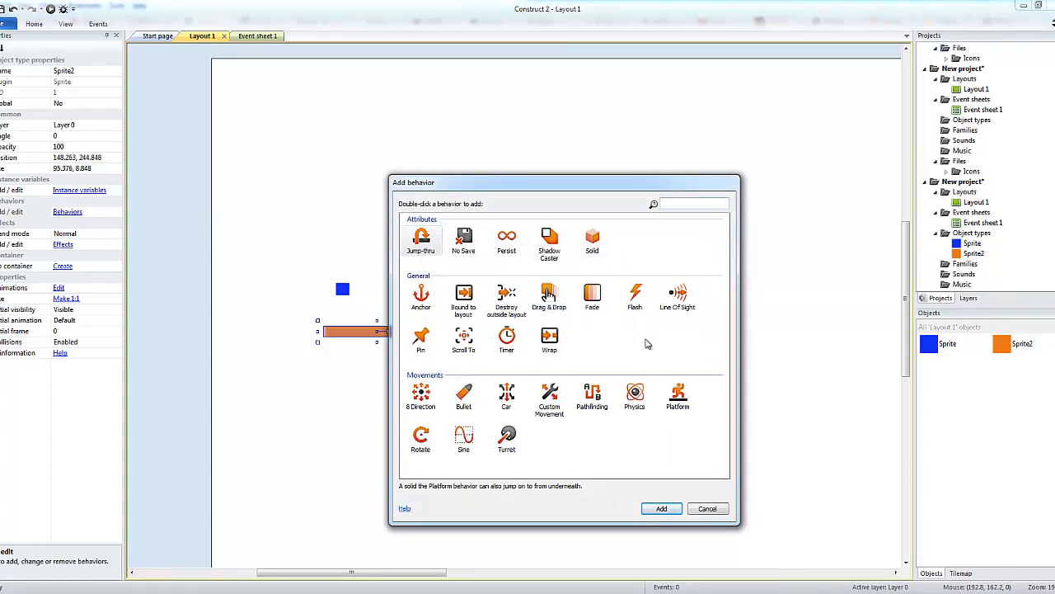
{"action": "mouse_move", "coordinate": [689, 267]}
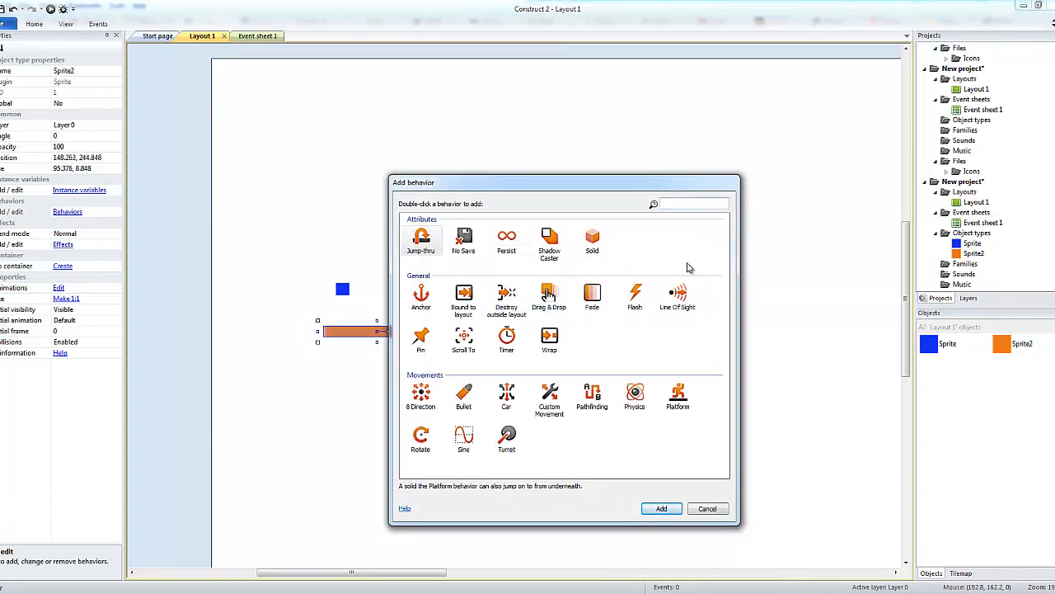
{"action": "left_click", "coordinate": [592, 239]}
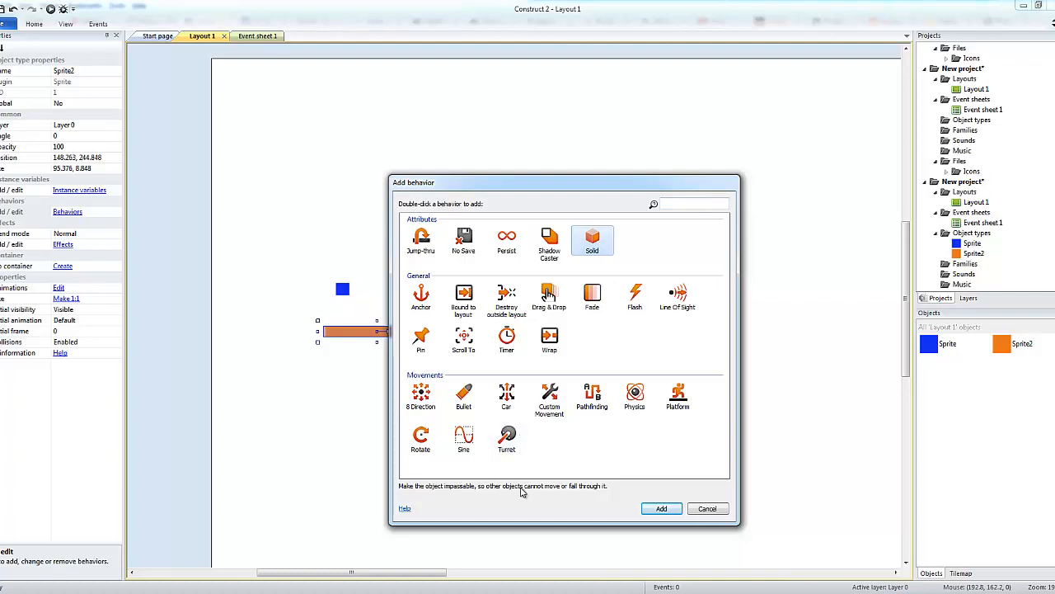
{"action": "mouse_move", "coordinate": [615, 492]}
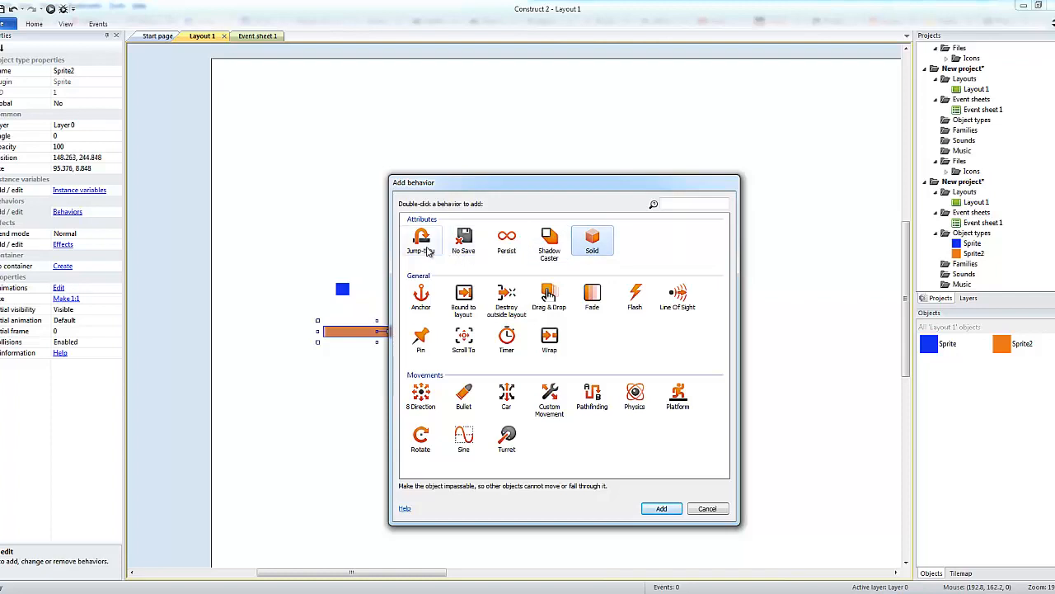
{"action": "left_click", "coordinate": [420, 239]}
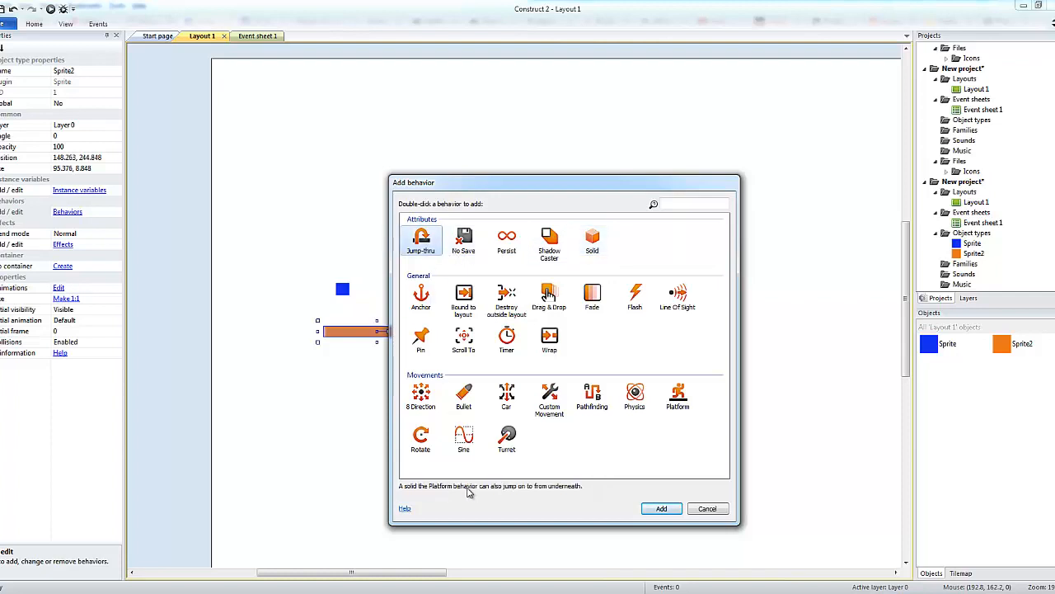
{"action": "mouse_move", "coordinate": [279, 366]}
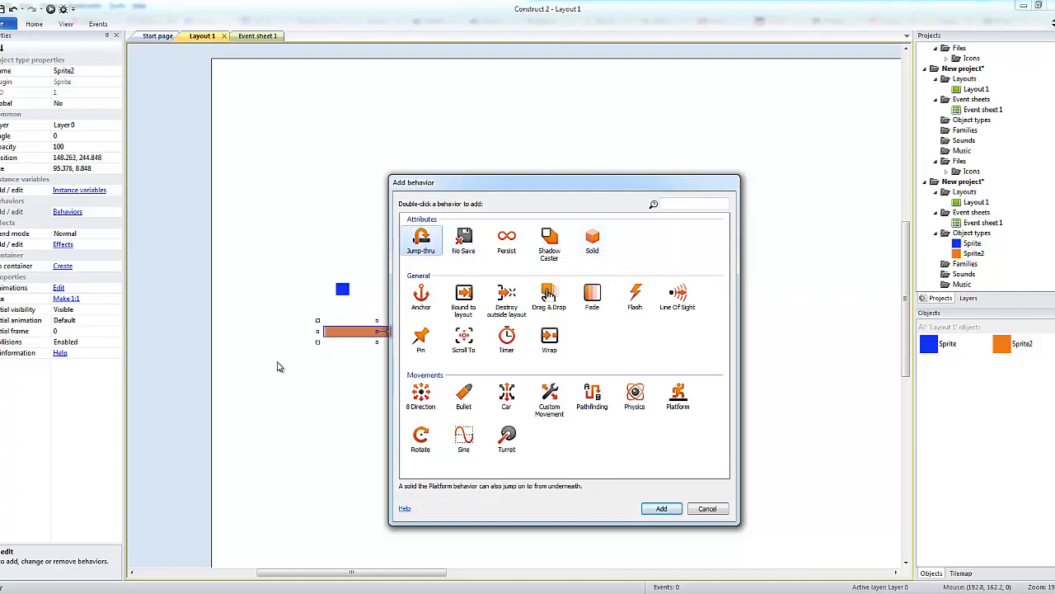
{"action": "mouse_move", "coordinate": [343, 313]}
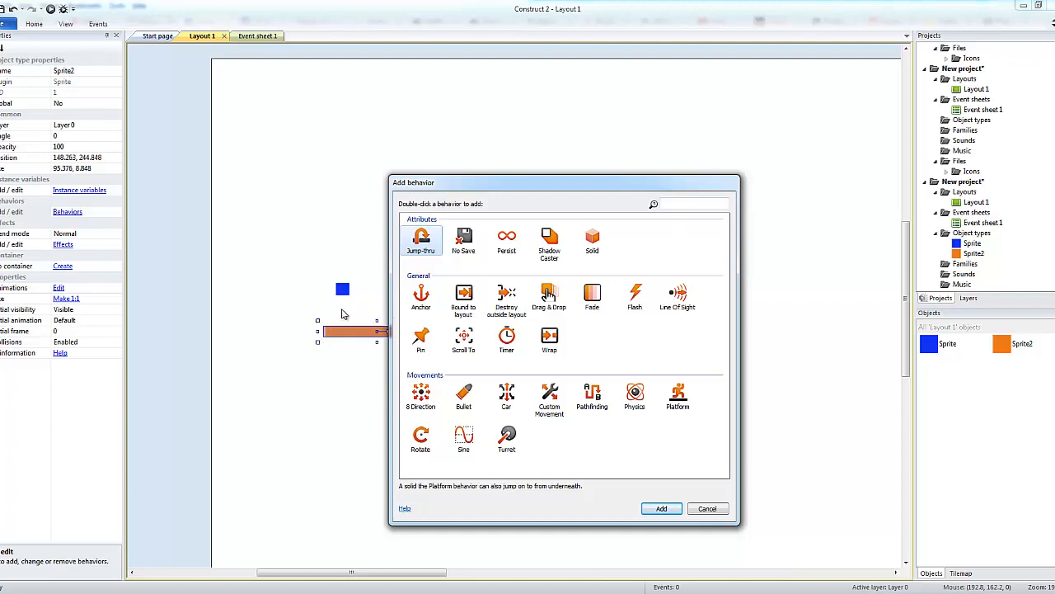
{"action": "mouse_move", "coordinate": [350, 330]}
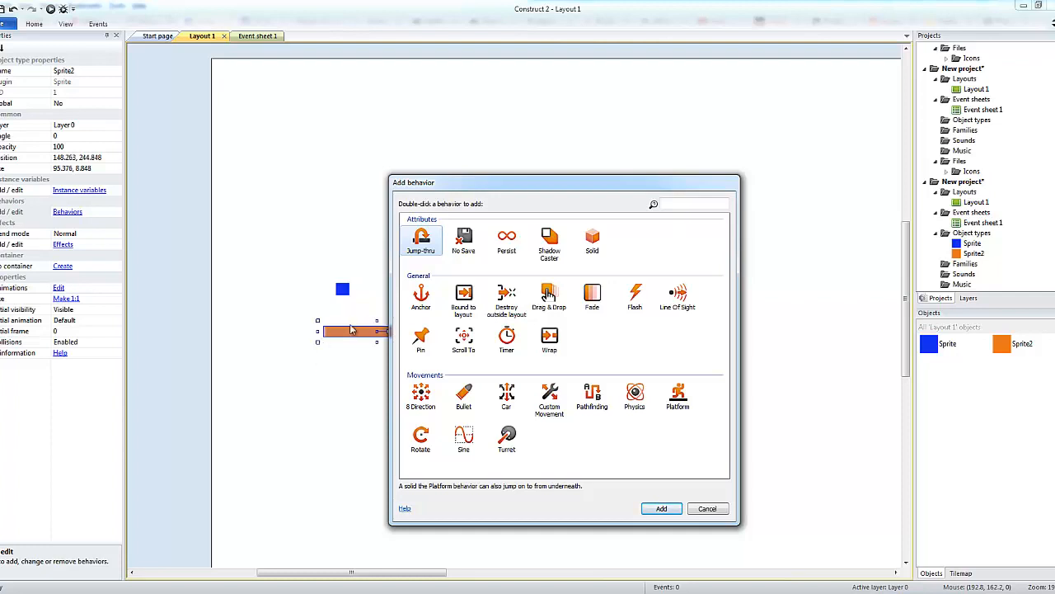
{"action": "mouse_move", "coordinate": [661, 508]}
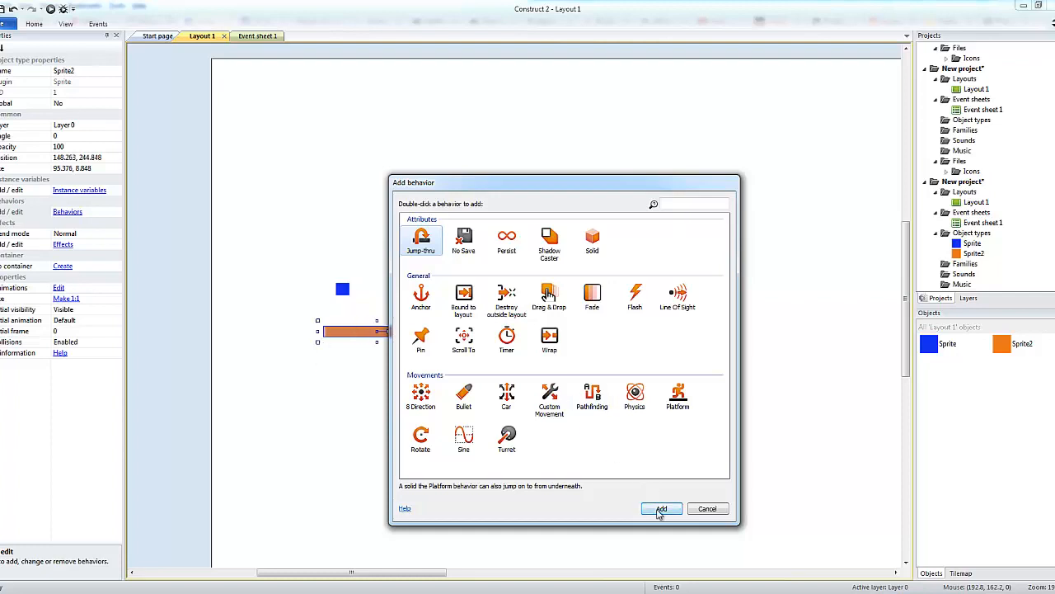
{"action": "left_click", "coordinate": [661, 508]}
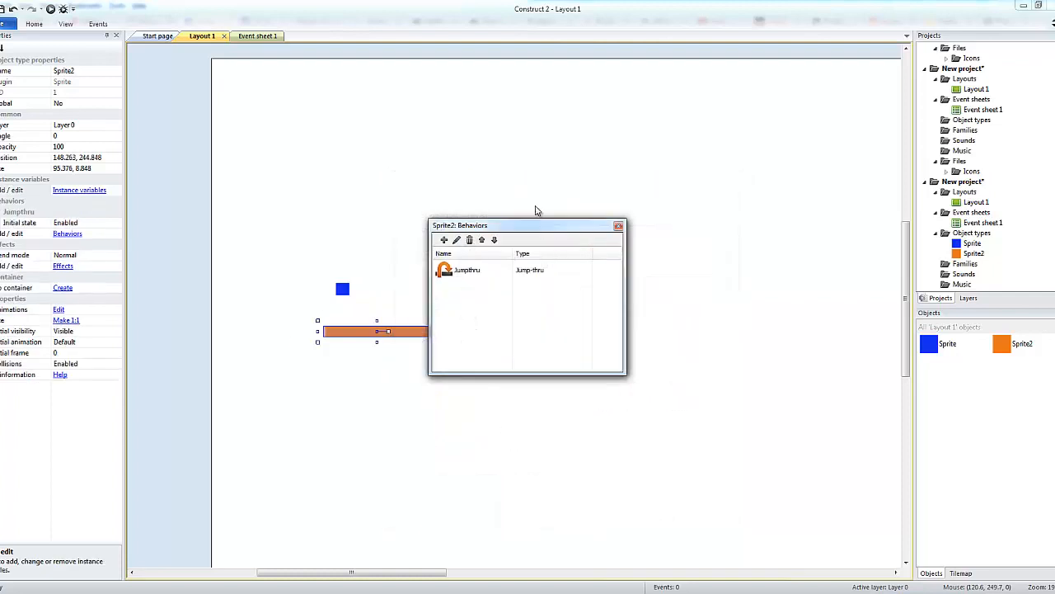
{"action": "left_click", "coordinate": [618, 224]}
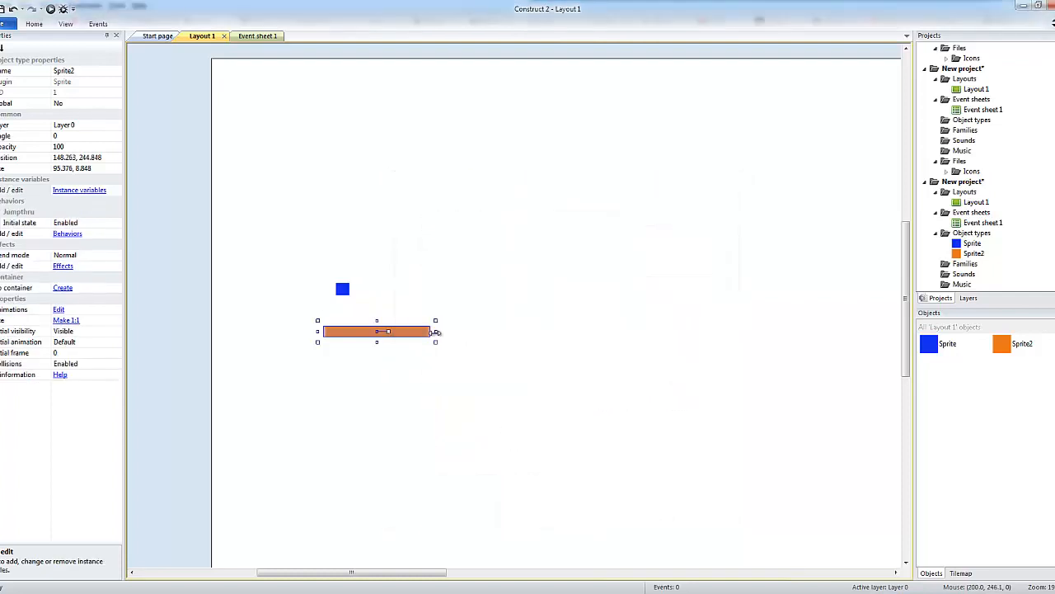
Step: Ctrl-drag orange platform copies into a staggered staircase and stretch the lower right one wider
{"action": "left_click_drag", "start_coordinate": [435, 332], "coordinate": [406, 332]}
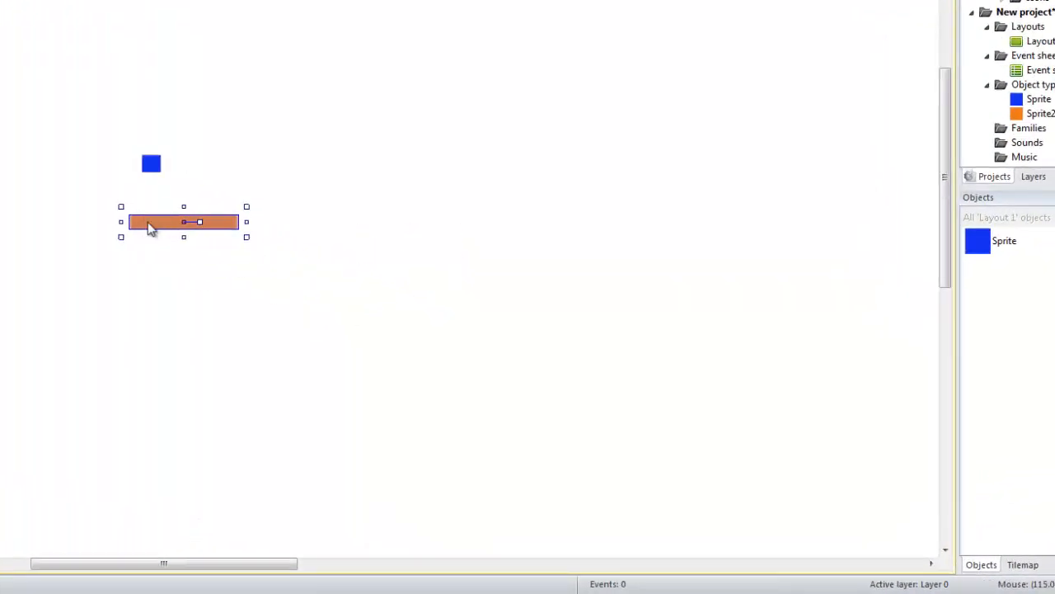
{"action": "left_click_drag", "start_coordinate": [183, 221], "coordinate": [277, 142]}
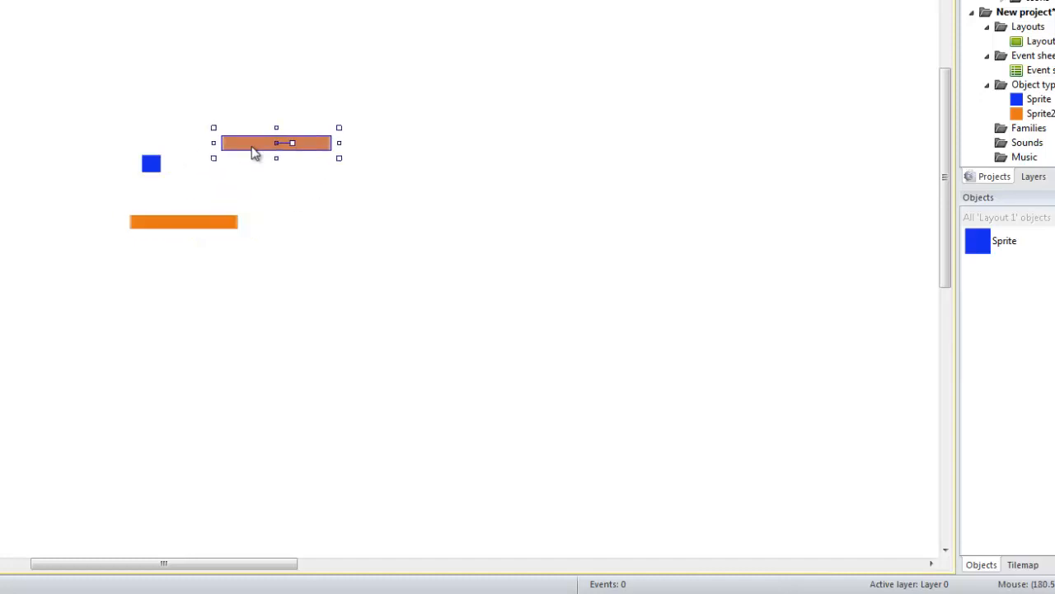
{"action": "left_click_drag", "start_coordinate": [277, 142], "coordinate": [280, 165]}
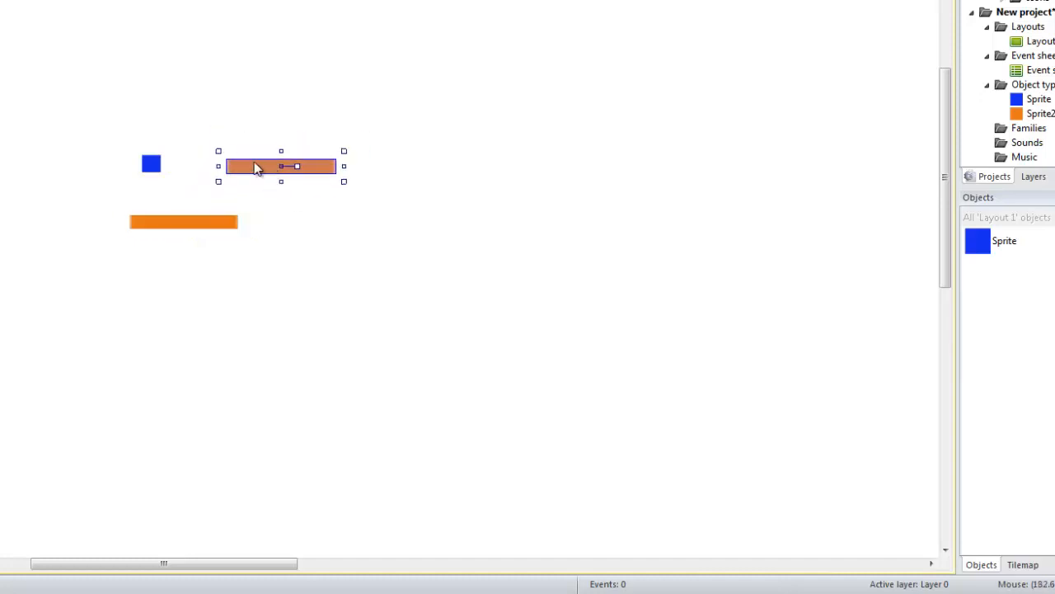
{"action": "left_click_drag", "start_coordinate": [281, 165], "coordinate": [396, 116]}
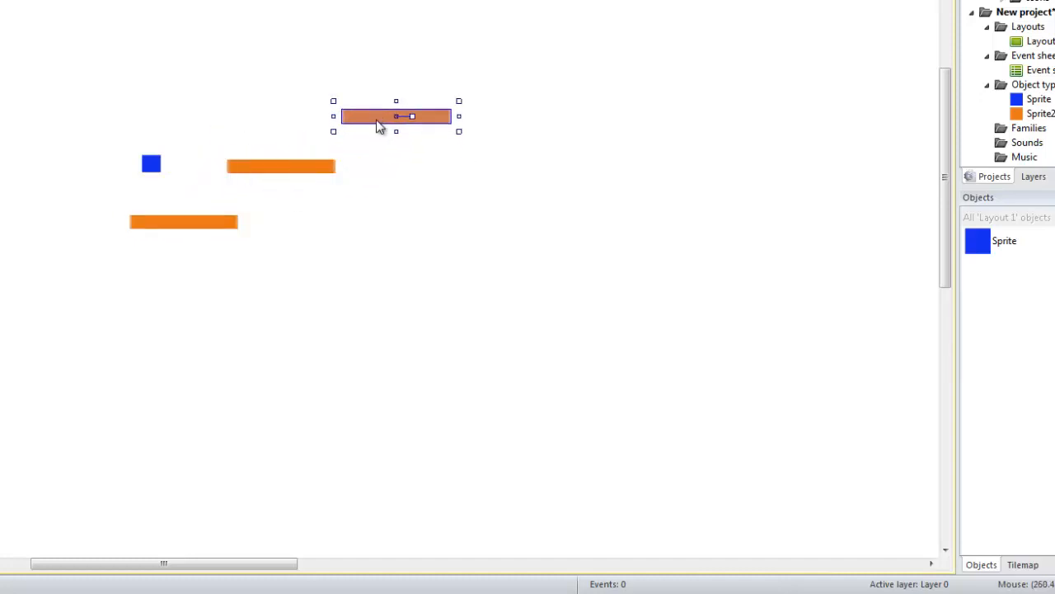
{"action": "left_click_drag", "start_coordinate": [396, 116], "coordinate": [584, 265]}
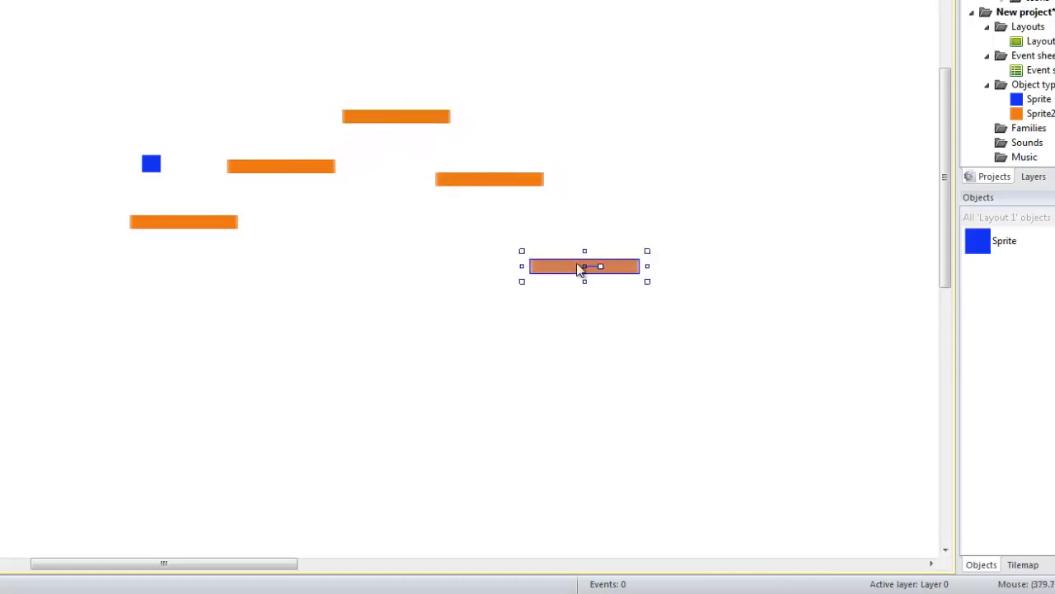
{"action": "left_click_drag", "start_coordinate": [584, 266], "coordinate": [583, 244]}
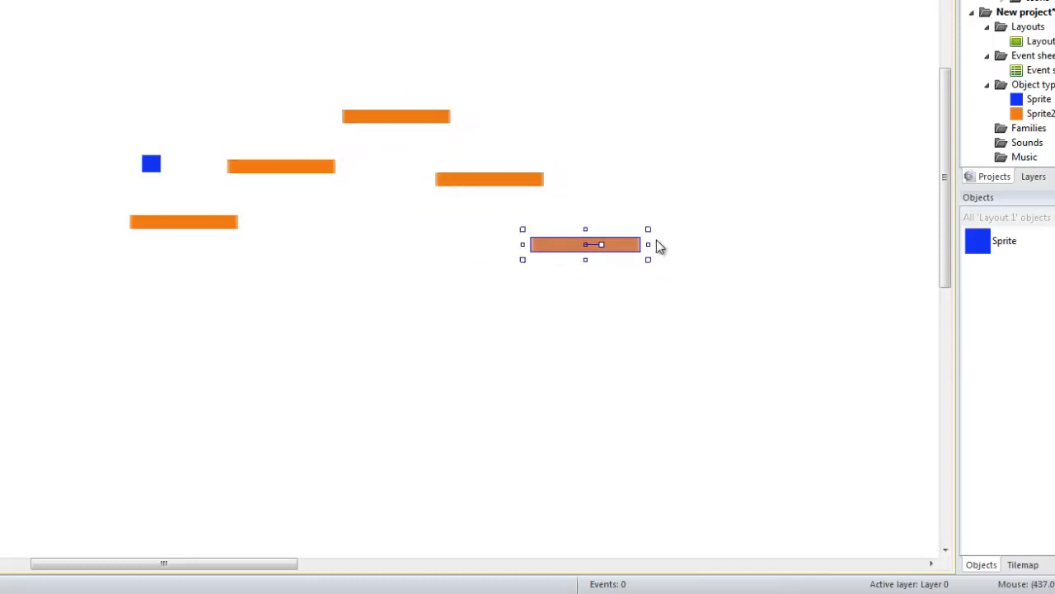
{"action": "left_click_drag", "start_coordinate": [648, 244], "coordinate": [712, 244]}
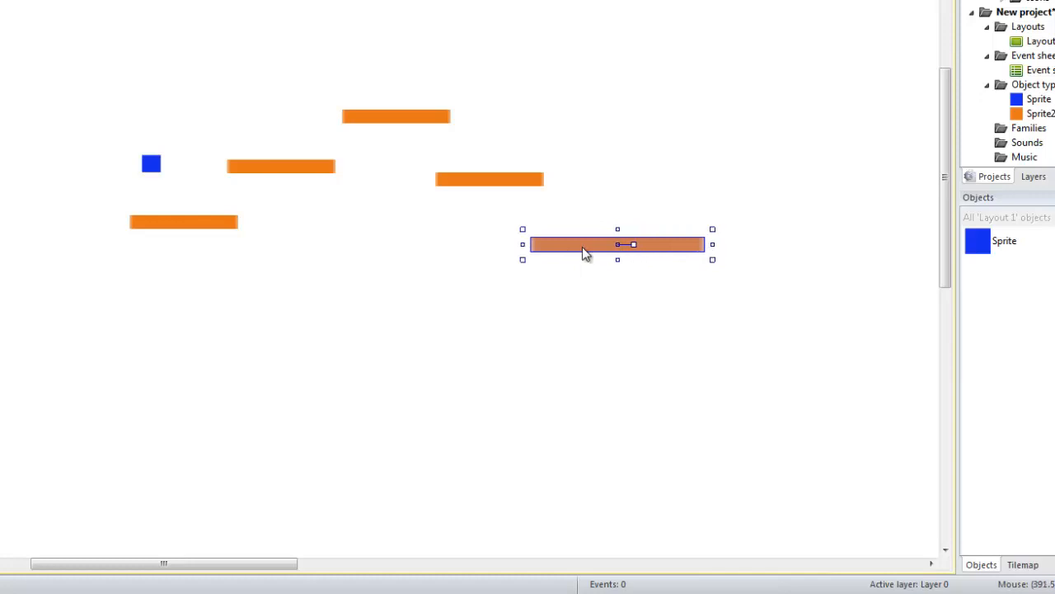
{"action": "mouse_move", "coordinate": [592, 254]}
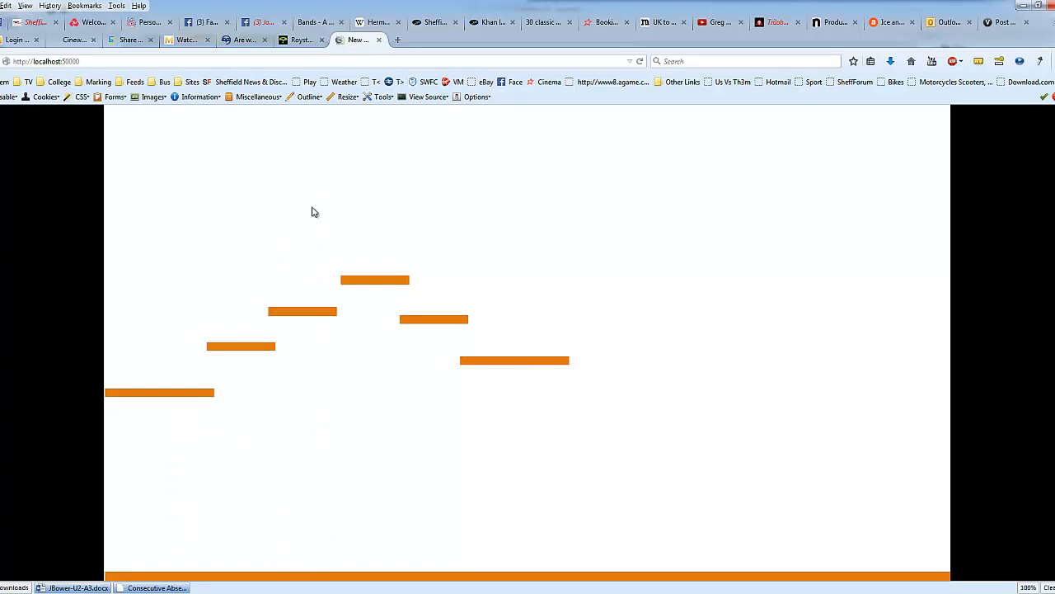
{"action": "mouse_move", "coordinate": [290, 541]}
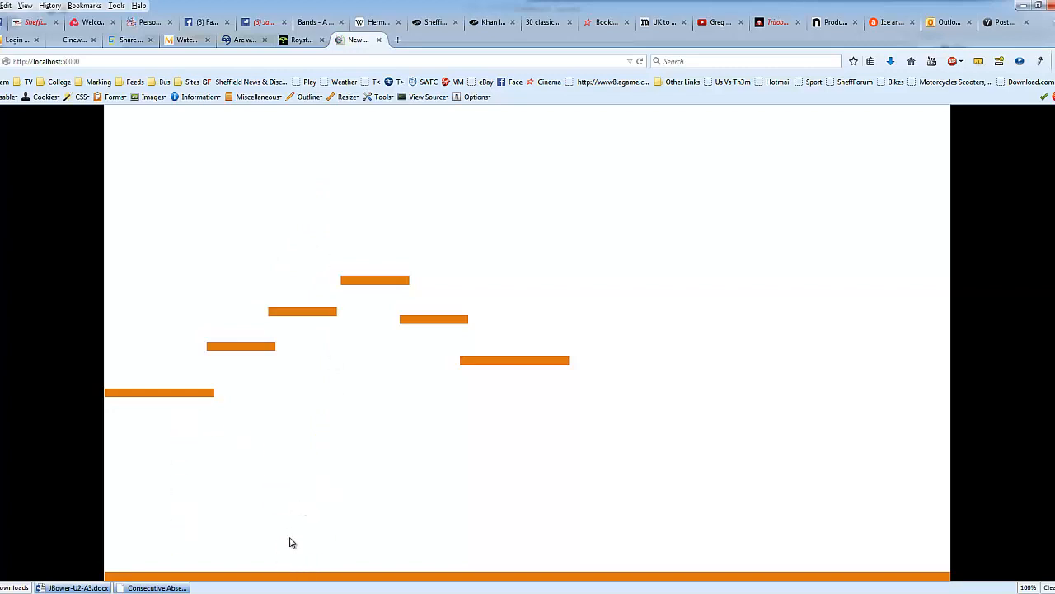
{"action": "mouse_move", "coordinate": [333, 236]}
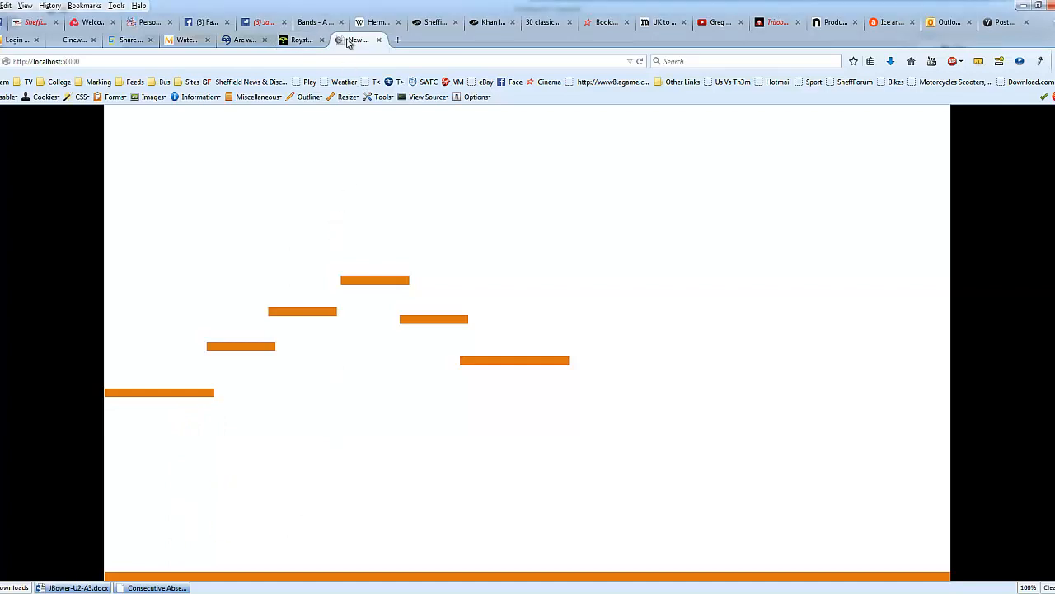
{"action": "mouse_move", "coordinate": [501, 569]}
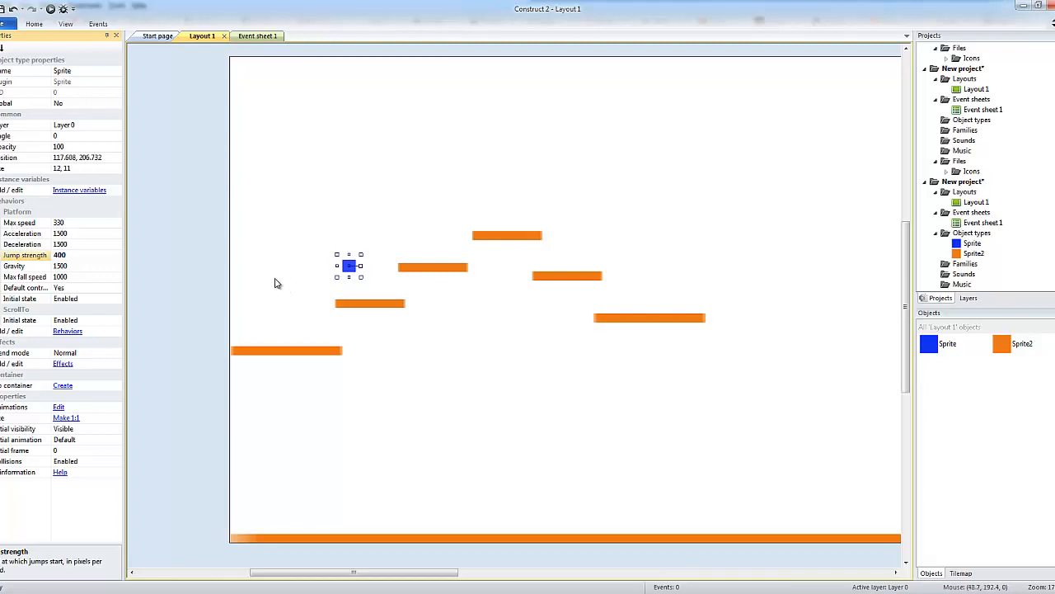
{"action": "mouse_move", "coordinate": [282, 368]}
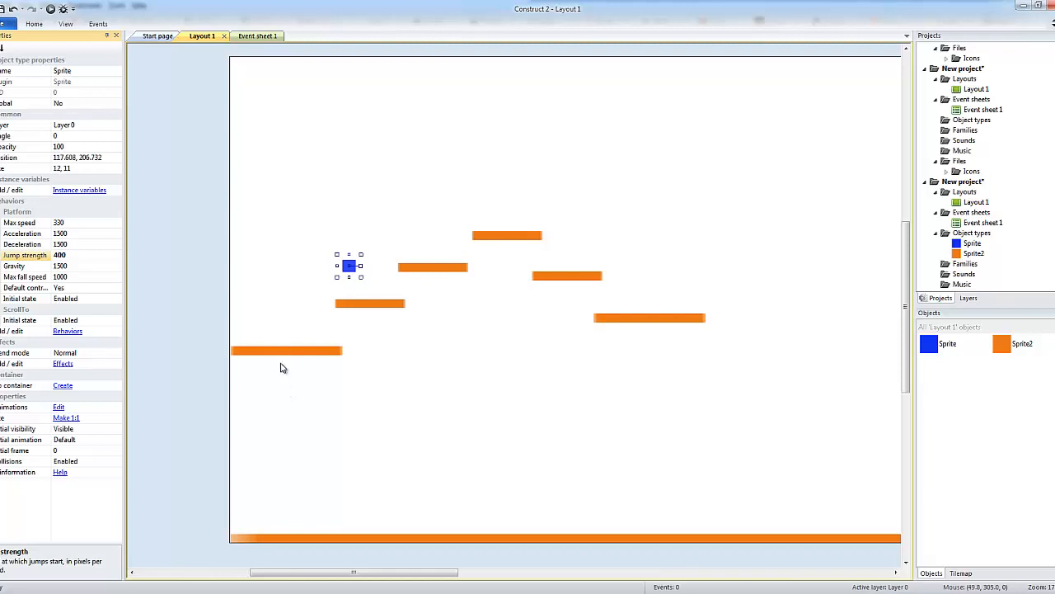
{"action": "mouse_move", "coordinate": [279, 361]}
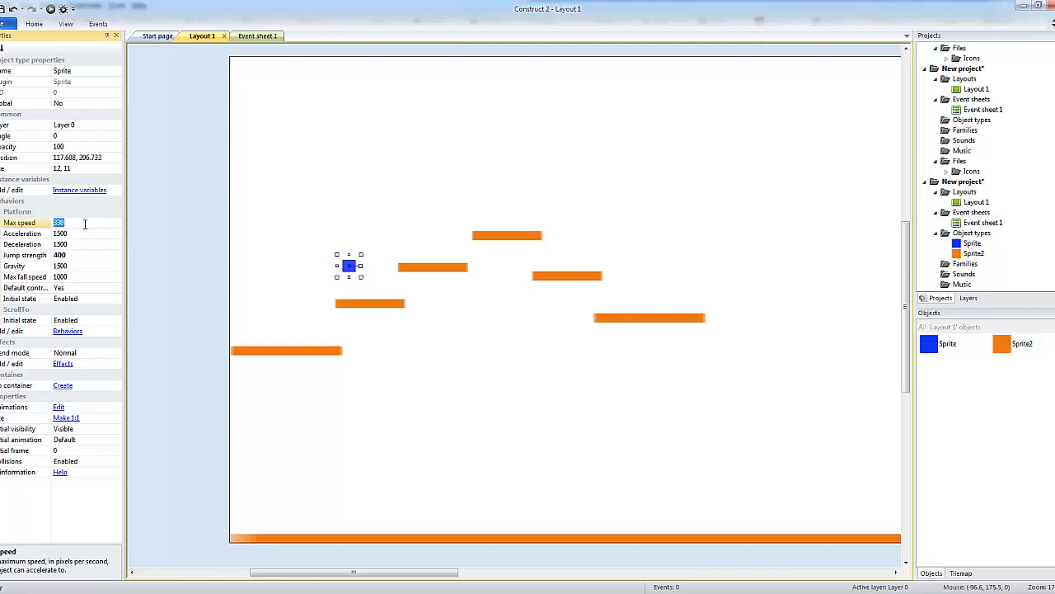
Step: Enter 100 as the blue sprite's Platform max speed
{"action": "type", "text": "100"}
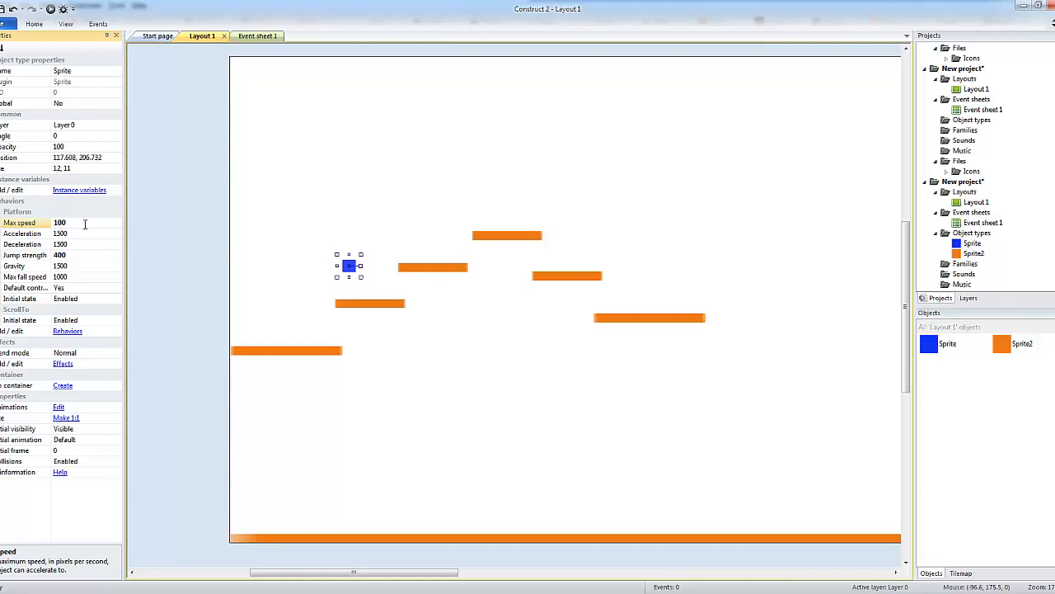
{"action": "mouse_move", "coordinate": [204, 495]}
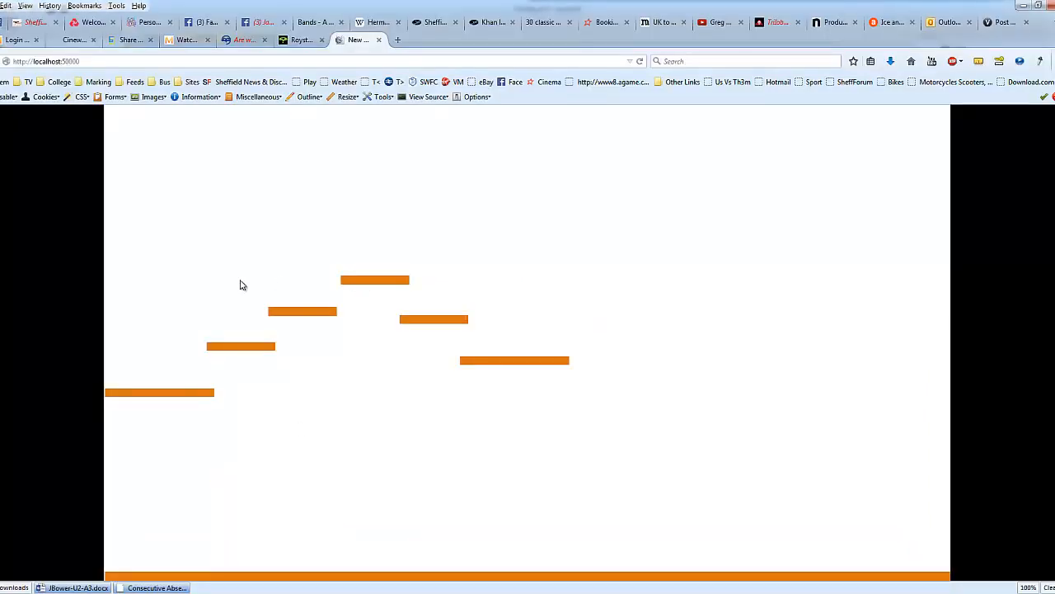
{"action": "mouse_move", "coordinate": [168, 372]}
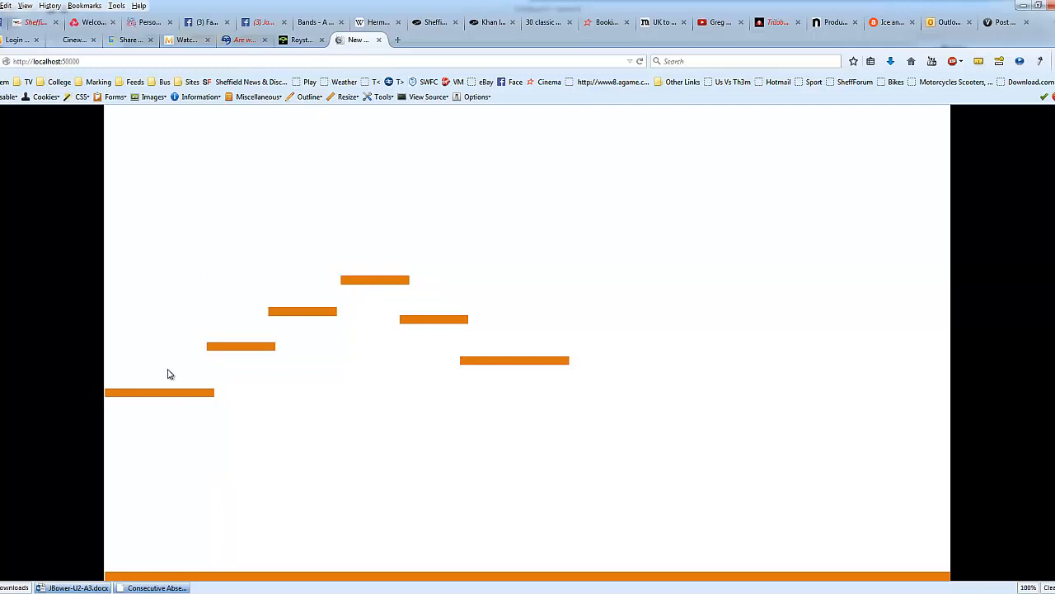
{"action": "mouse_move", "coordinate": [284, 145]}
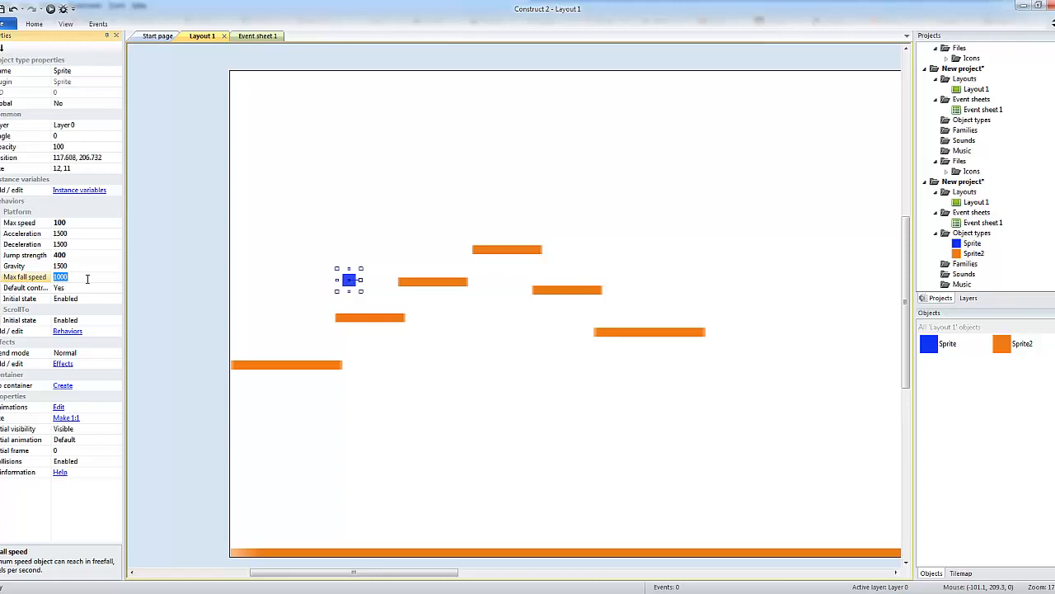
Step: Enter 300 as the blue sprite's Platform max fall speed
{"action": "type", "text": "300"}
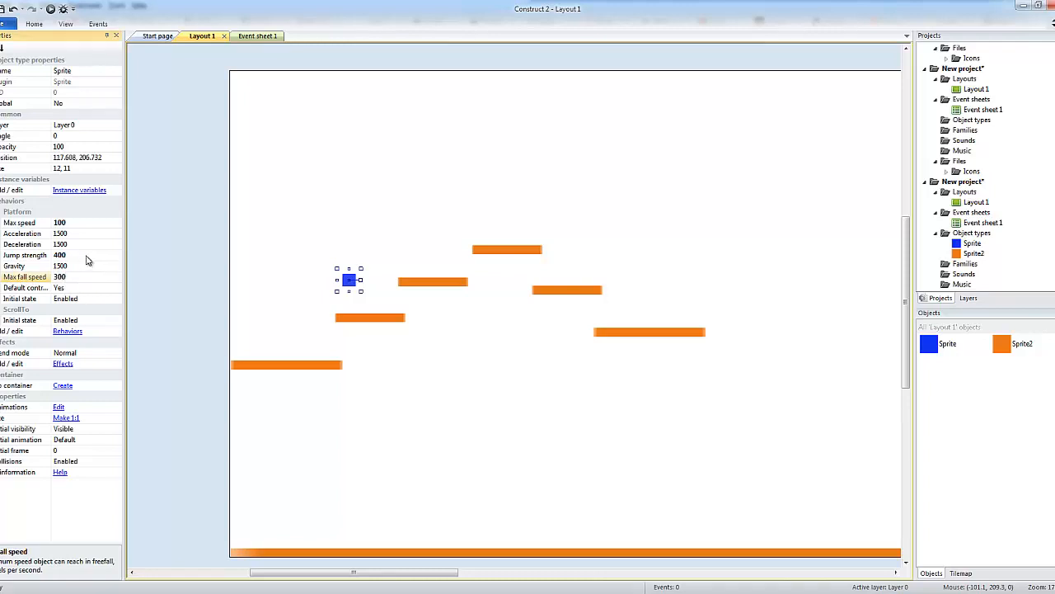
{"action": "mouse_move", "coordinate": [190, 567]}
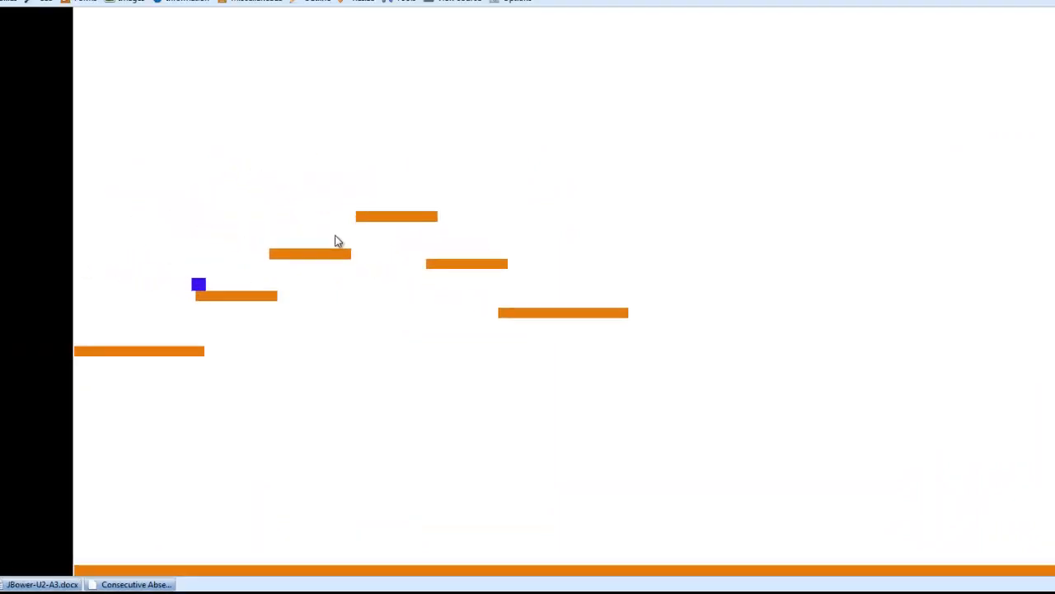
Step: Reposition an orange platform higher and to the right after the preview
{"action": "left_click_drag", "start_coordinate": [198, 284], "coordinate": [341, 138]}
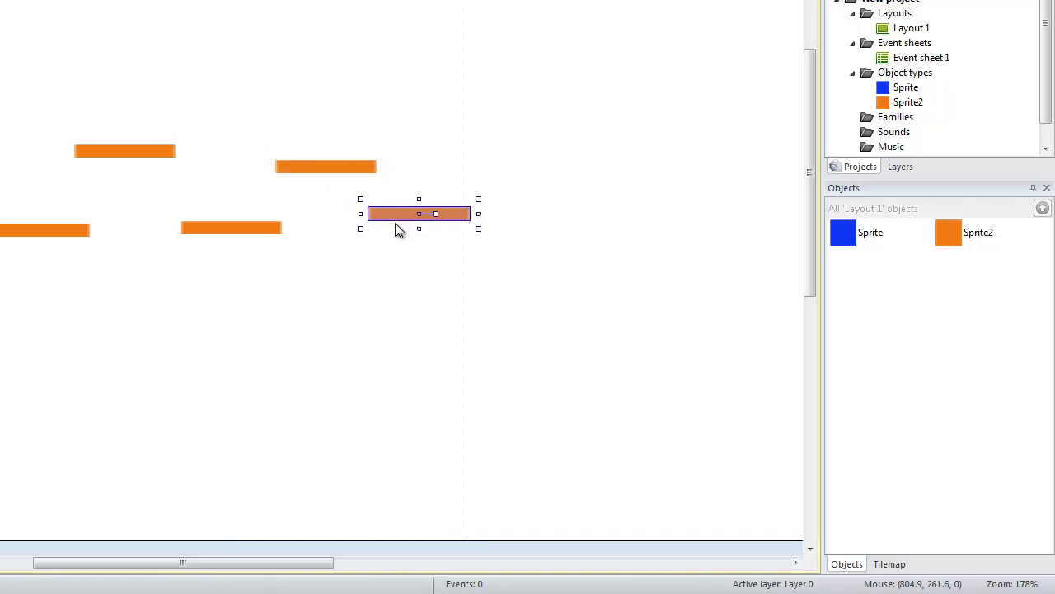
Step: Place three more orange platform copies climbing higher toward the right
{"action": "left_click_drag", "start_coordinate": [418, 214], "coordinate": [511, 163]}
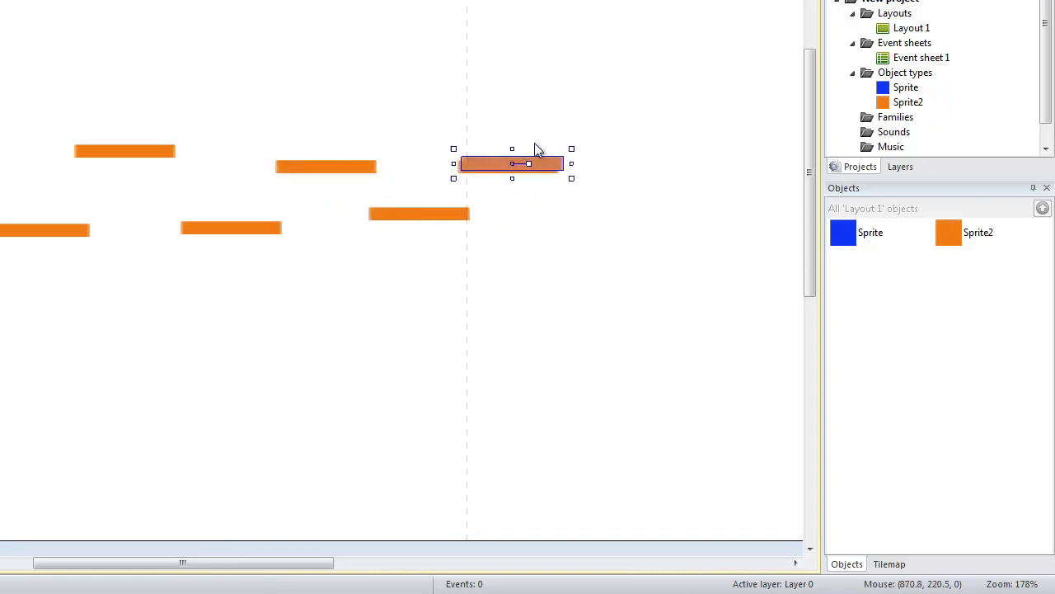
{"action": "left_click_drag", "start_coordinate": [511, 163], "coordinate": [635, 112]}
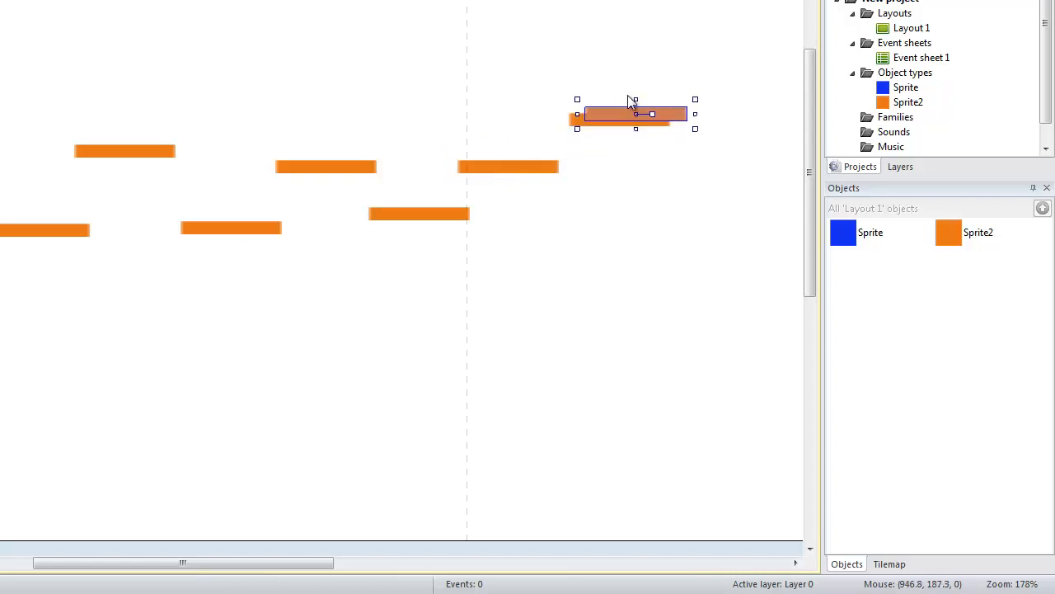
{"action": "left_click_drag", "start_coordinate": [635, 113], "coordinate": [718, 72]}
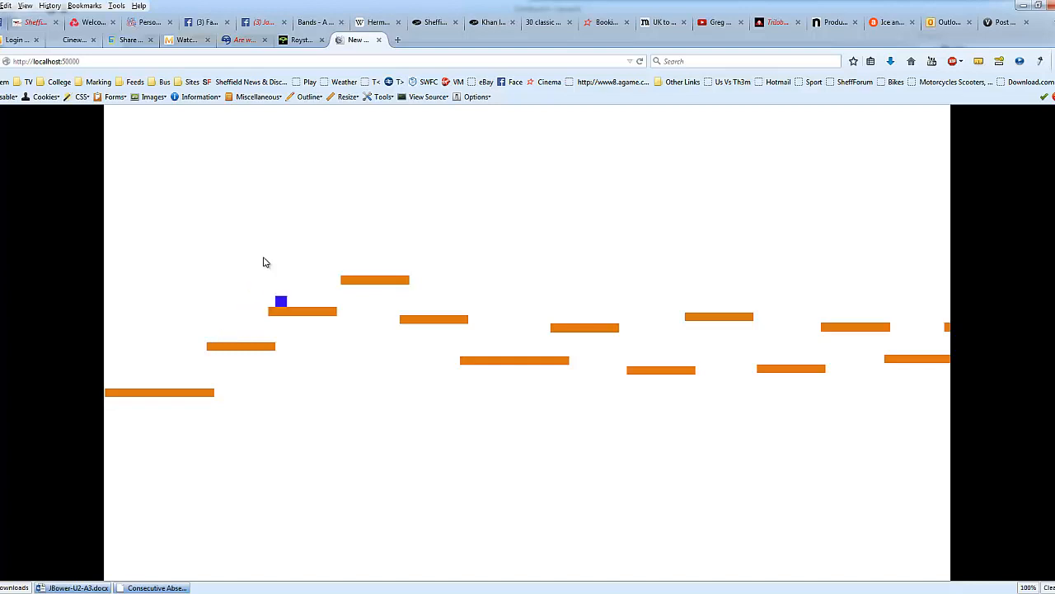
Step: Move and jump the blue player along the orange platforms in the browser preview
{"action": "key", "text": "ctrl+f"}
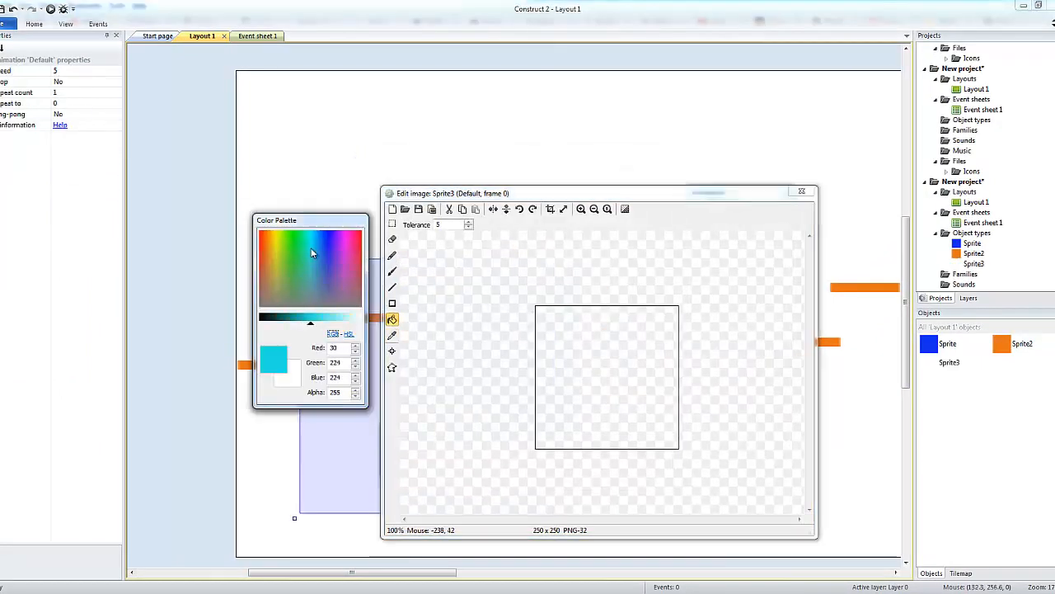
Step: Fill the new sprite's blank image solid cyan and close the image editor
{"action": "left_click", "coordinate": [606, 376]}
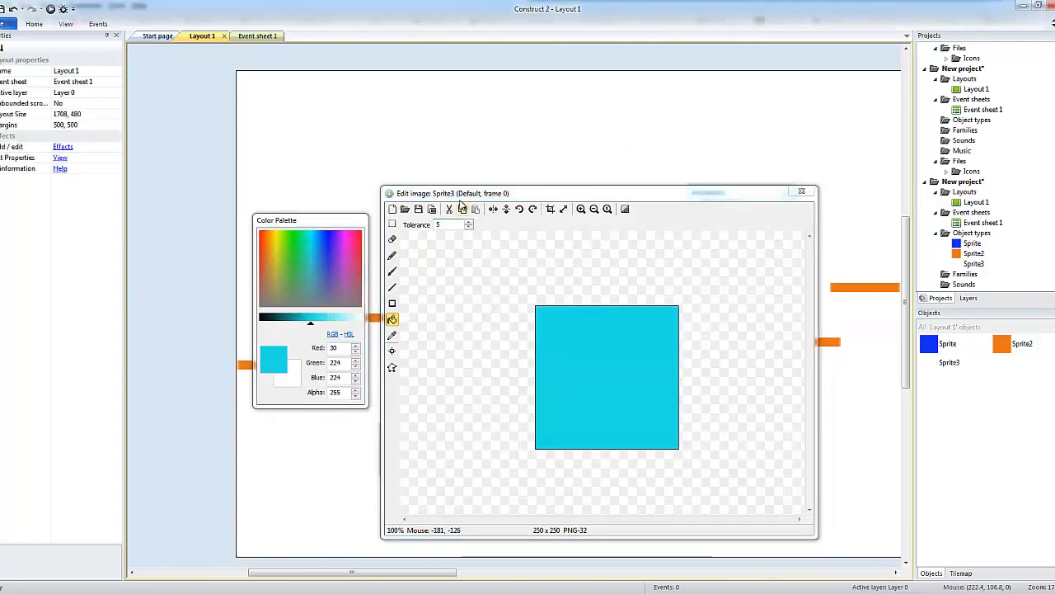
{"action": "left_click", "coordinate": [801, 192]}
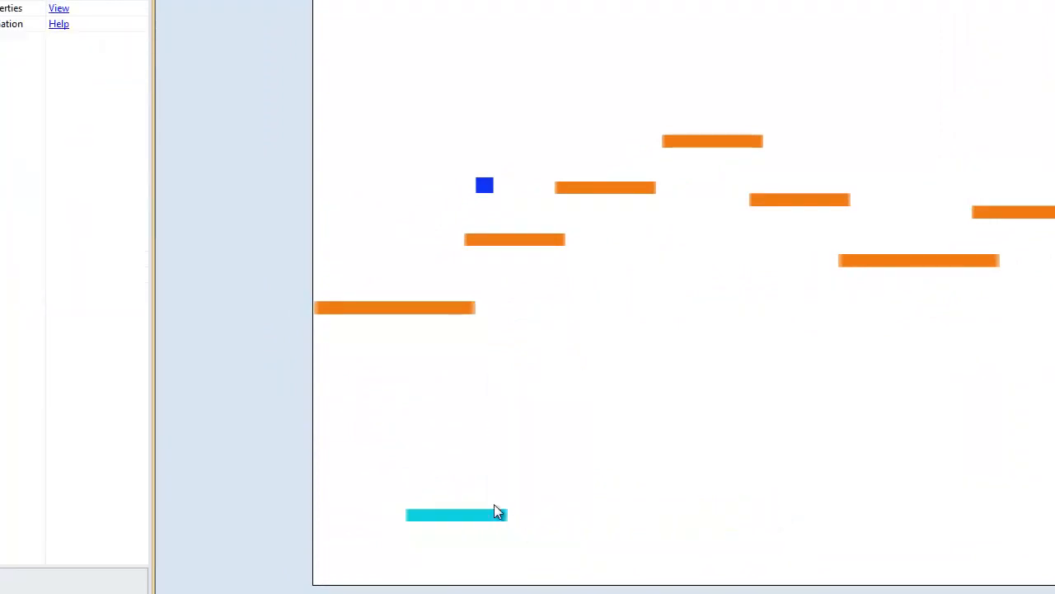
{"action": "mouse_move", "coordinate": [519, 523]}
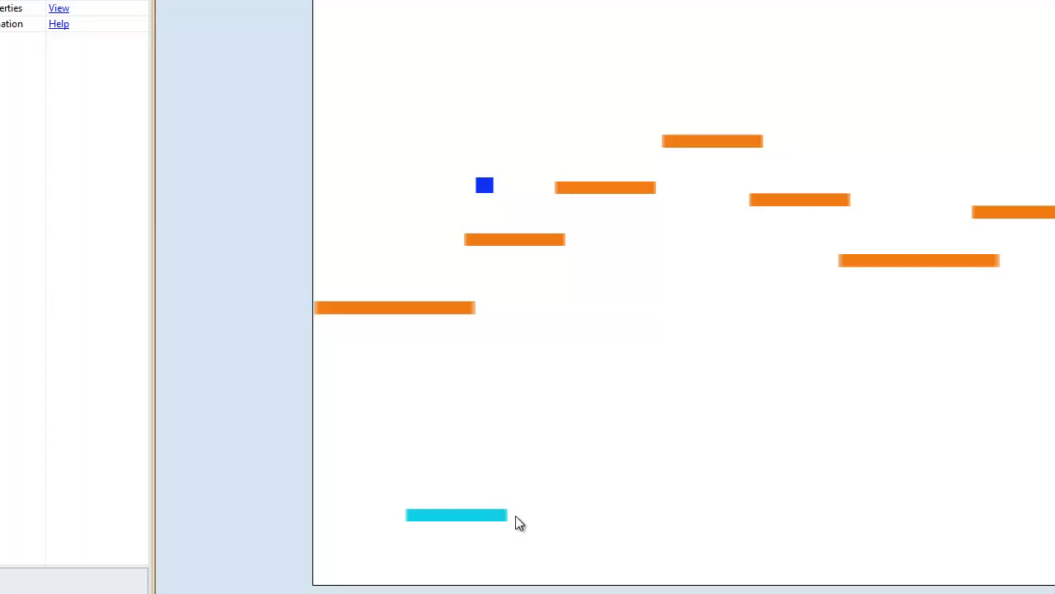
{"action": "mouse_move", "coordinate": [429, 551]}
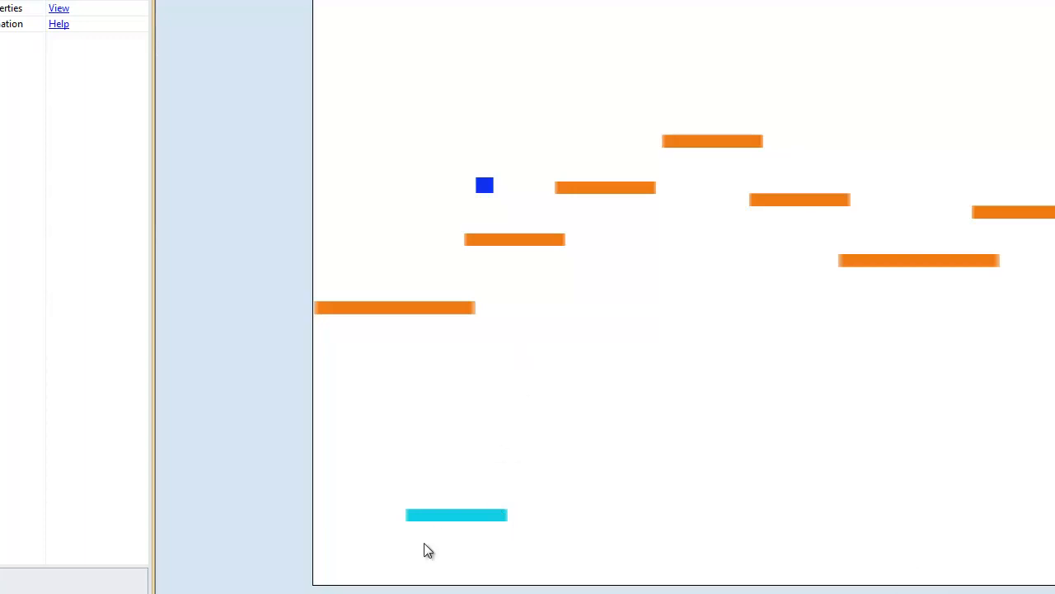
Step: Select the cyan bar and start adding a new behaviour to it
{"action": "left_click", "coordinate": [455, 515]}
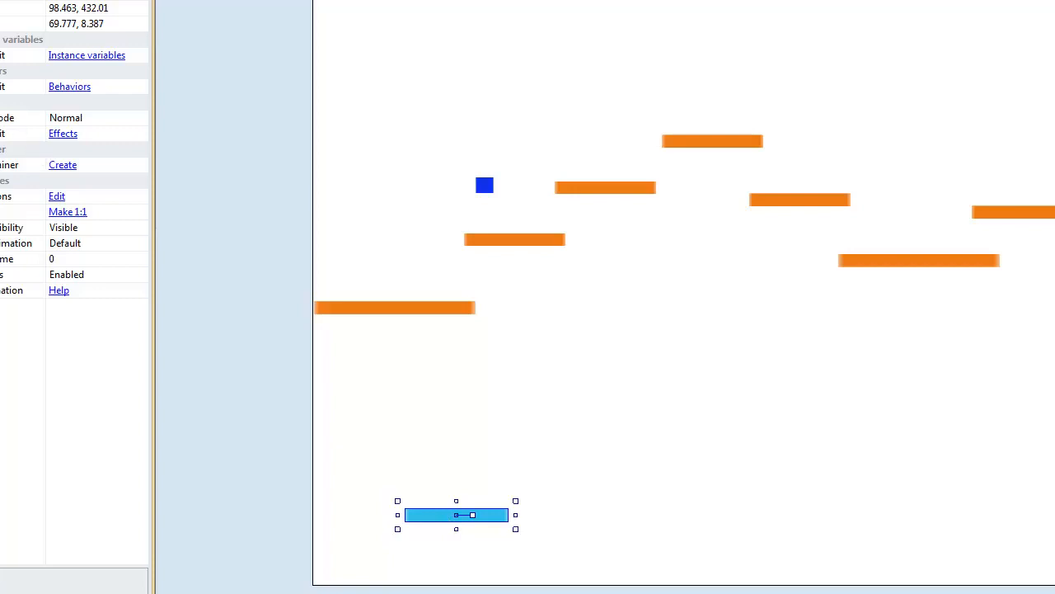
{"action": "left_click", "coordinate": [70, 86]}
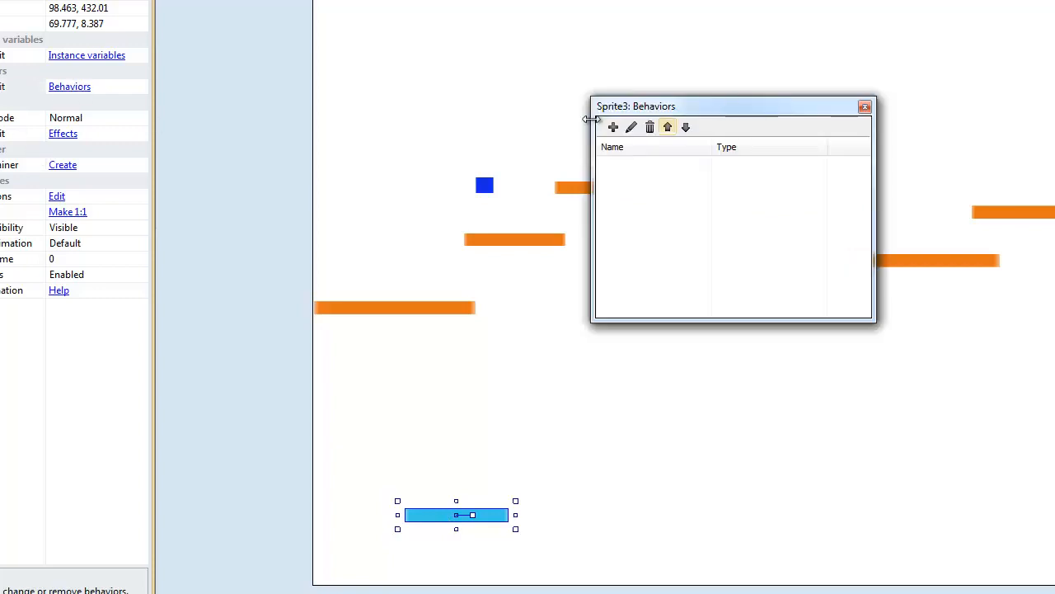
{"action": "left_click", "coordinate": [614, 125]}
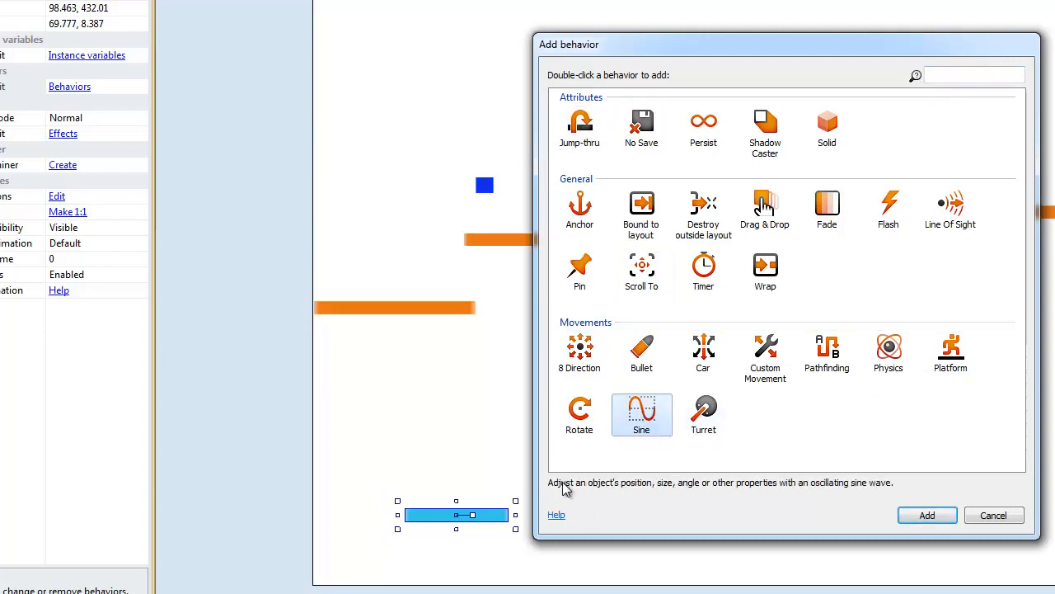
{"action": "mouse_move", "coordinate": [740, 491]}
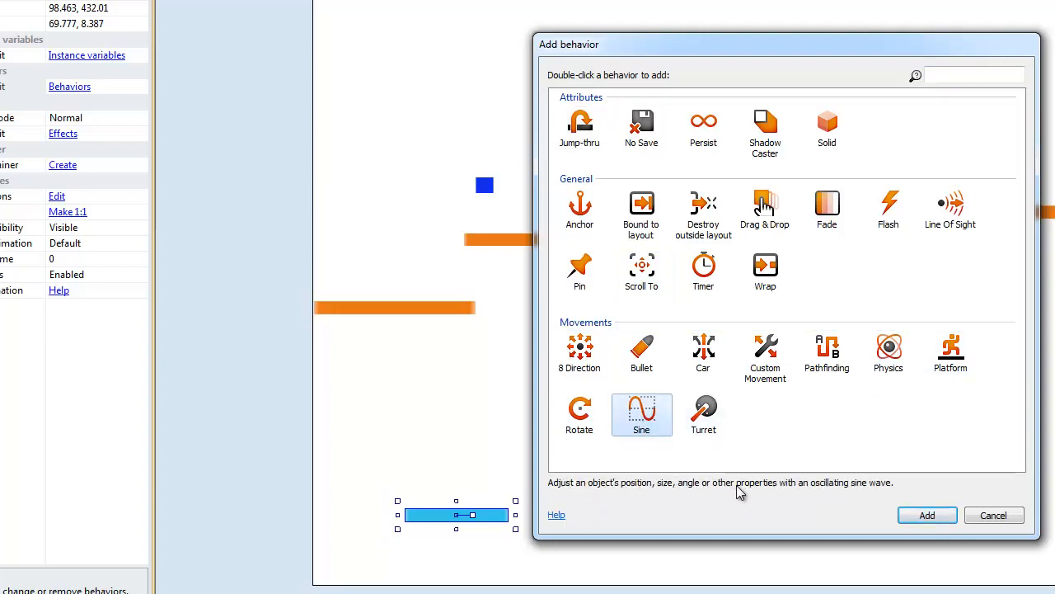
{"action": "mouse_move", "coordinate": [859, 495]}
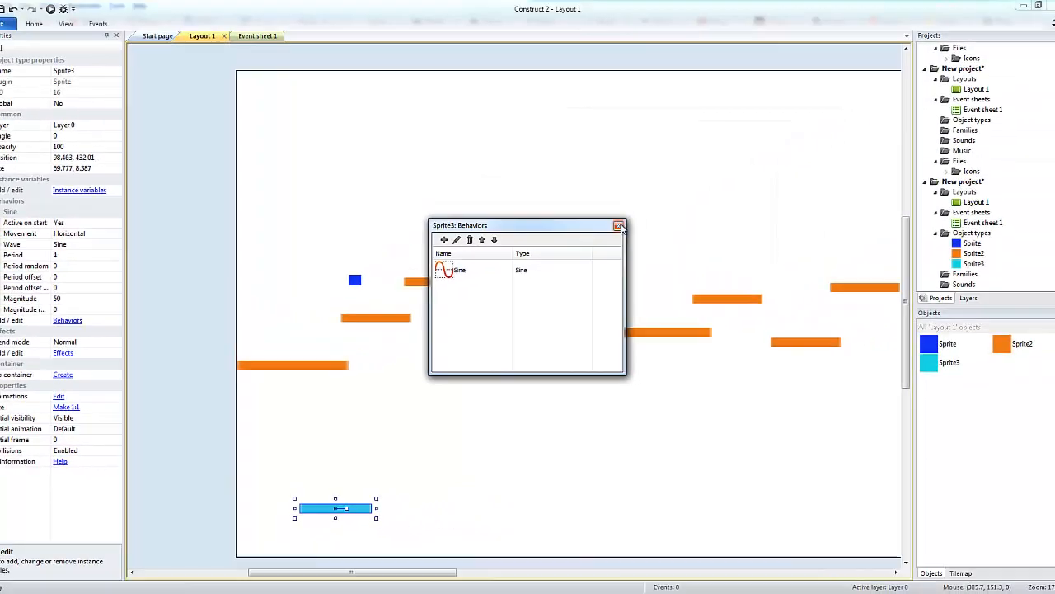
Step: Give the cyan bar the Sine behaviour and close its behaviour list
{"action": "left_click", "coordinate": [620, 226]}
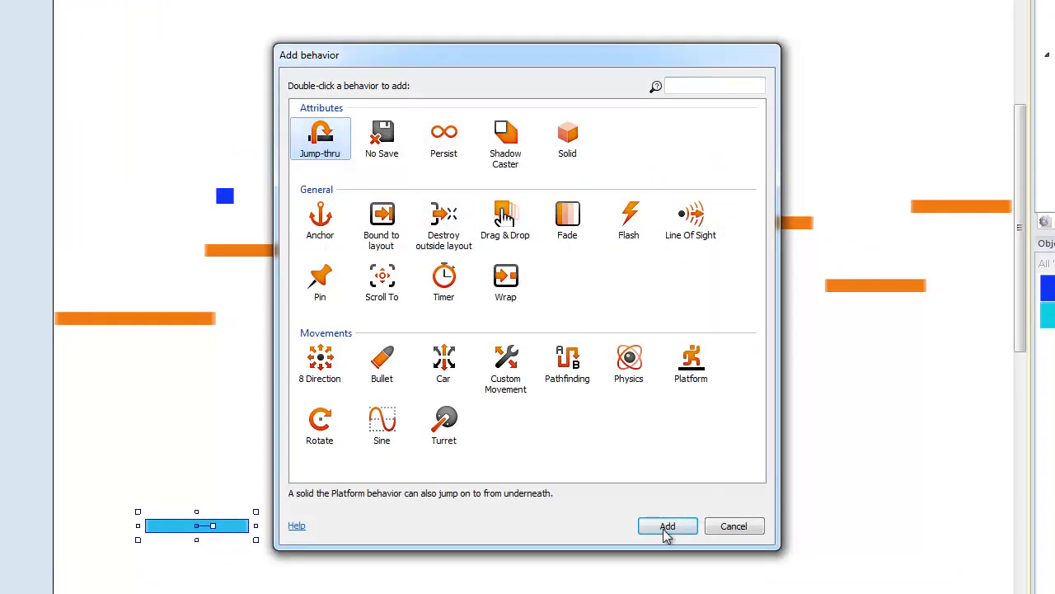
Step: Add Jump-thru to the cyan bar and move it up near the lowest orange platform
{"action": "left_click", "coordinate": [666, 524]}
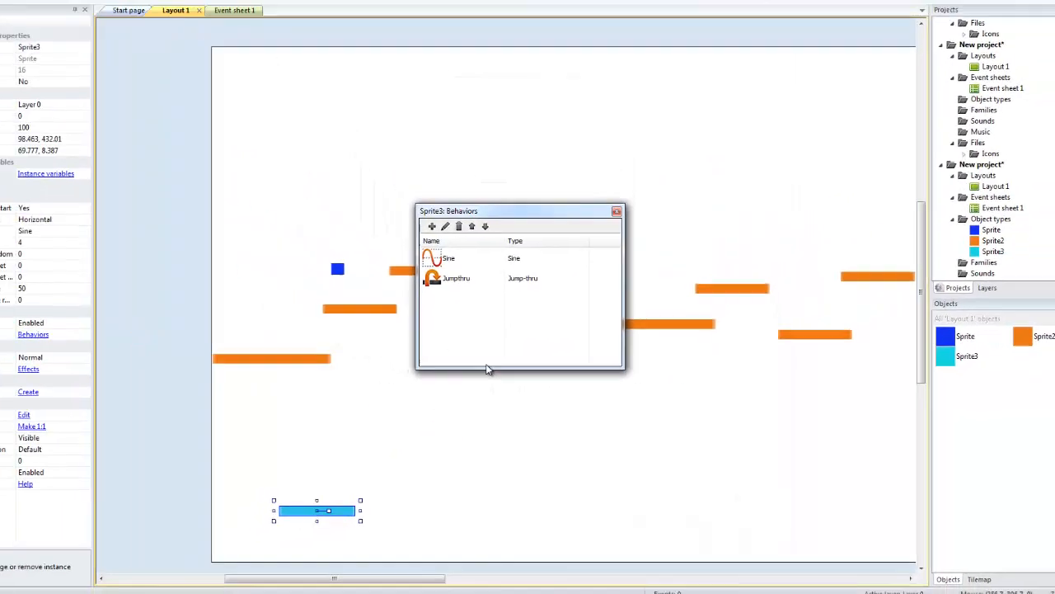
{"action": "left_click", "coordinate": [617, 211]}
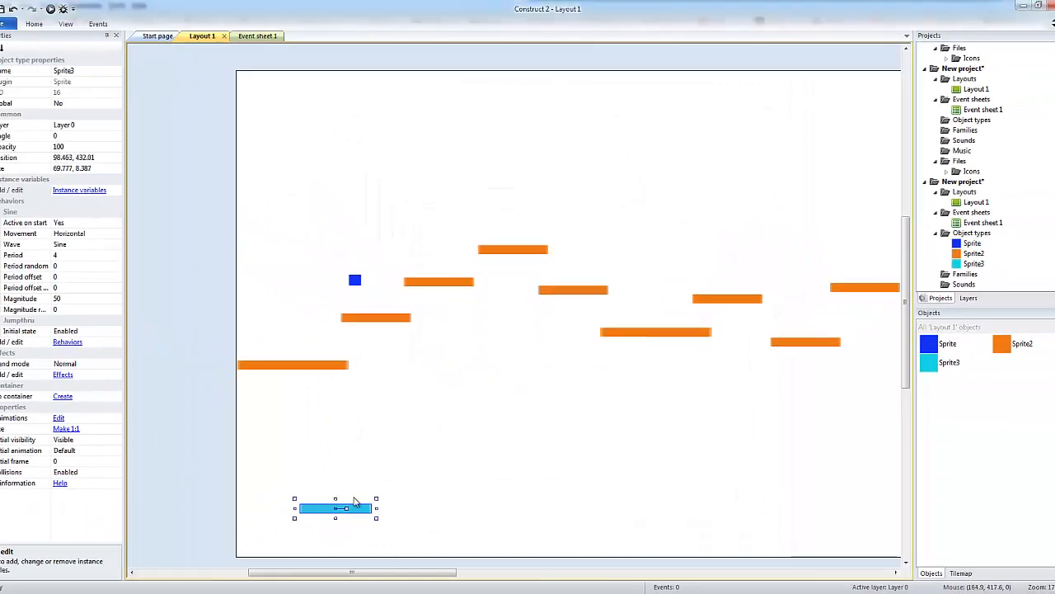
{"action": "left_click_drag", "start_coordinate": [335, 508], "coordinate": [333, 415]}
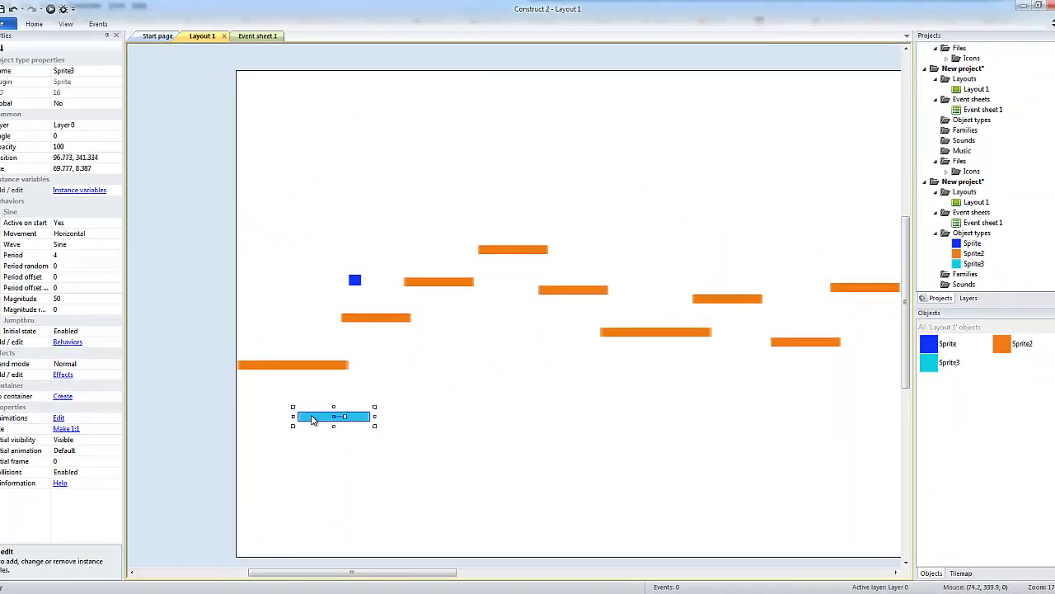
{"action": "left_click_drag", "start_coordinate": [333, 415], "coordinate": [326, 402]}
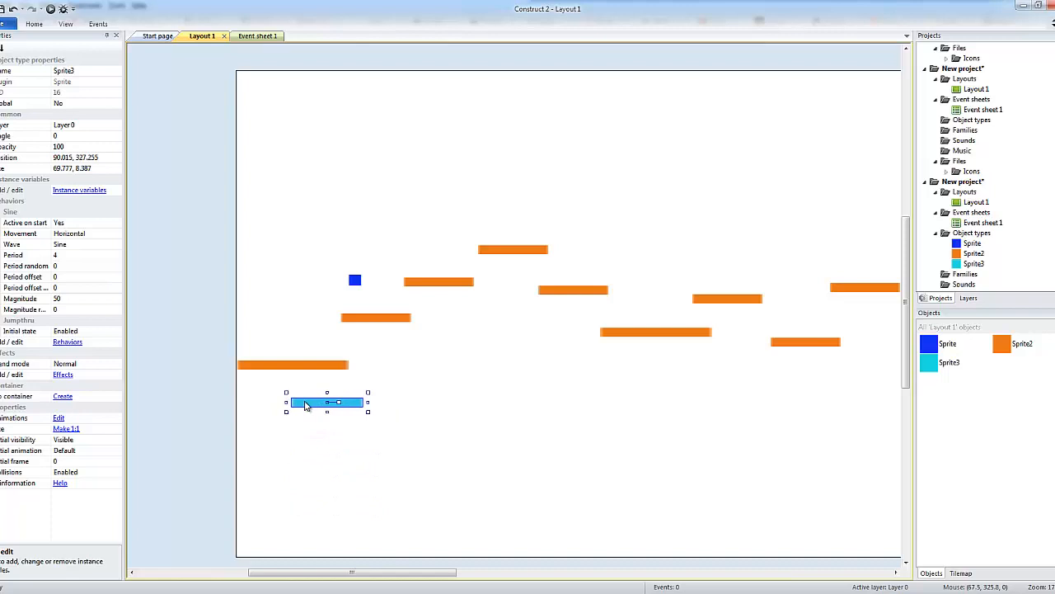
{"action": "mouse_move", "coordinate": [8, 229]}
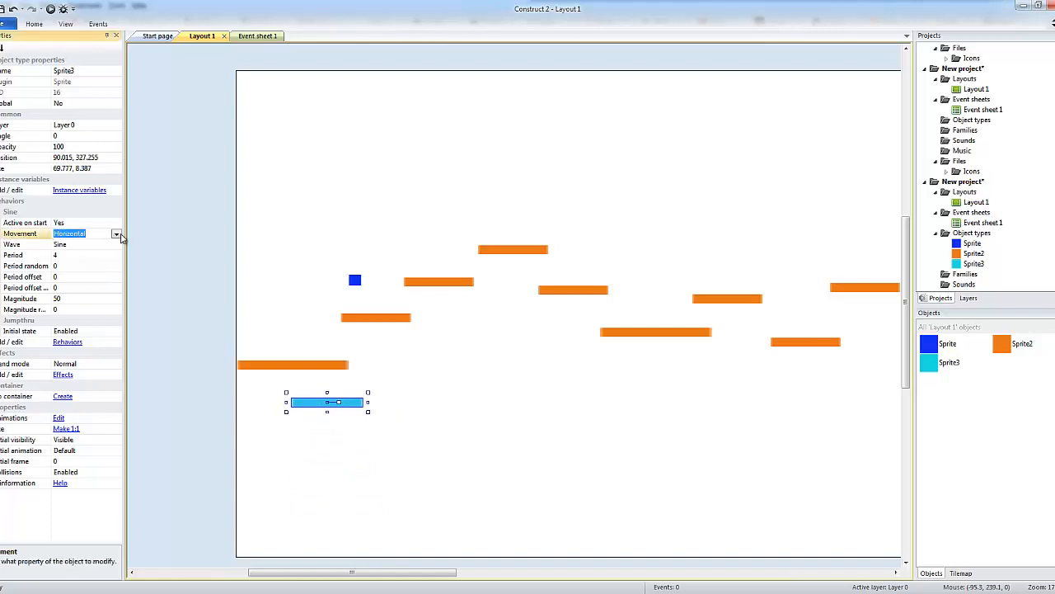
{"action": "left_click", "coordinate": [116, 234]}
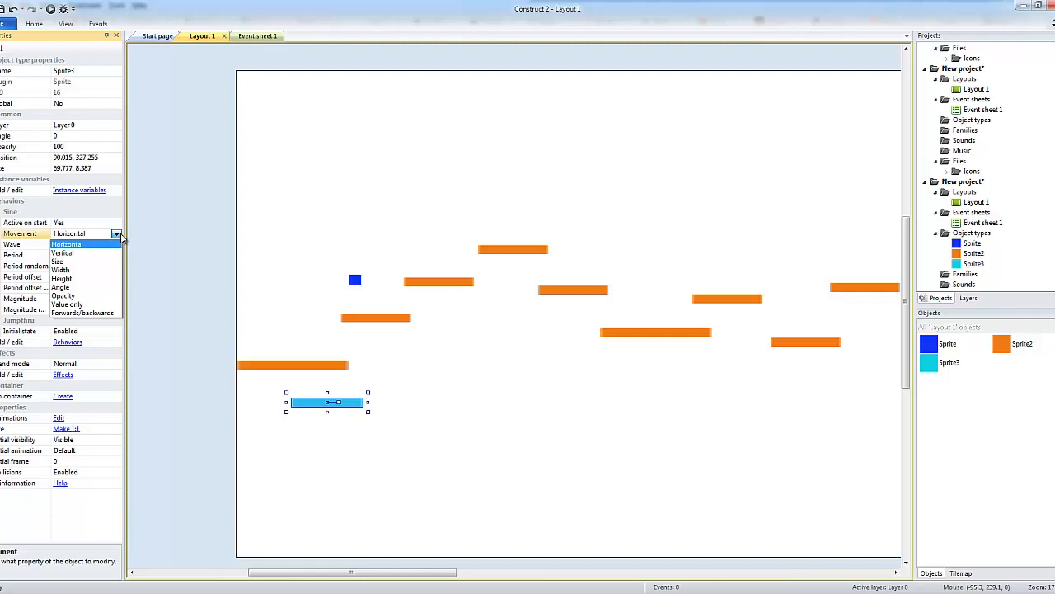
{"action": "left_click", "coordinate": [69, 232]}
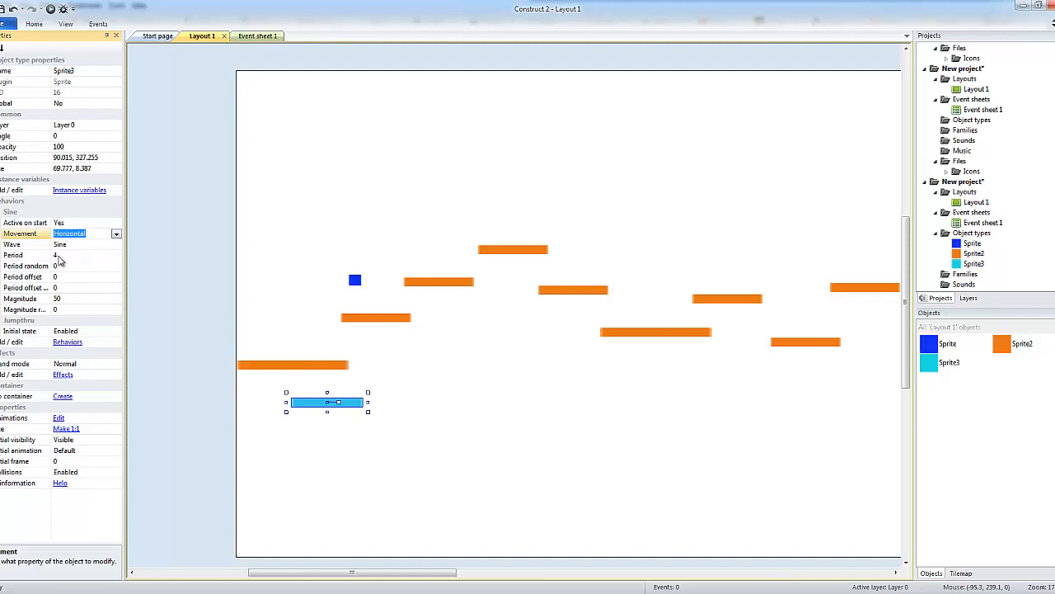
{"action": "left_click", "coordinate": [24, 254]}
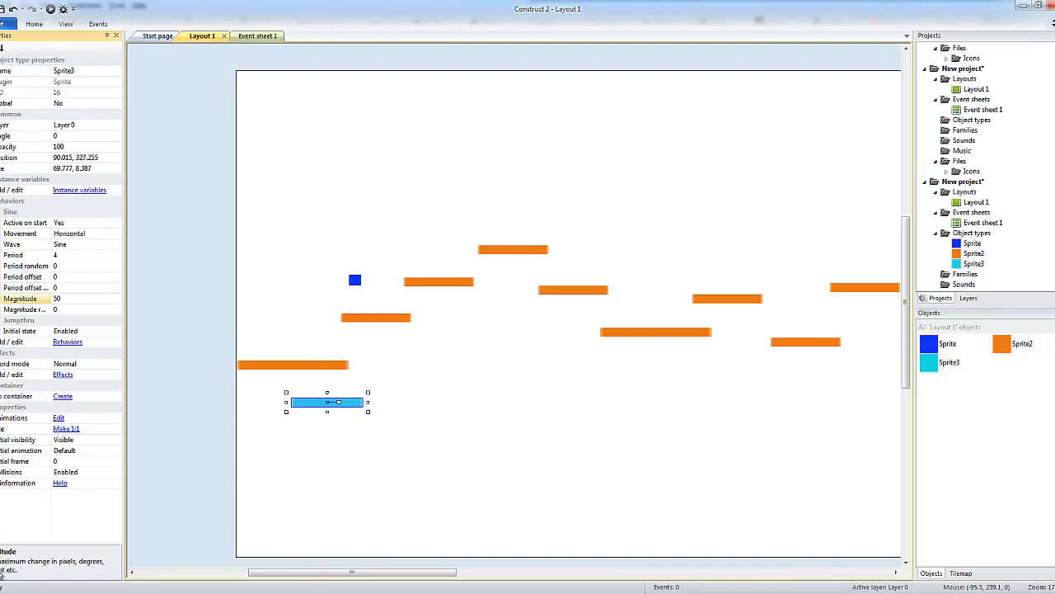
{"action": "left_click", "coordinate": [968, 297]}
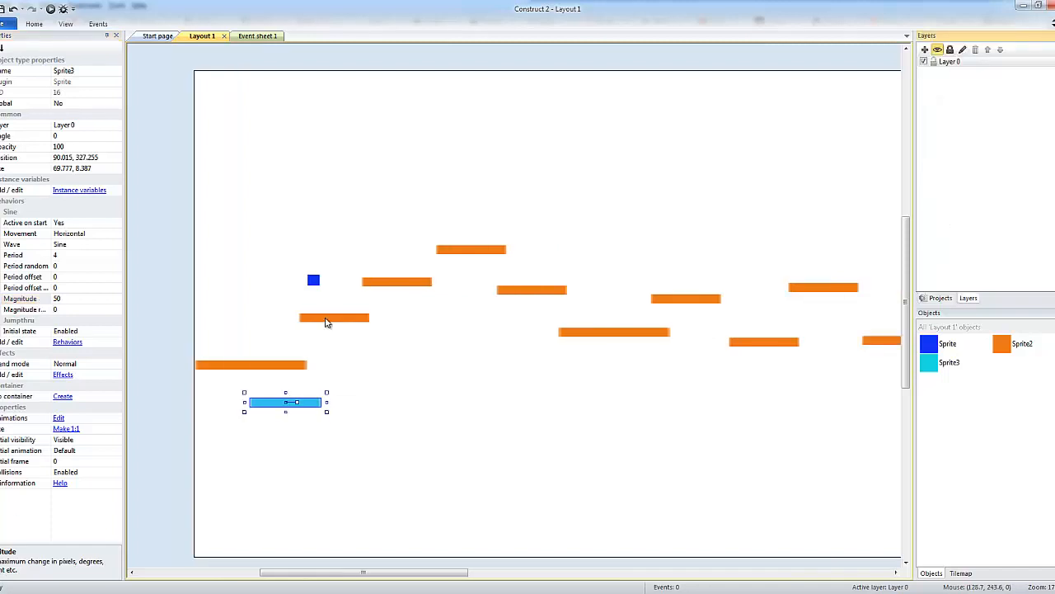
{"action": "mouse_move", "coordinate": [369, 313]}
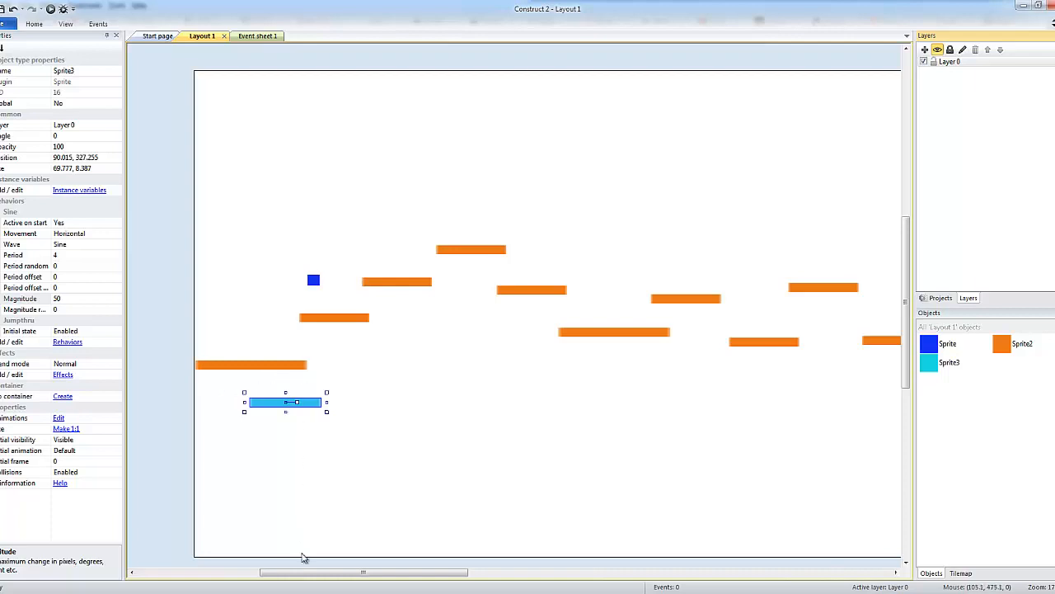
{"action": "mouse_move", "coordinate": [211, 394]}
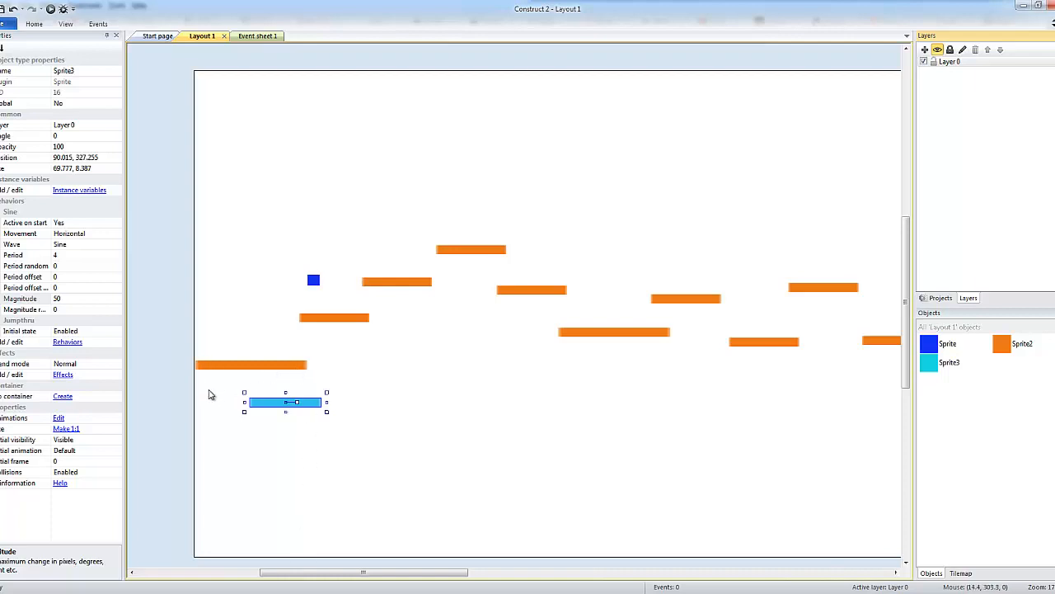
{"action": "mouse_move", "coordinate": [320, 242]}
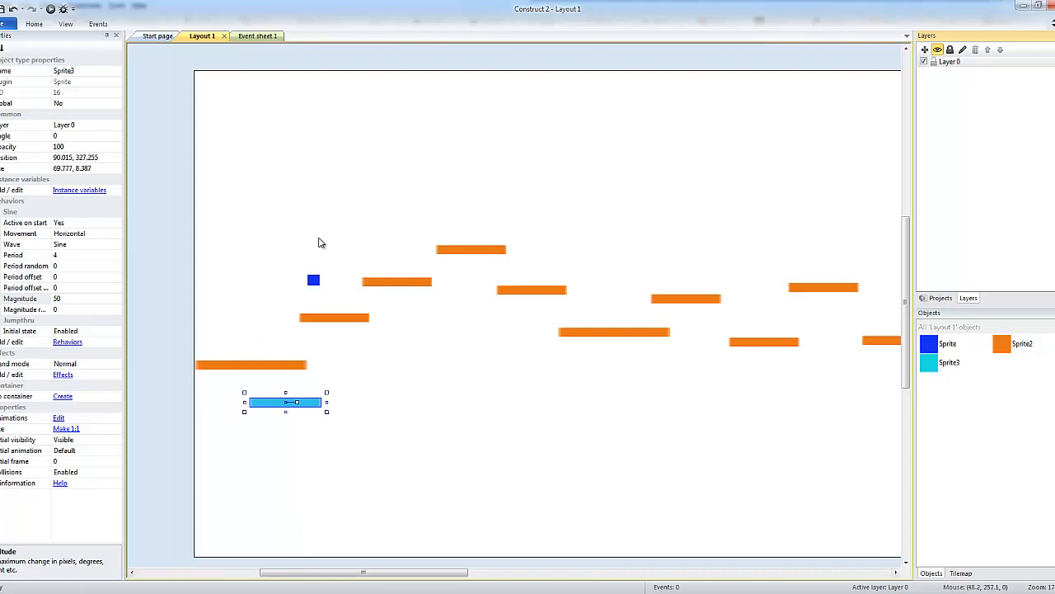
{"action": "mouse_move", "coordinate": [317, 419]}
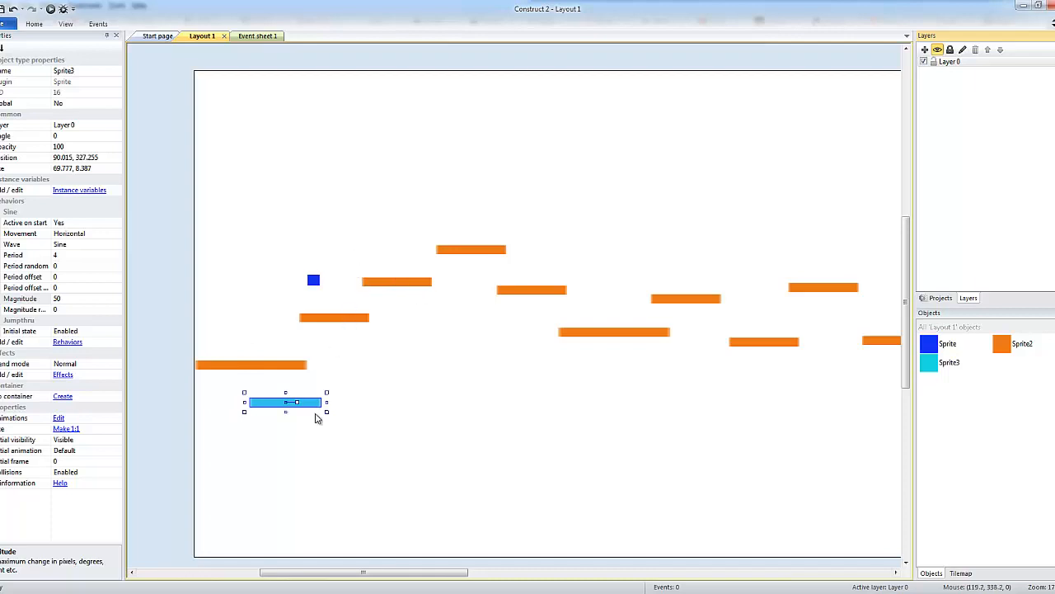
{"action": "mouse_move", "coordinate": [242, 371]}
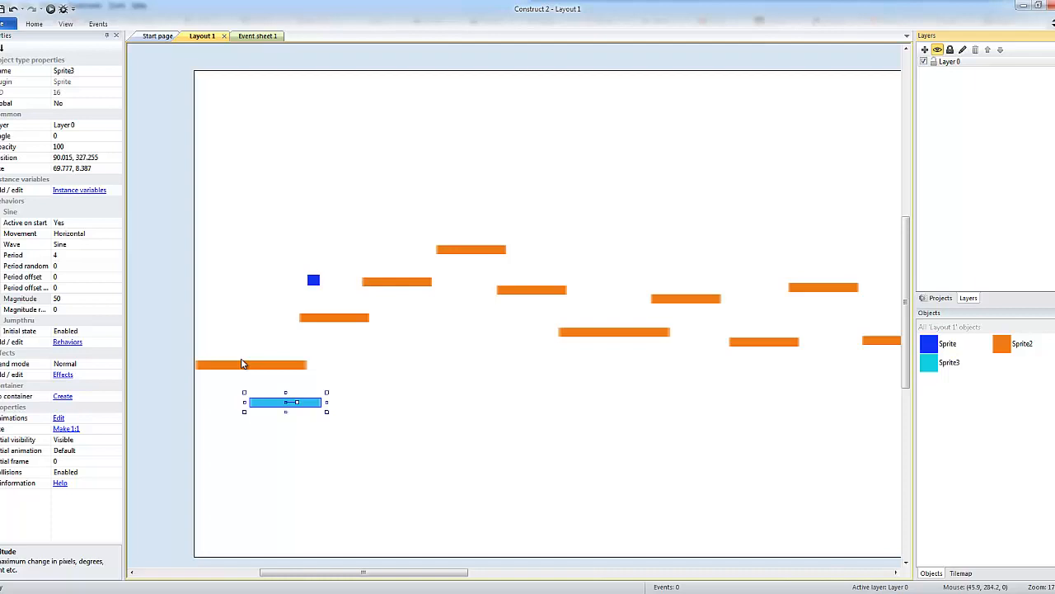
{"action": "mouse_move", "coordinate": [275, 364]}
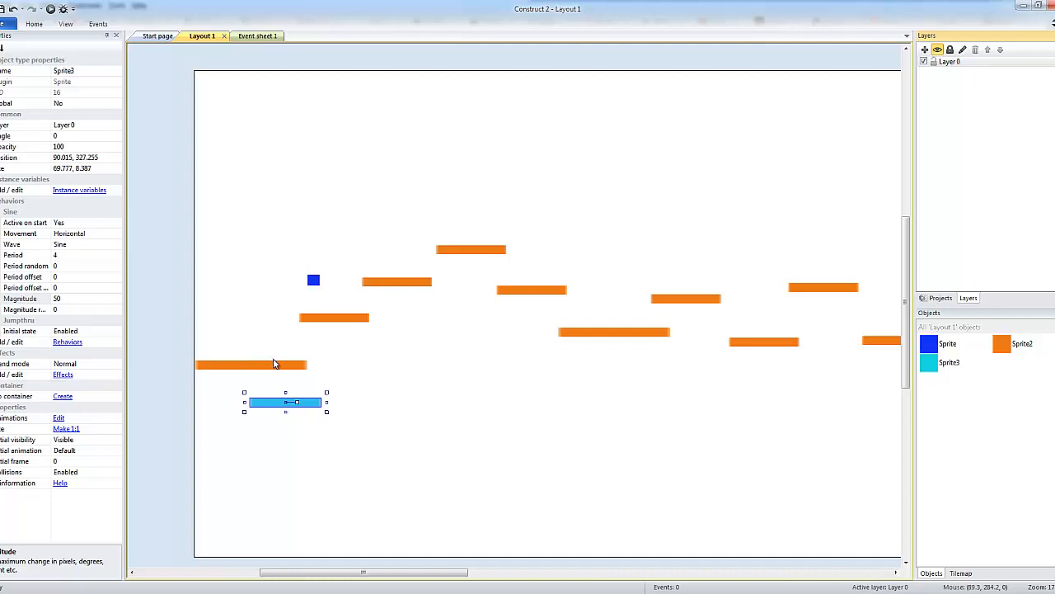
{"action": "mouse_move", "coordinate": [456, 426]}
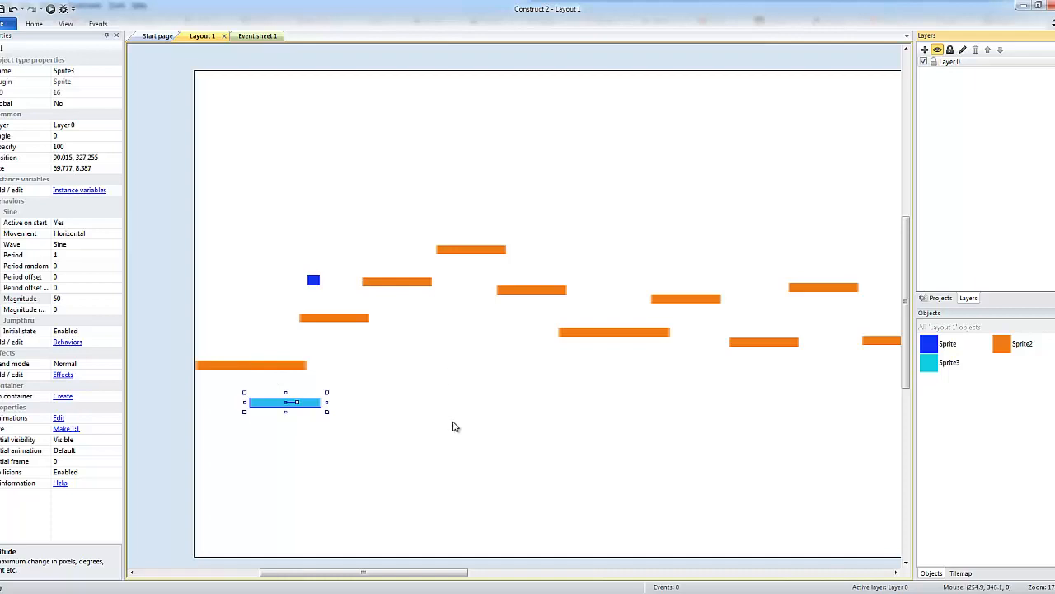
{"action": "mouse_move", "coordinate": [346, 462]}
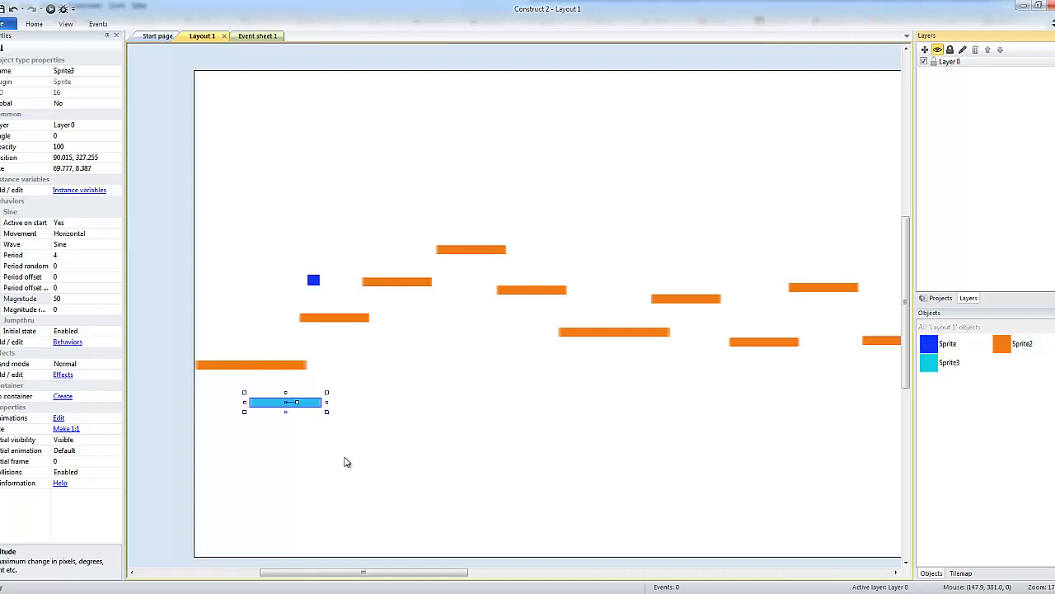
{"action": "mouse_move", "coordinate": [262, 402]}
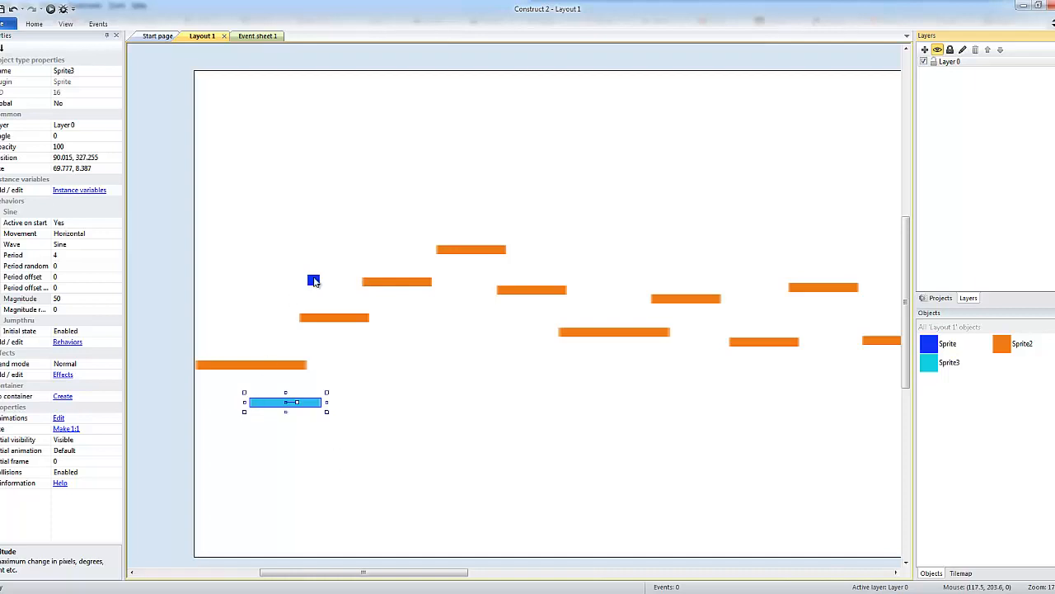
Step: Select the blue player sprite in the layout
{"action": "left_click", "coordinate": [451, 394]}
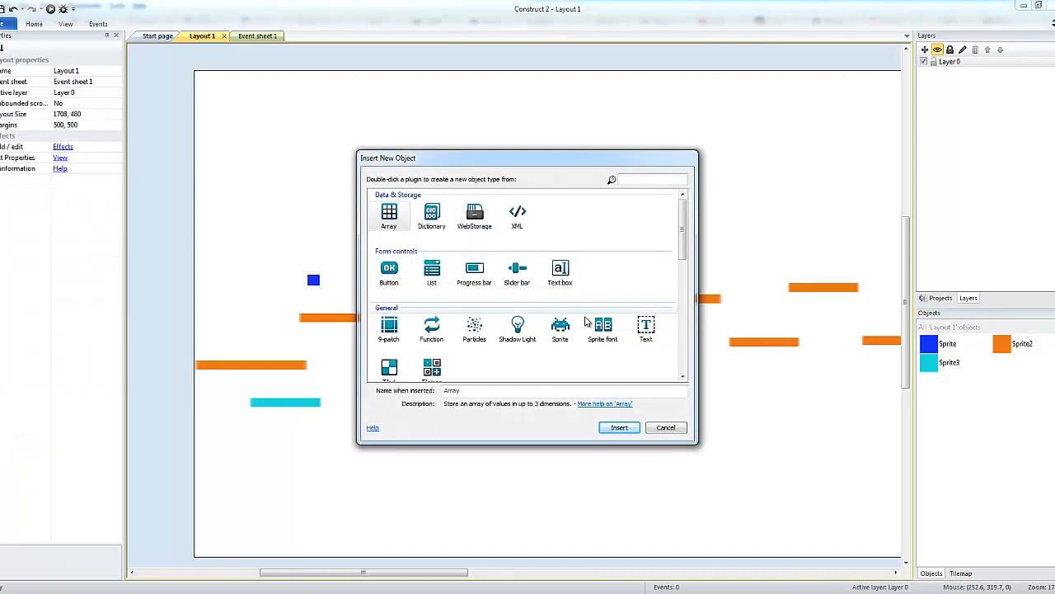
Step: Insert a fourth sprite, fill its image solid red and close the image editor
{"action": "left_click", "coordinate": [666, 427]}
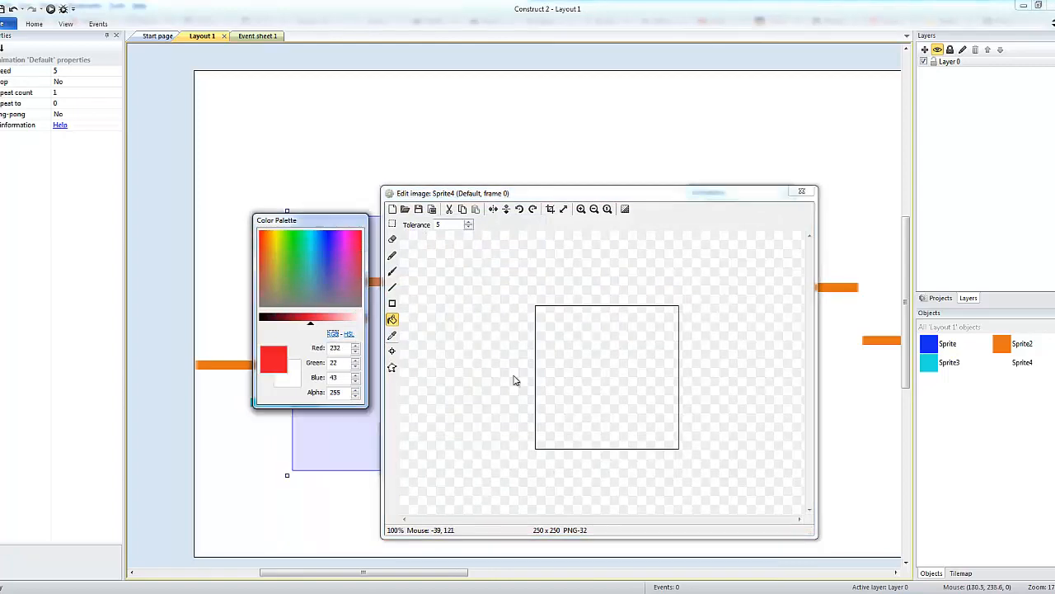
{"action": "mouse_move", "coordinate": [262, 237]}
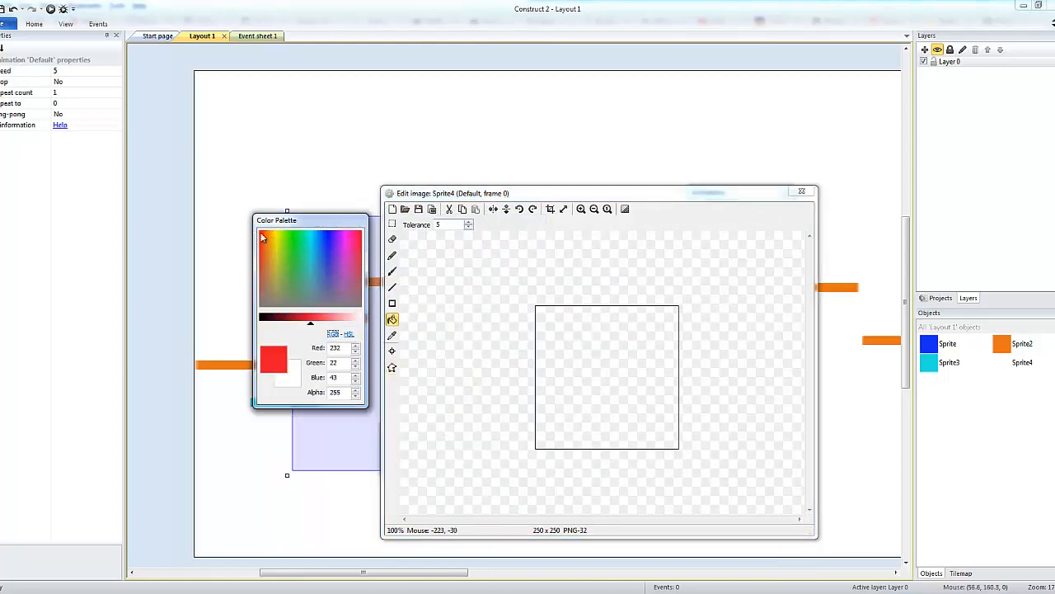
{"action": "left_click", "coordinate": [607, 361]}
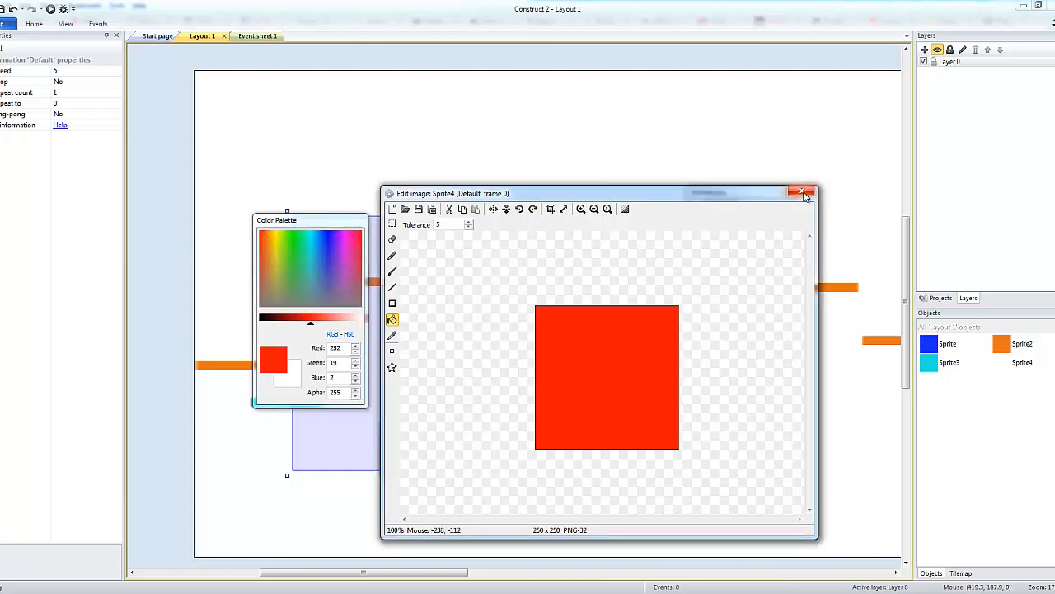
{"action": "left_click", "coordinate": [805, 193]}
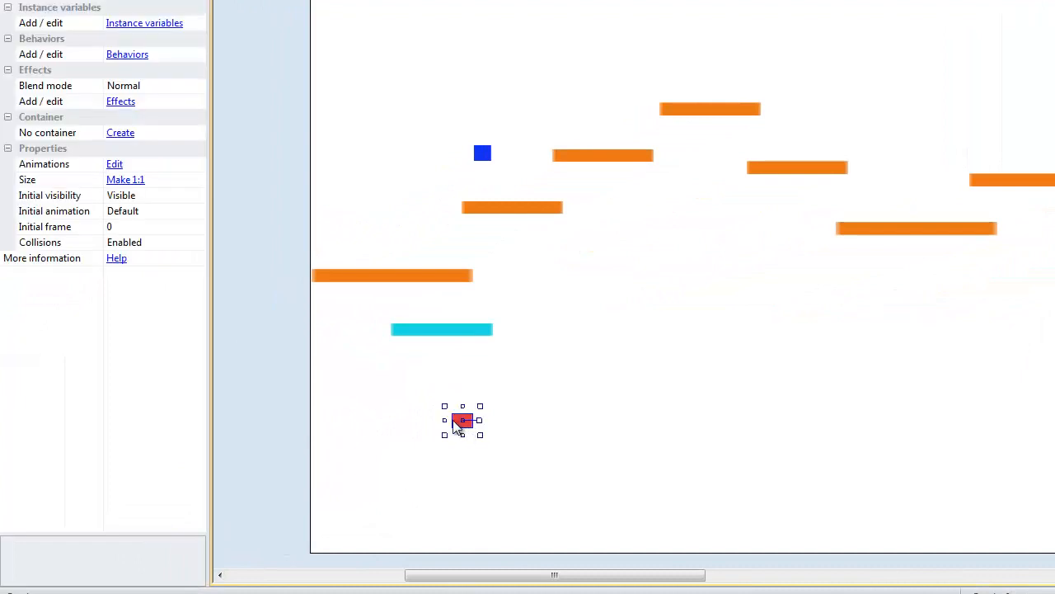
Step: Move the red sprite up the layout to sit just right of the blue player square
{"action": "left_click_drag", "start_coordinate": [462, 420], "coordinate": [739, 181]}
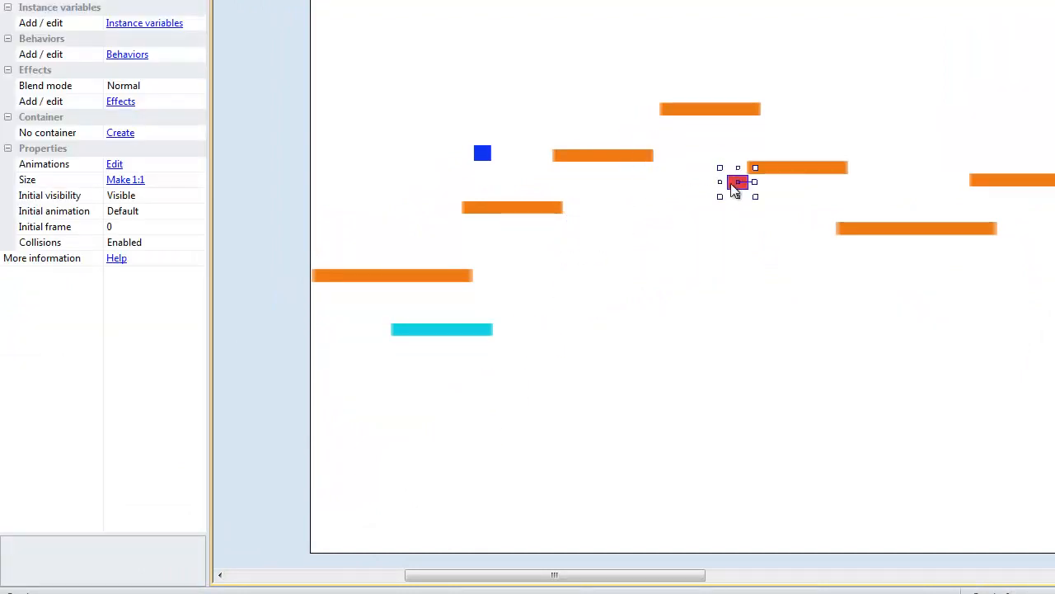
{"action": "left_click_drag", "start_coordinate": [738, 181], "coordinate": [667, 228]}
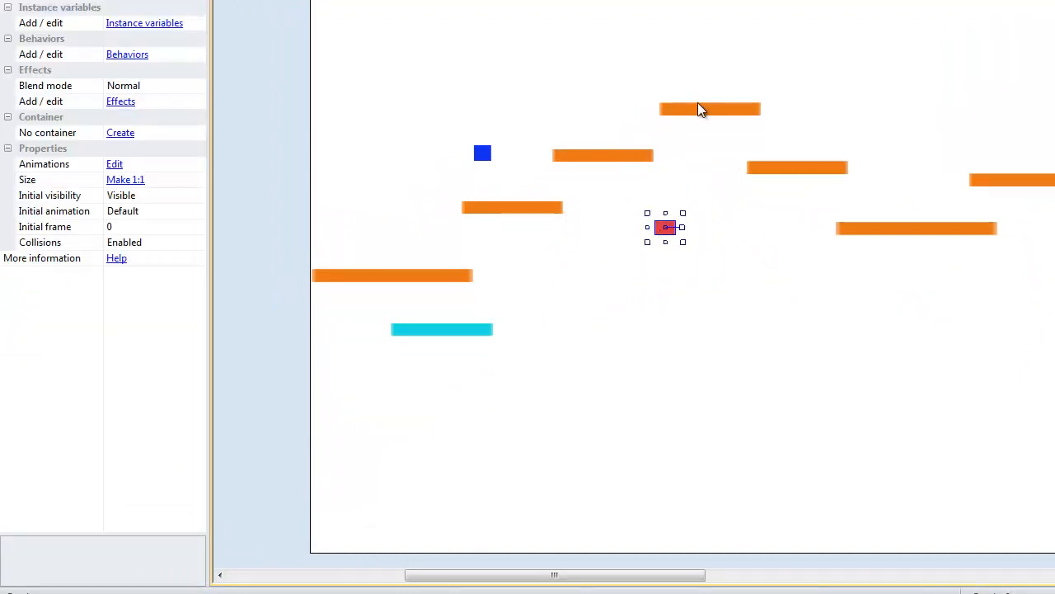
{"action": "left_click", "coordinate": [602, 155]}
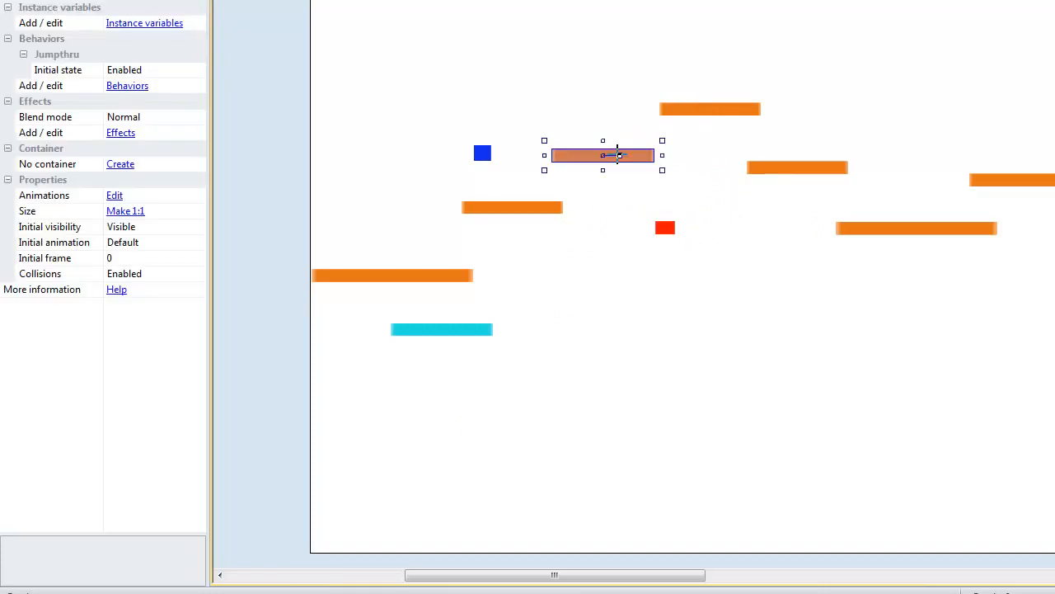
{"action": "left_click", "coordinate": [665, 228]}
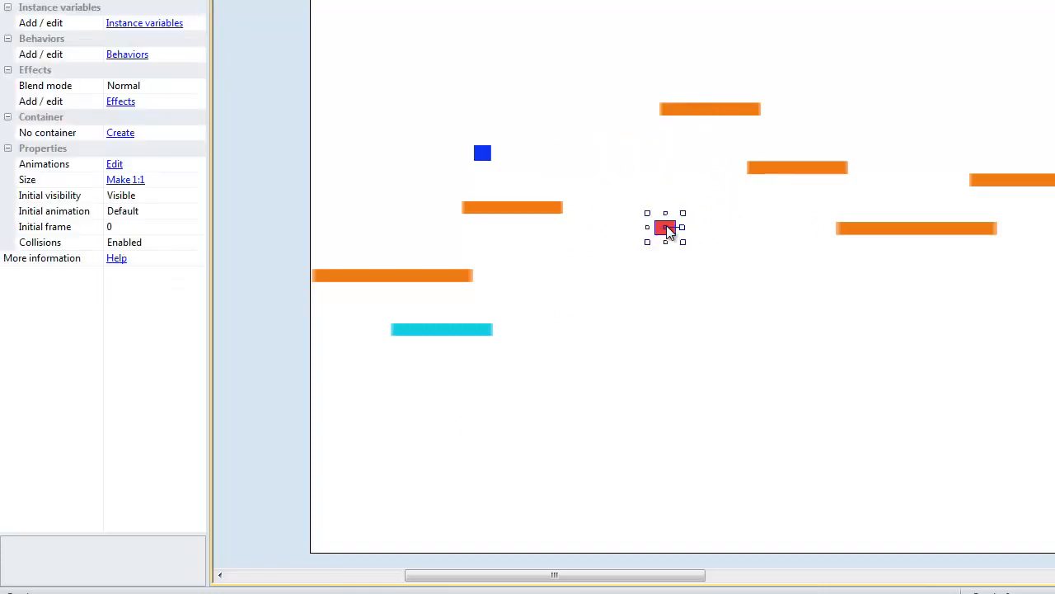
{"action": "left_click_drag", "start_coordinate": [667, 228], "coordinate": [544, 153]}
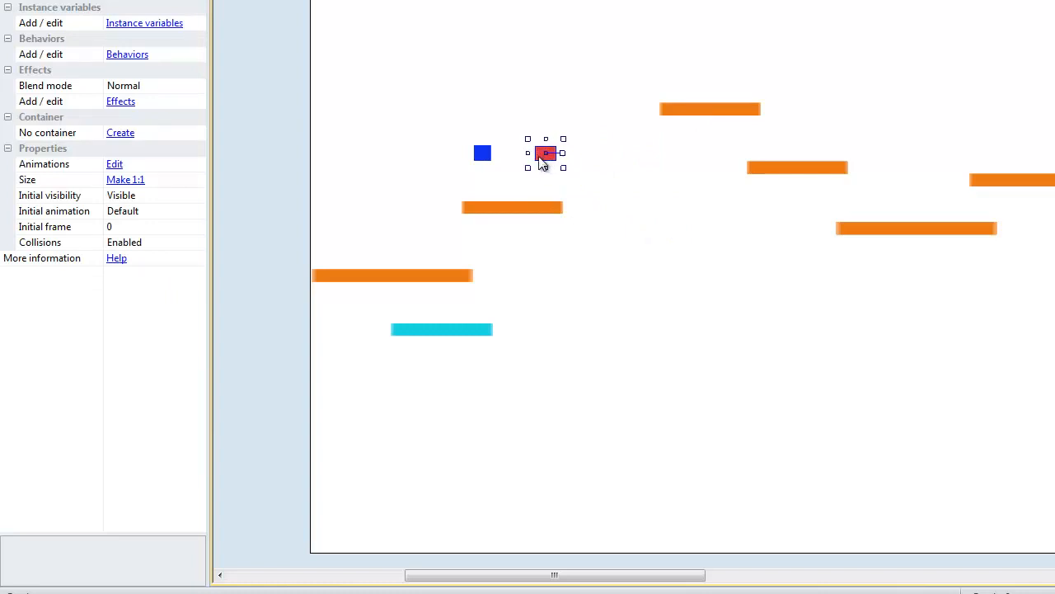
{"action": "mouse_move", "coordinate": [37, 109]}
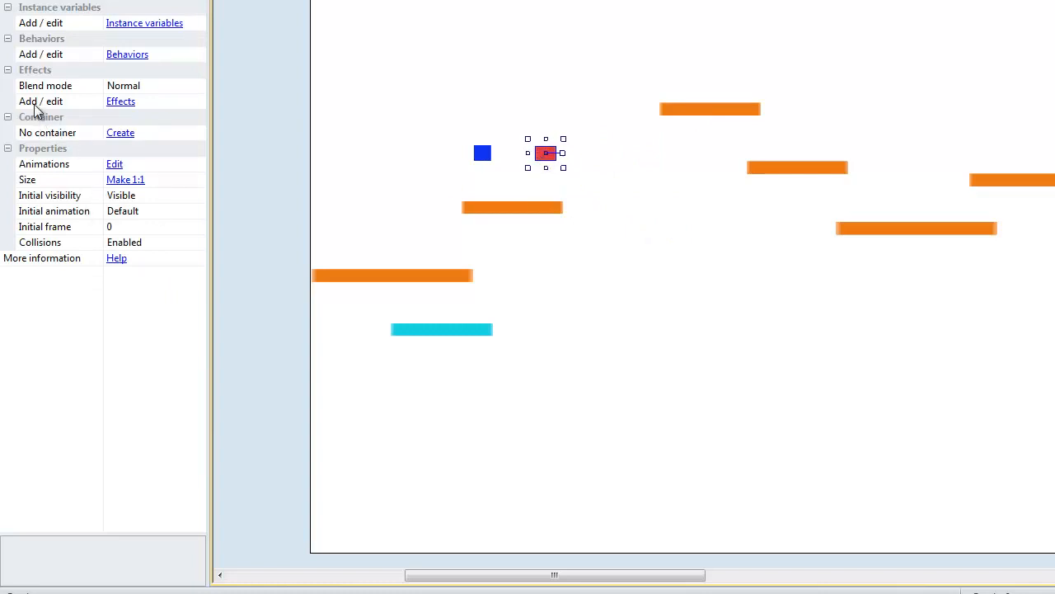
Step: Add the Jump-thru behavior to the red sprite and close the behaviors list
{"action": "left_click", "coordinate": [127, 53]}
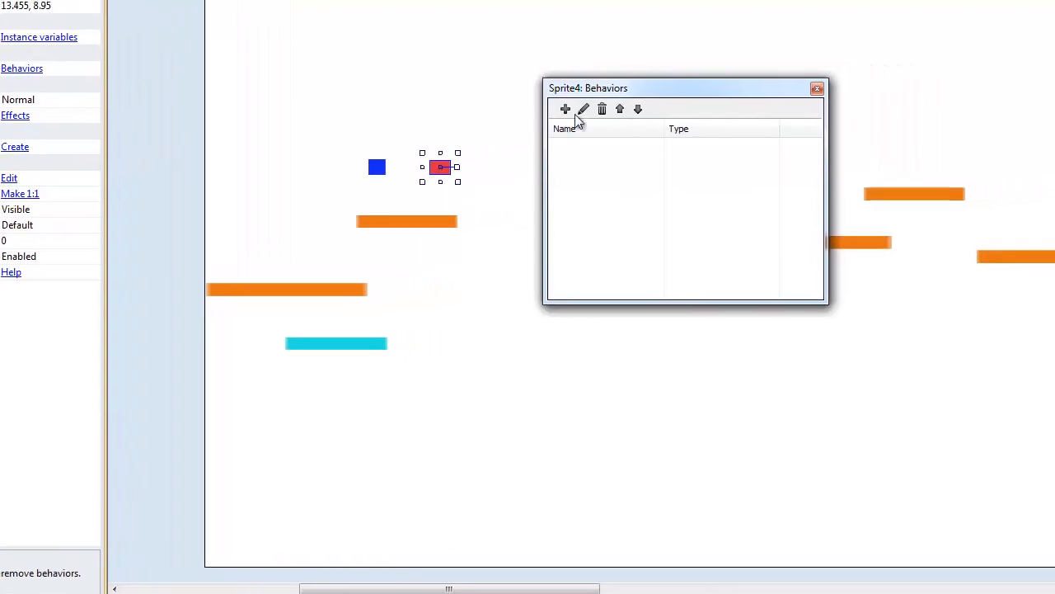
{"action": "left_click", "coordinate": [564, 109]}
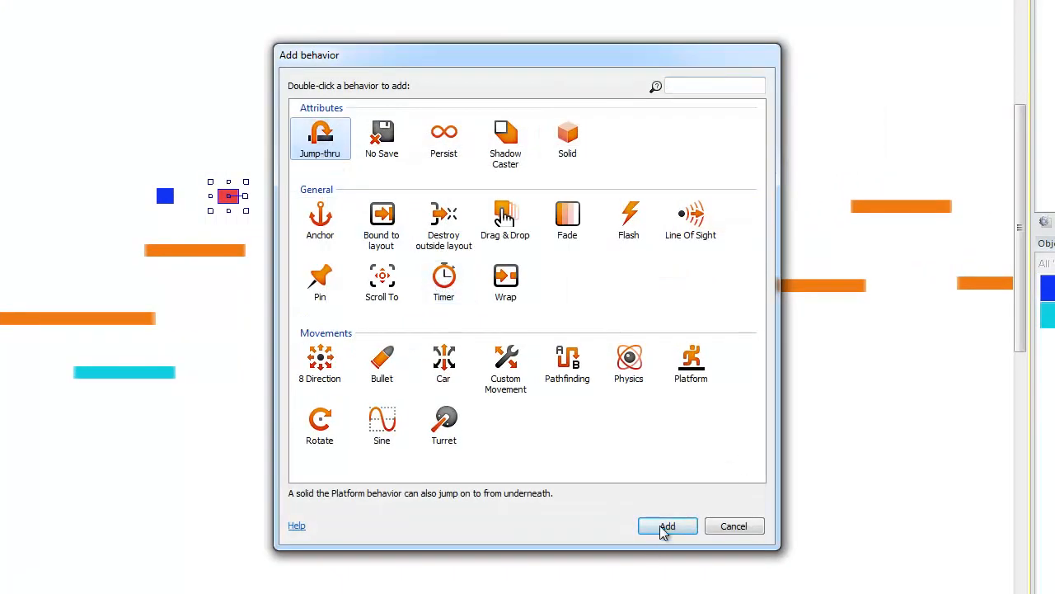
{"action": "left_click", "coordinate": [666, 526]}
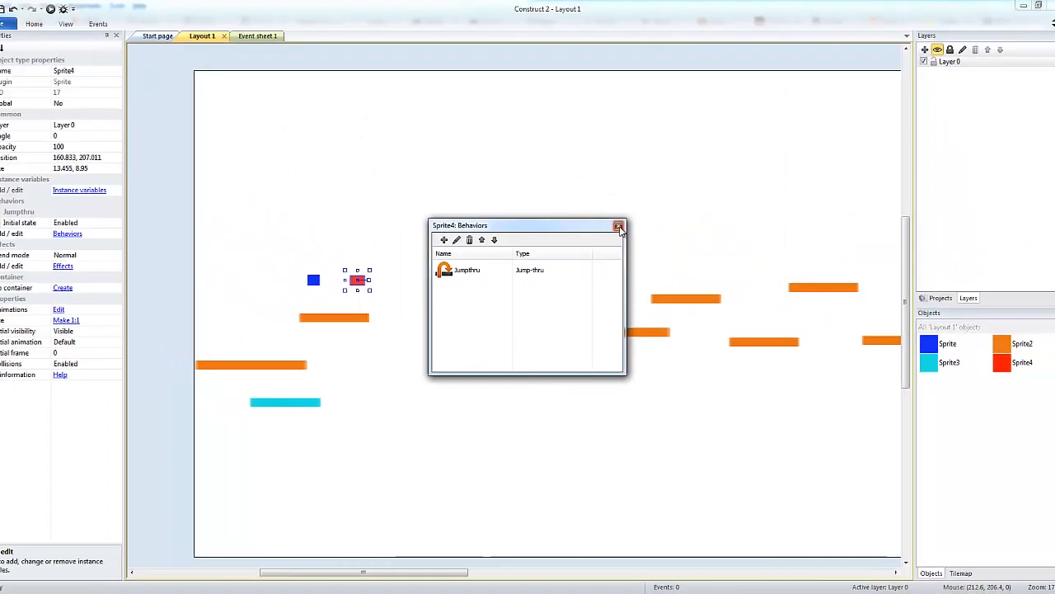
{"action": "left_click", "coordinate": [618, 226]}
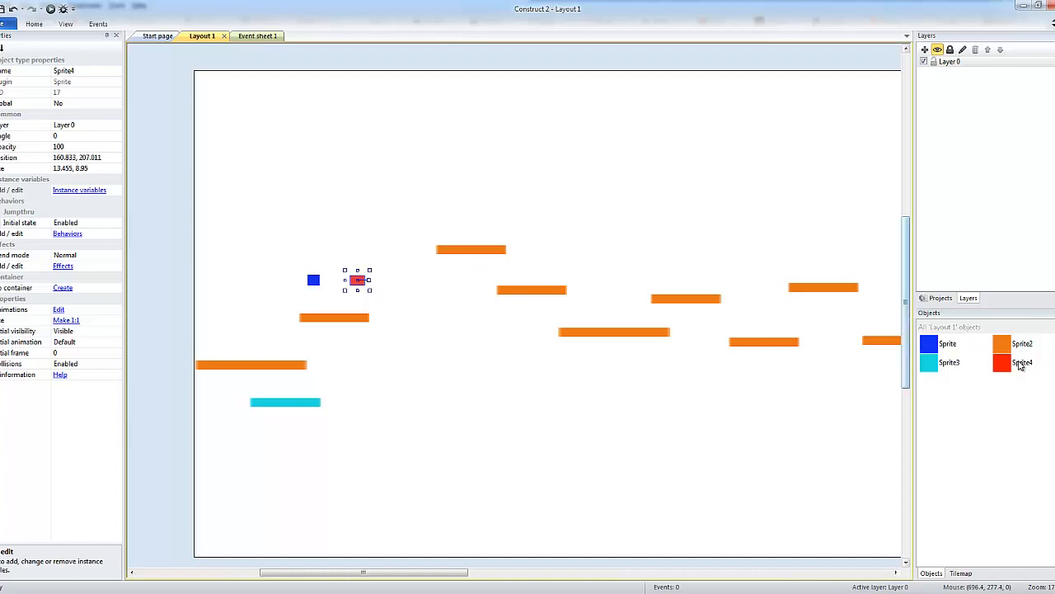
Step: Check the red sprite's image, then begin renaming its object type in the Objects bar
{"action": "double_click", "coordinate": [1022, 363]}
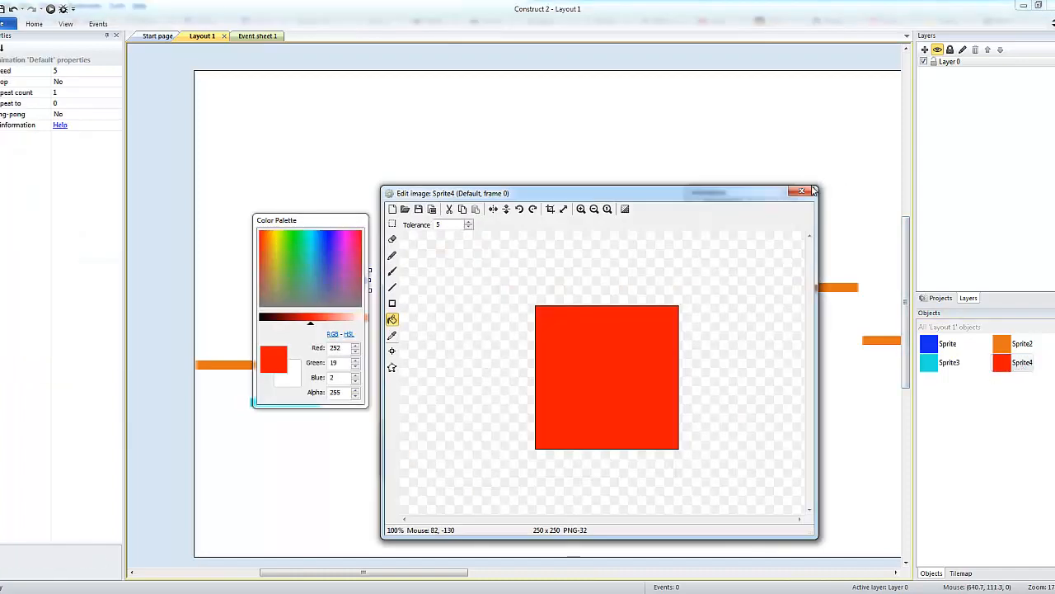
{"action": "left_click", "coordinate": [799, 192]}
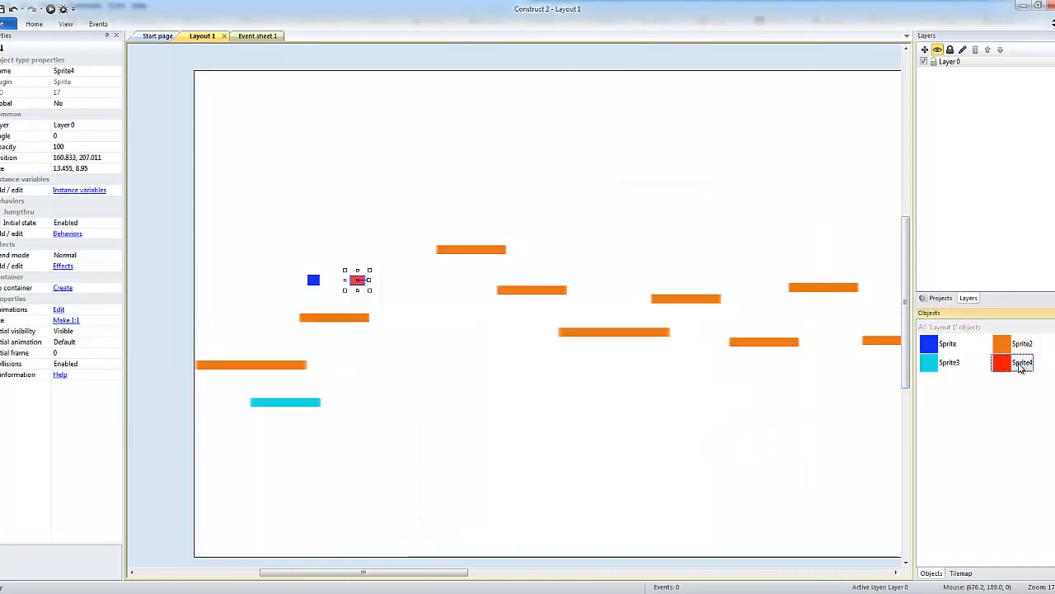
{"action": "double_click", "coordinate": [1022, 363]}
{"action": "type", "text": "disintegra"}
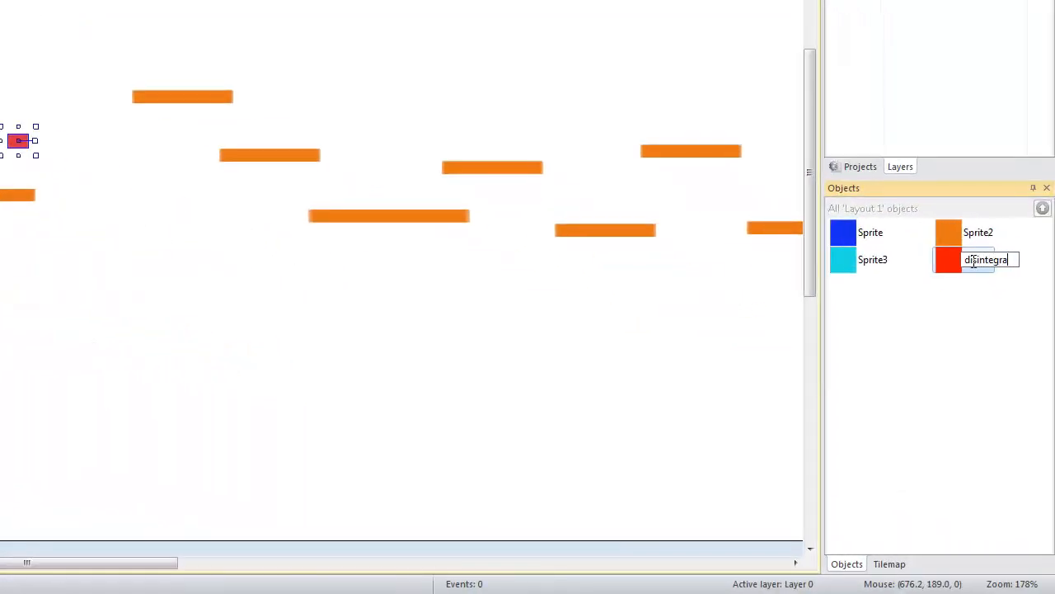
Step: Confirm the red sprite's name 'disintegrate' and begin renaming the blue sprite to 'player'
{"action": "key", "text": "Return"}
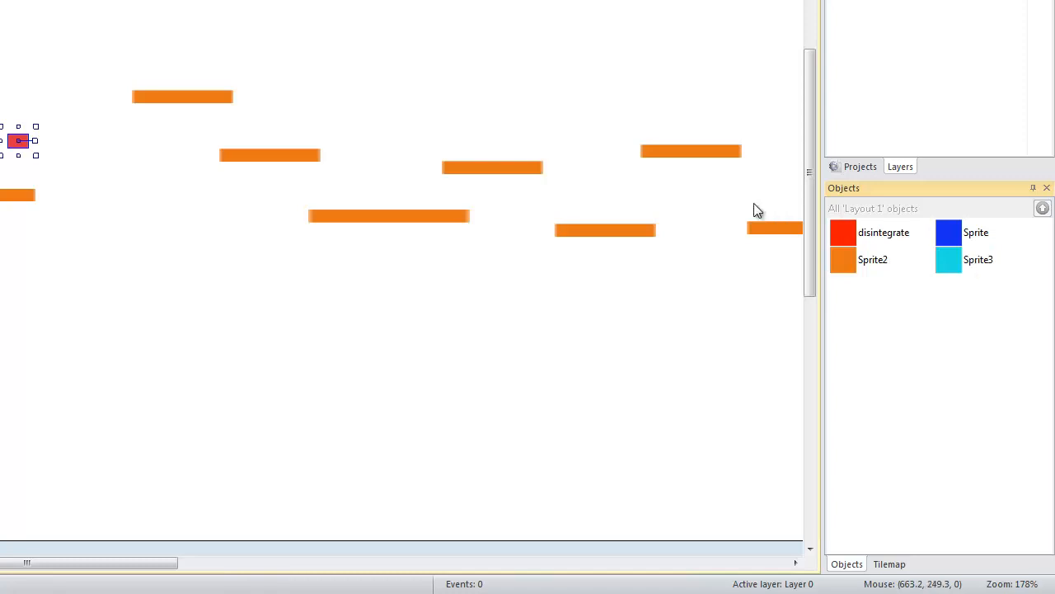
{"action": "mouse_move", "coordinate": [435, 109]}
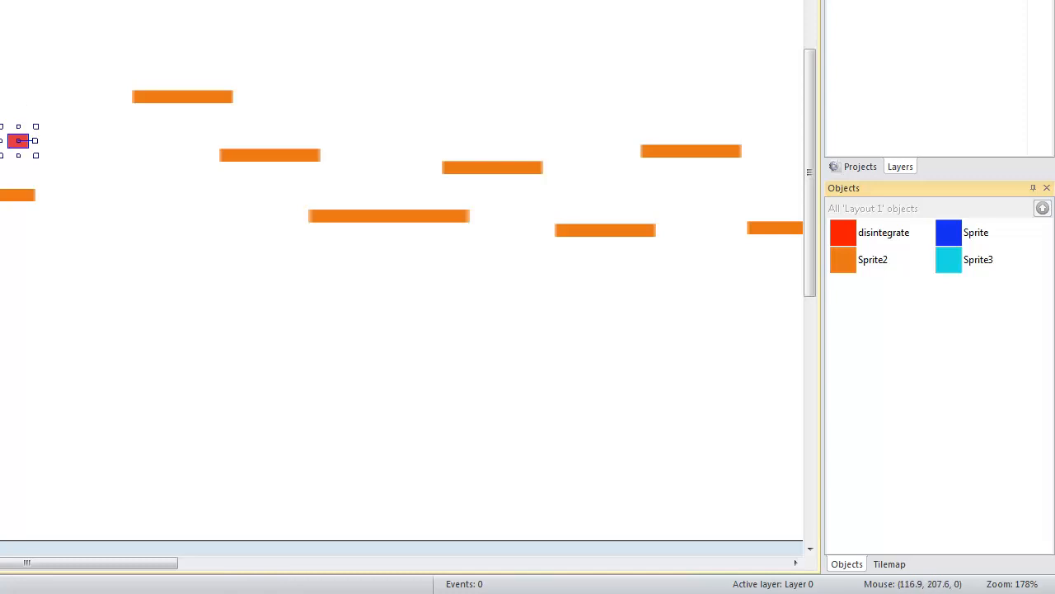
{"action": "left_click", "coordinate": [963, 232]}
{"action": "type", "text": "player"}
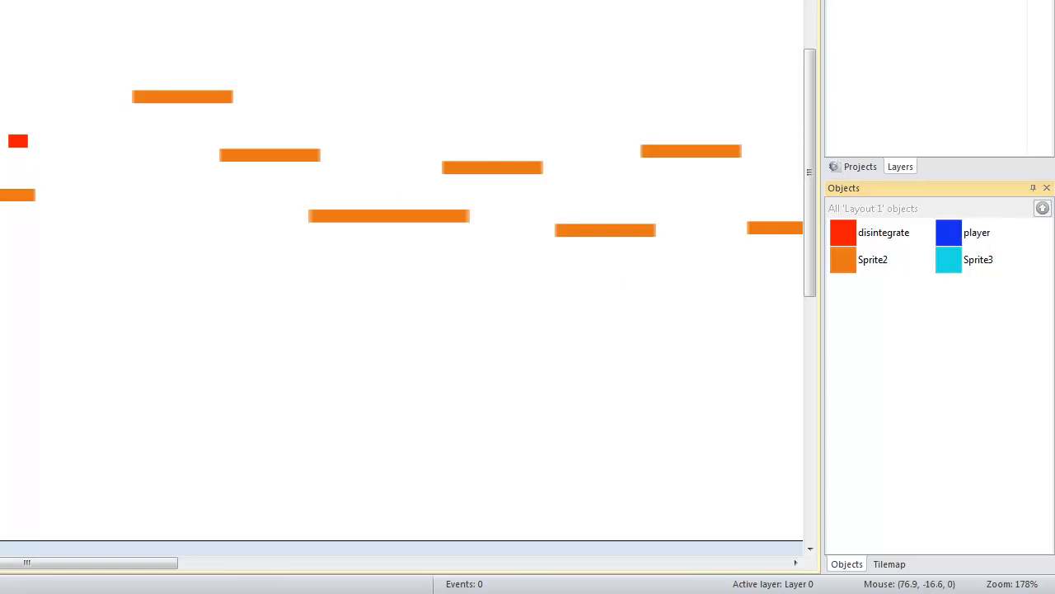
Step: Add an event on Event sheet 1: disintegrate 'On collision with another object' player
{"action": "left_click", "coordinate": [249, 36]}
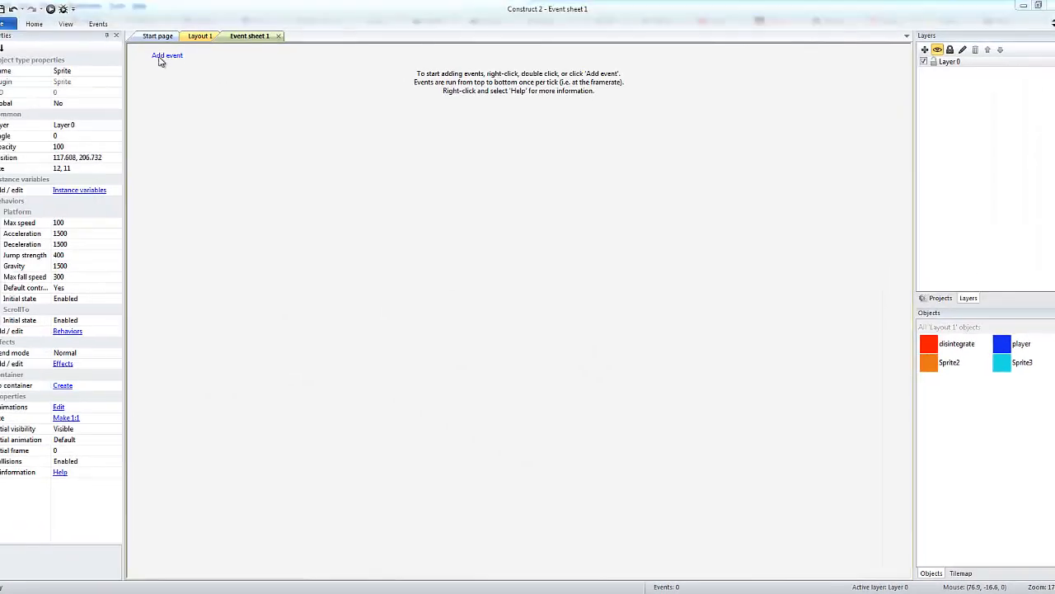
{"action": "left_click", "coordinate": [166, 56]}
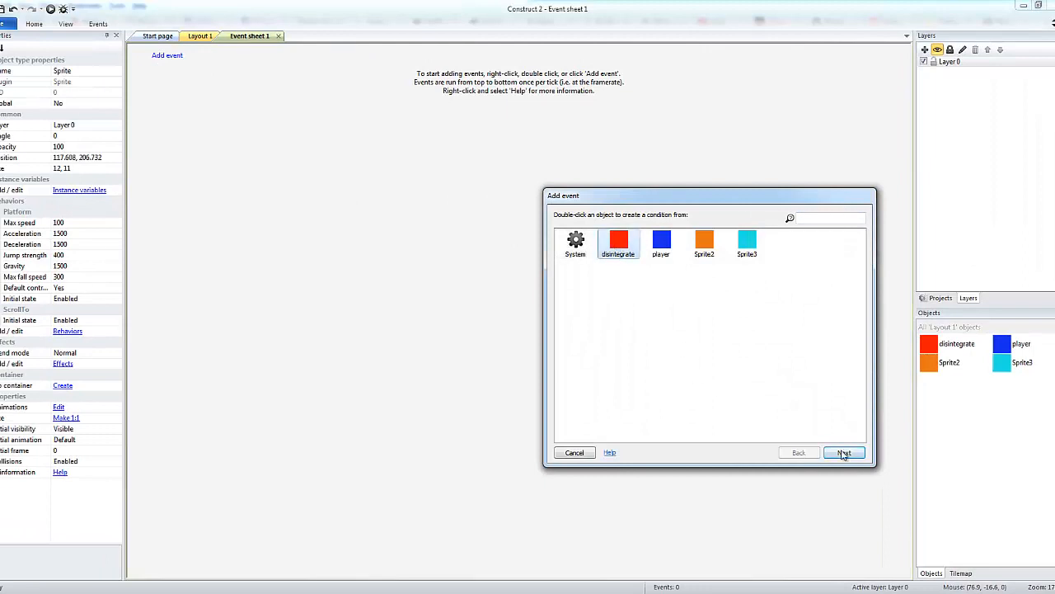
{"action": "double_click", "coordinate": [619, 244]}
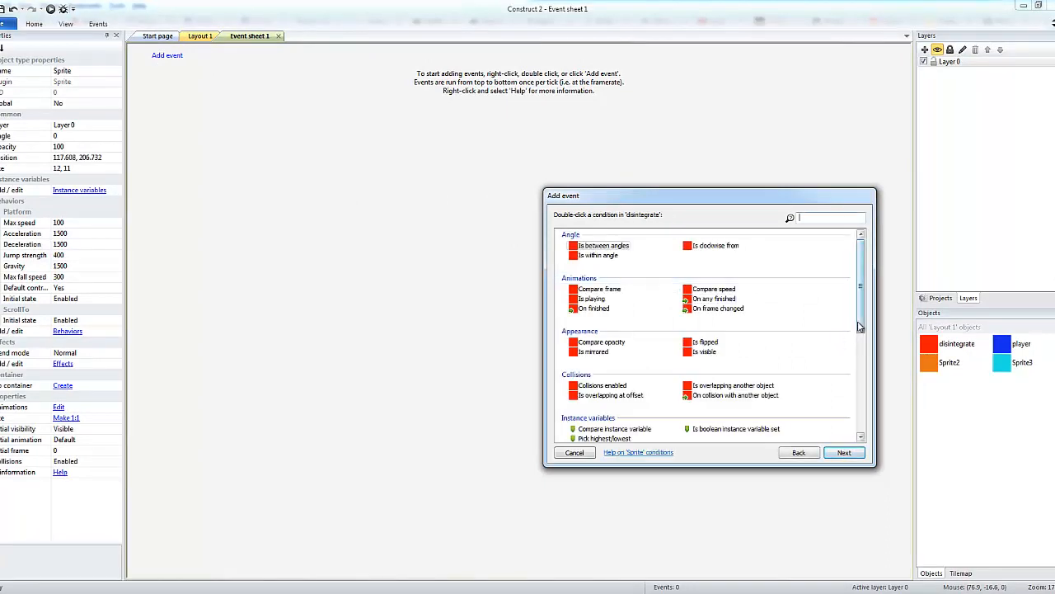
{"action": "left_click", "coordinate": [732, 383]}
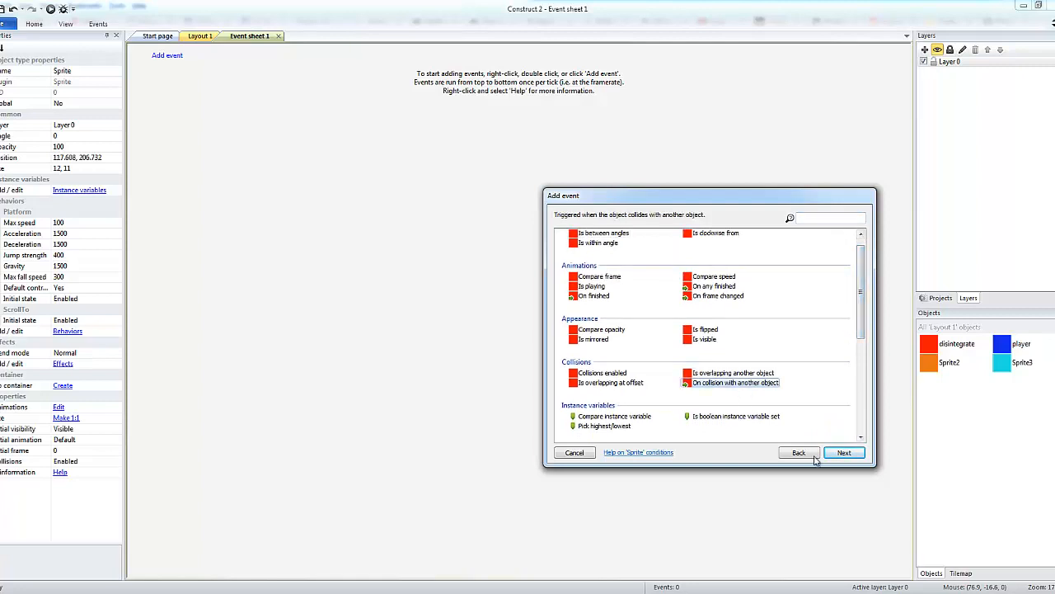
{"action": "left_click", "coordinate": [845, 451]}
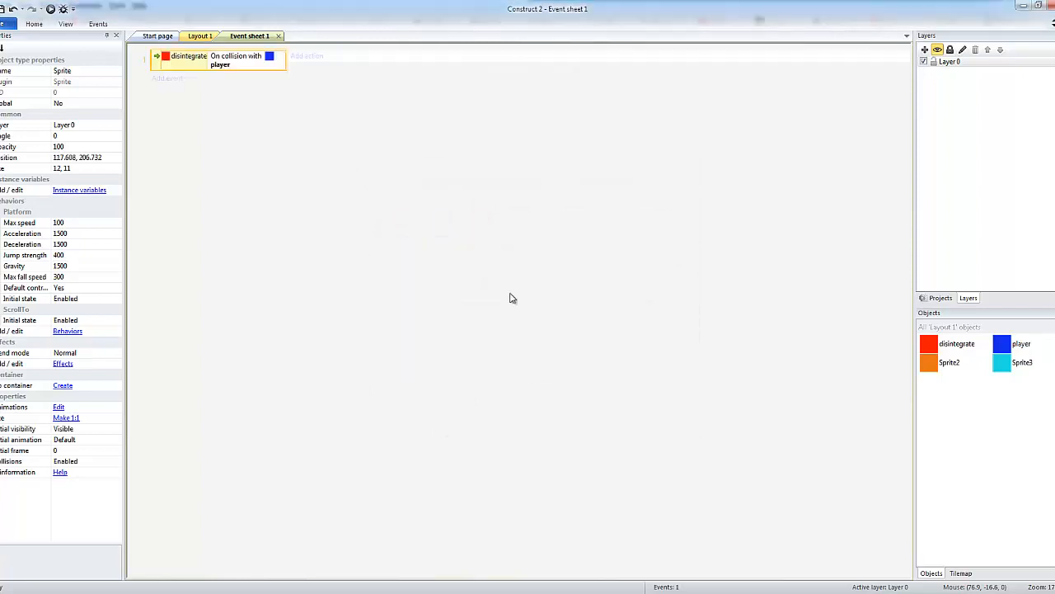
Step: Add a Destroy action on disintegrate to the collision event, then show Layout 1 again
{"action": "left_click", "coordinate": [307, 56]}
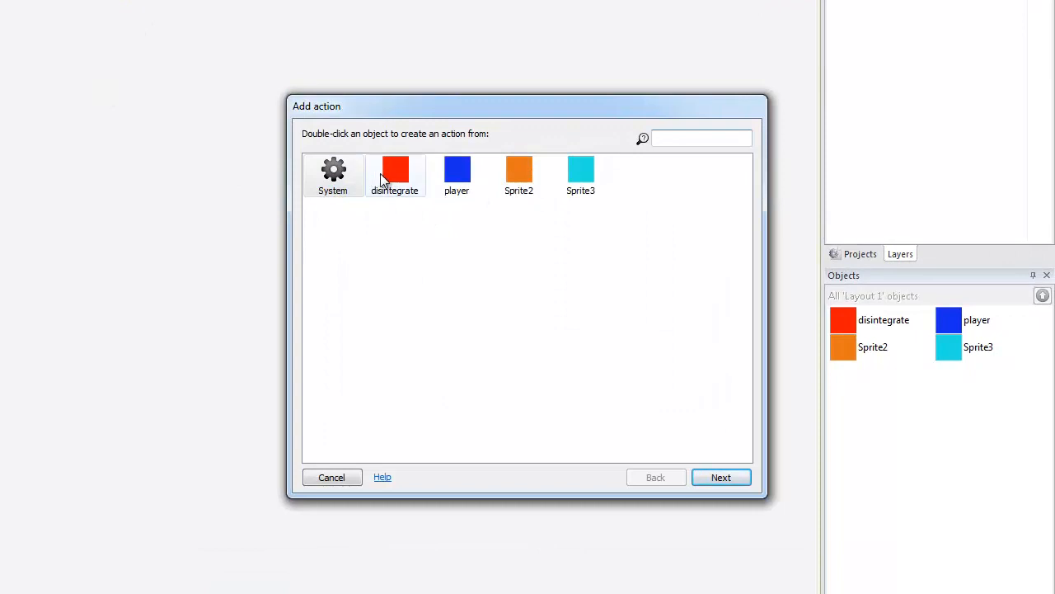
{"action": "double_click", "coordinate": [395, 175]}
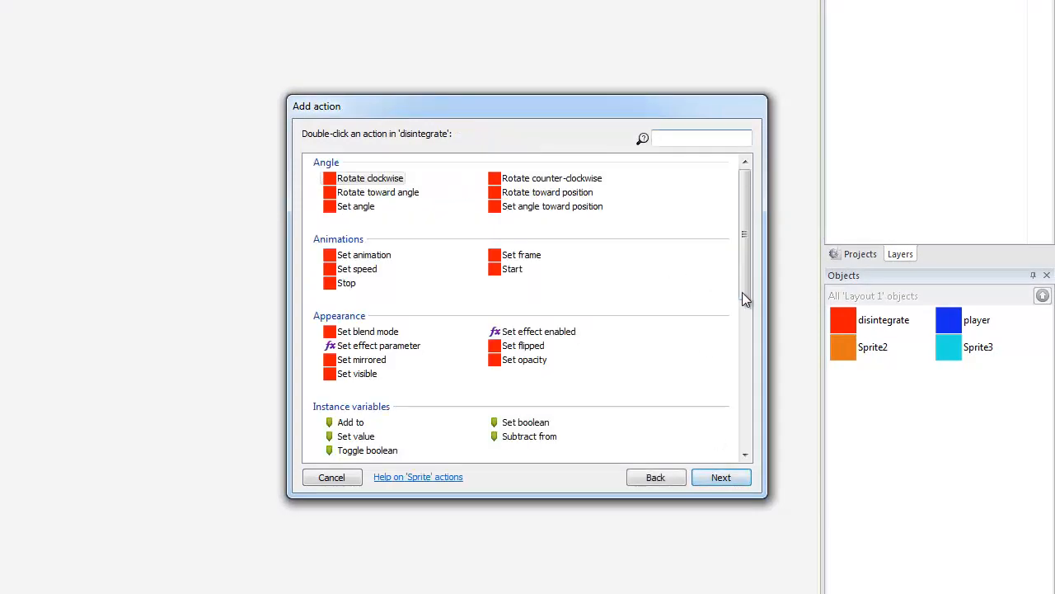
{"action": "scroll", "scroll_direction": "down", "scroll_amount": 3}
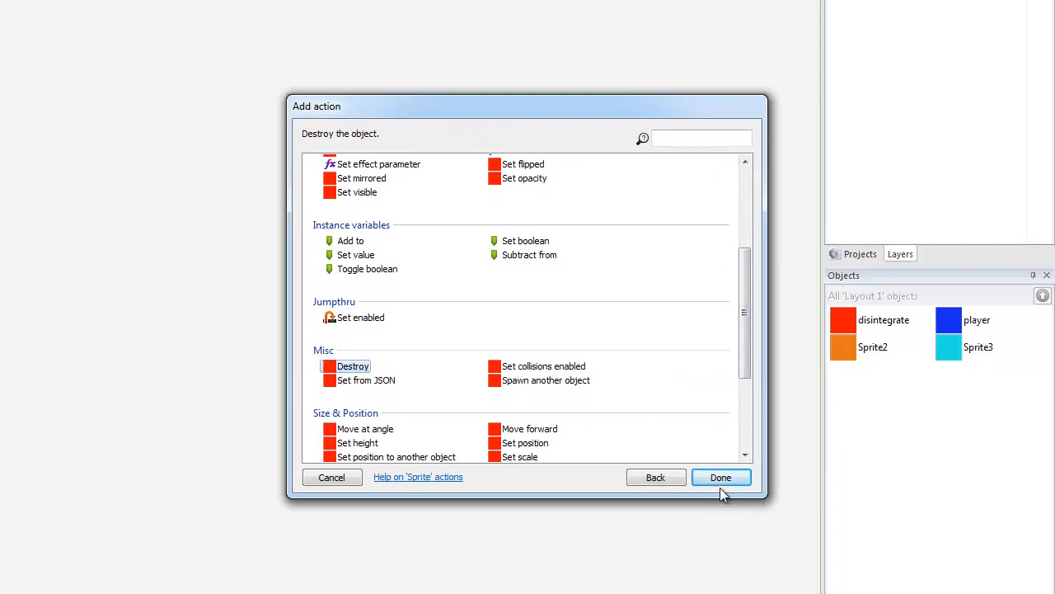
{"action": "left_click", "coordinate": [720, 476]}
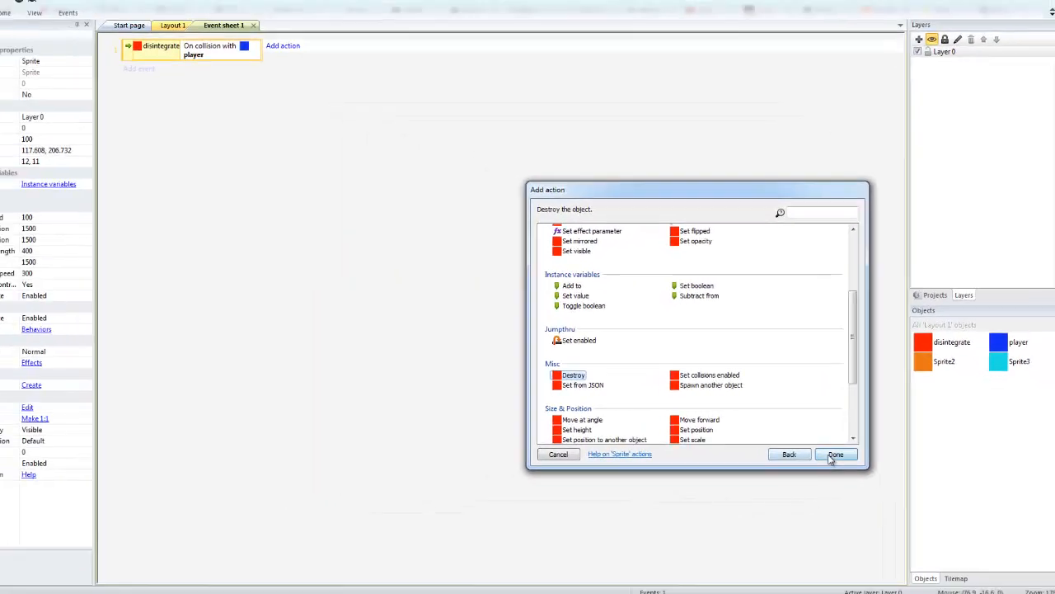
{"action": "left_click", "coordinate": [834, 455]}
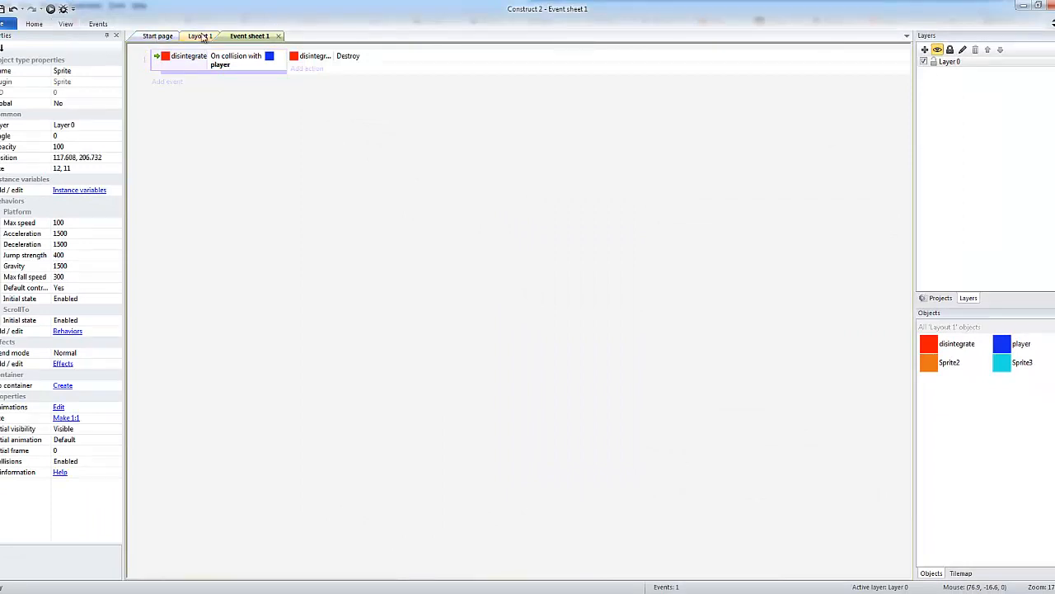
{"action": "left_click", "coordinate": [201, 36]}
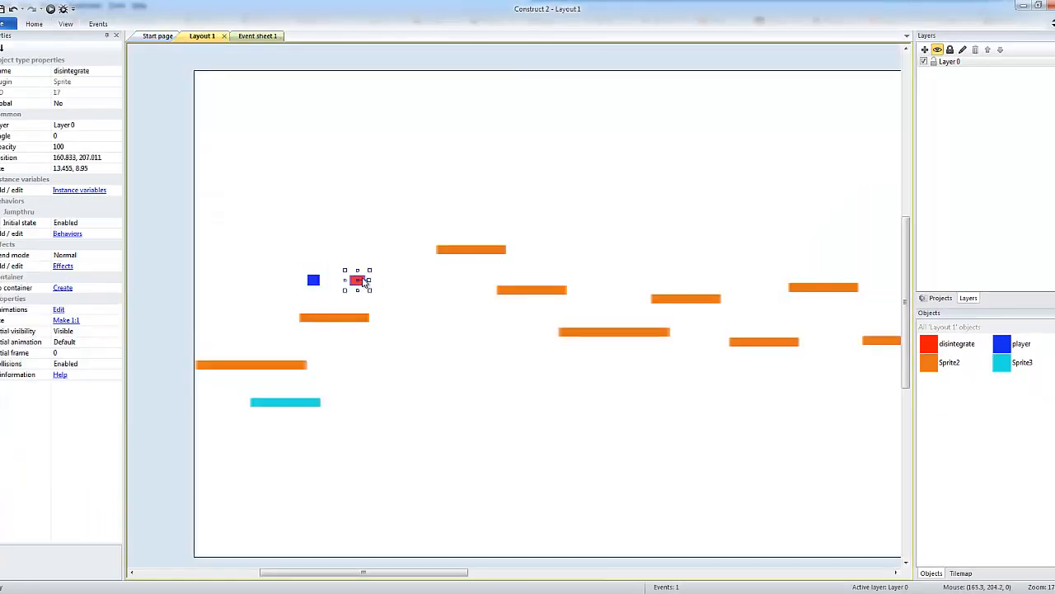